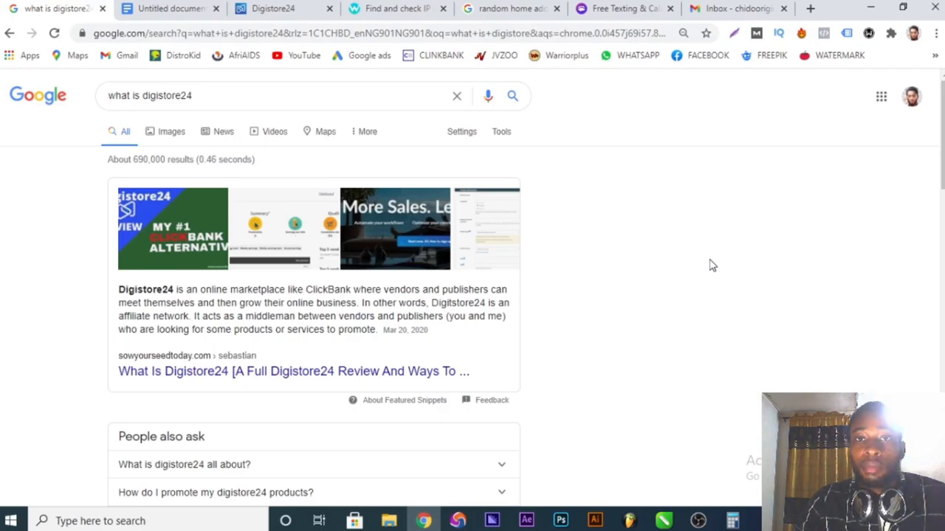
{"action": "mouse_move", "coordinate": [358, 286]}
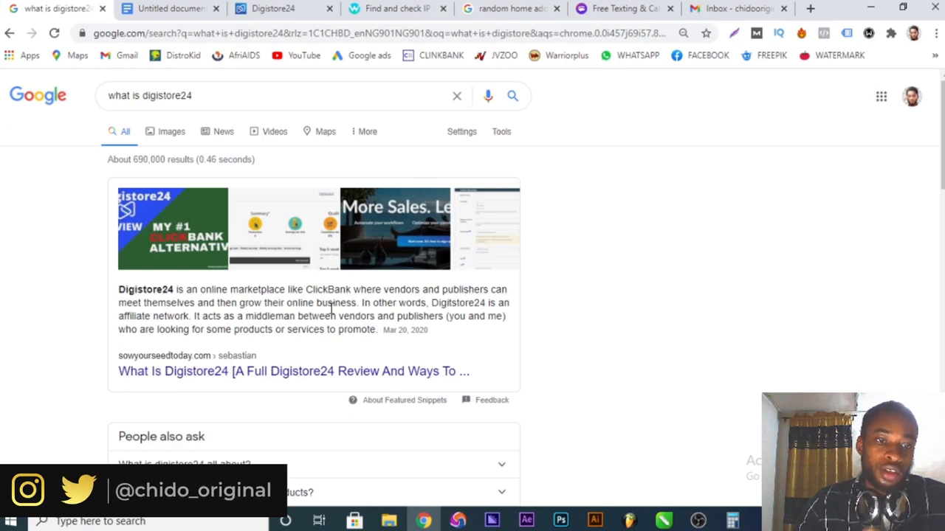
{"action": "mouse_move", "coordinate": [194, 333]}
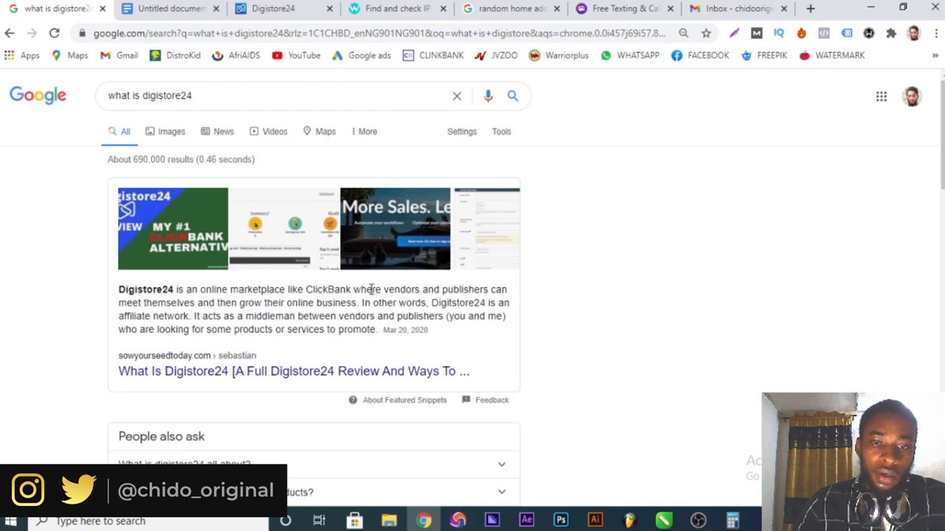
Show the Google Docs checklist: VPN, US number, US address and IP checker.
{"action": "left_click_drag", "start_coordinate": [372, 289], "coordinate": [496, 290]}
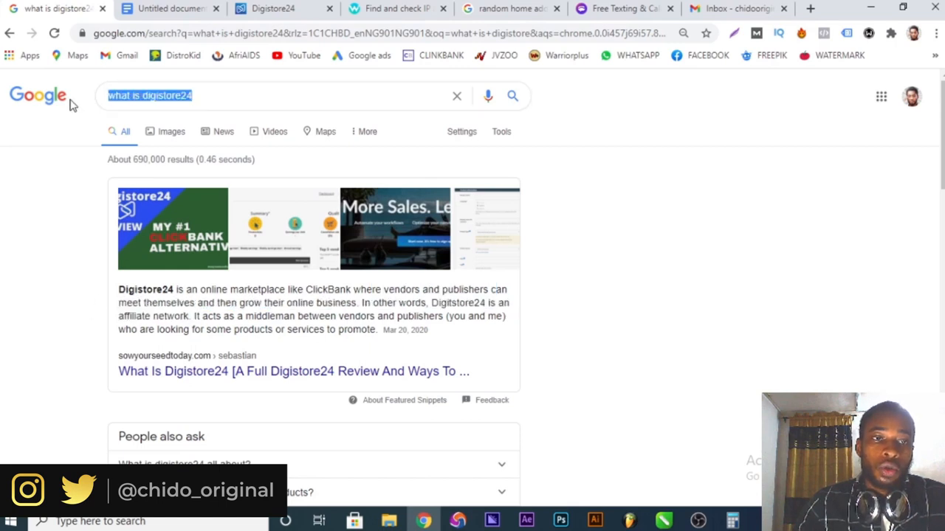
{"action": "mouse_move", "coordinate": [155, 411]}
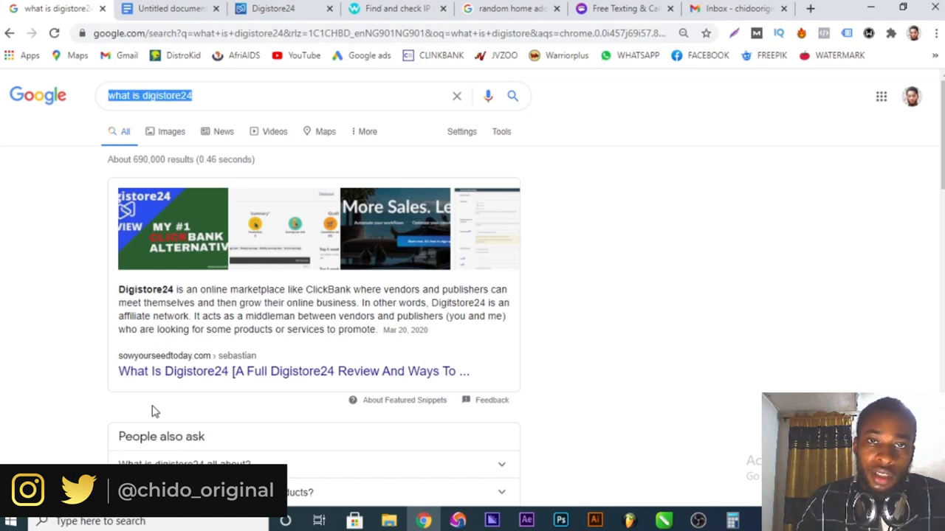
{"action": "mouse_move", "coordinate": [155, 414]}
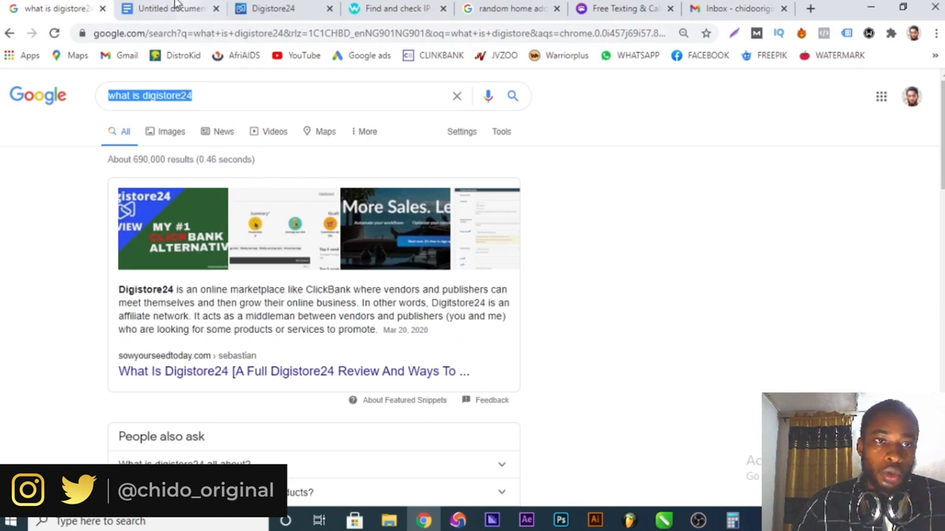
{"action": "left_click", "coordinate": [170, 8]}
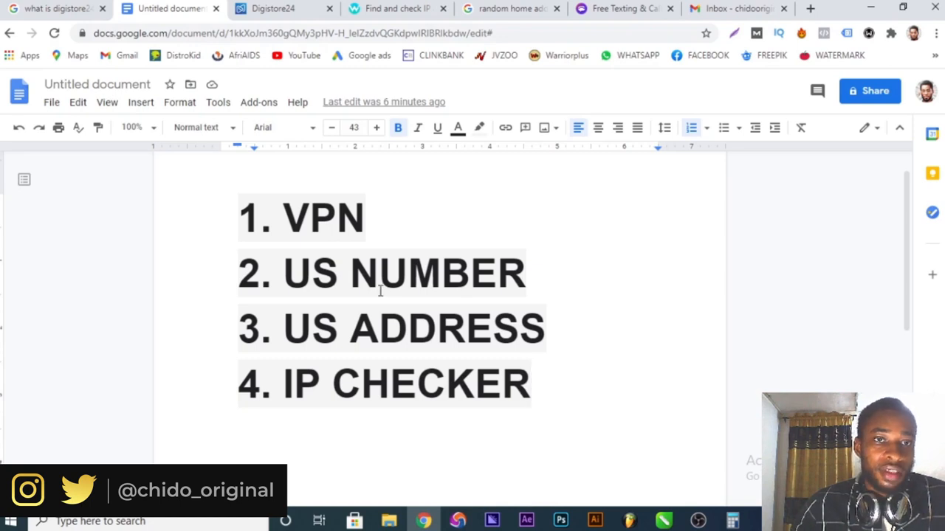
{"action": "mouse_move", "coordinate": [376, 295]}
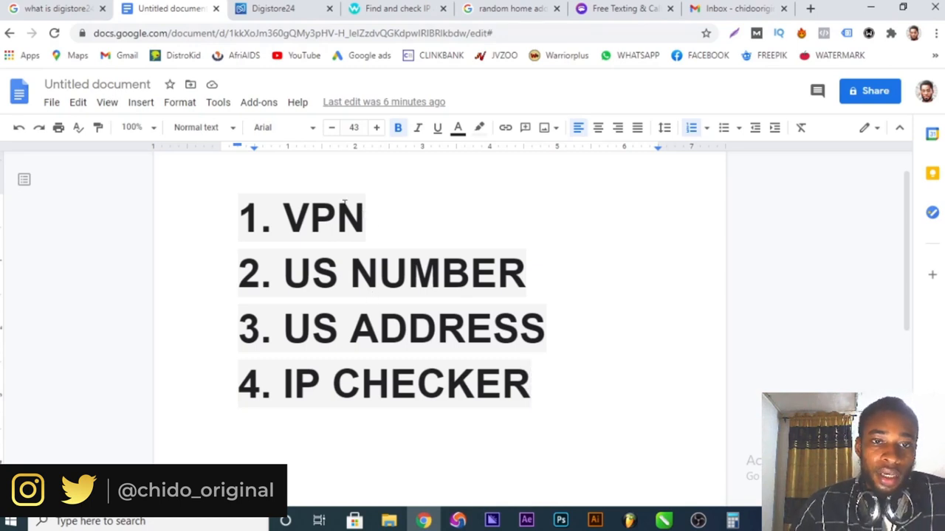
Go to the Digistore24 home page and confirm Hola VPN routes through the United States.
{"action": "left_click", "coordinate": [273, 9]}
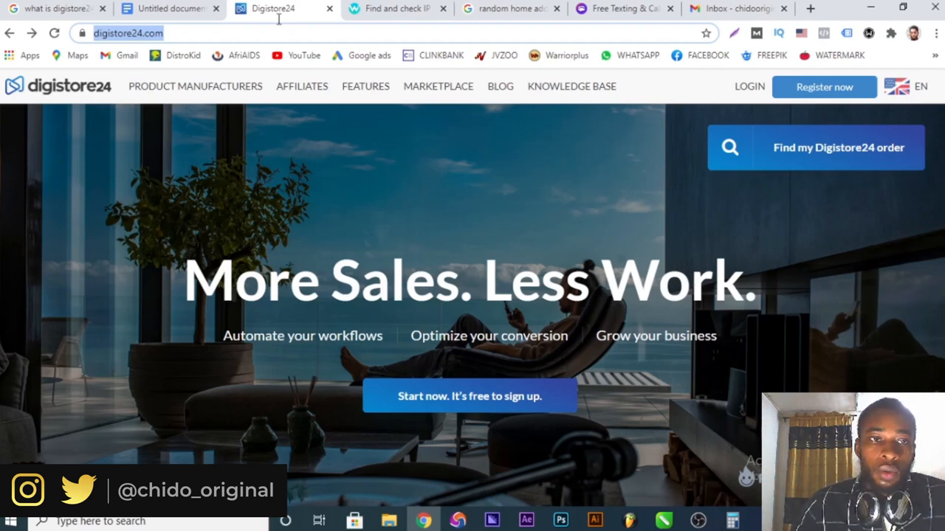
{"action": "mouse_move", "coordinate": [699, 122]}
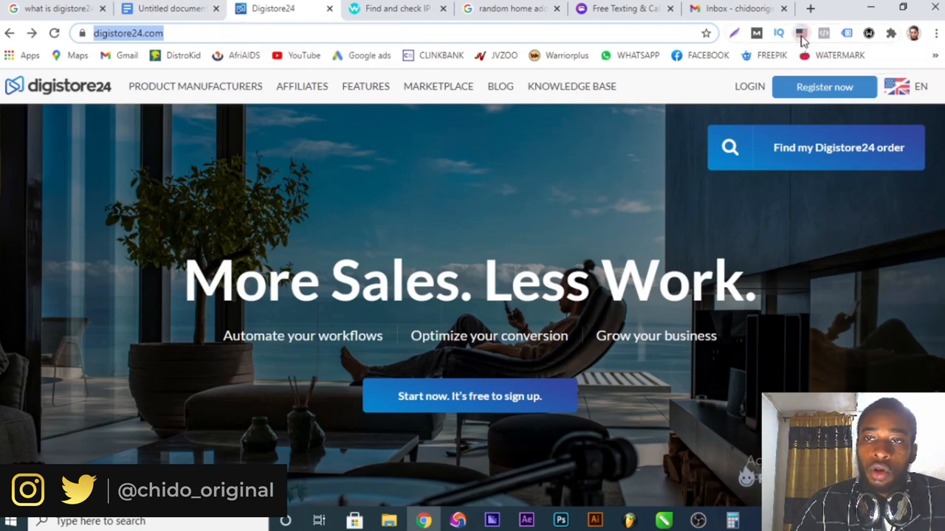
{"action": "left_click", "coordinate": [801, 33]}
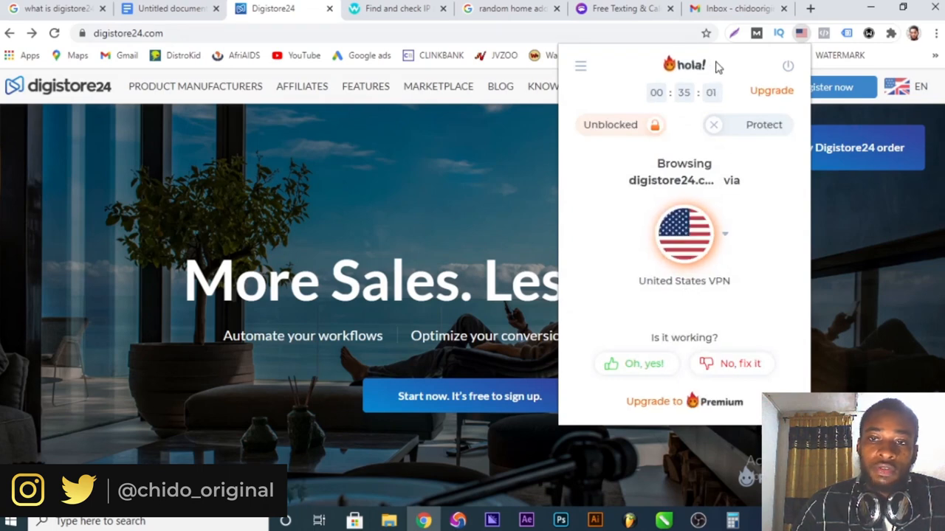
{"action": "mouse_move", "coordinate": [654, 251]}
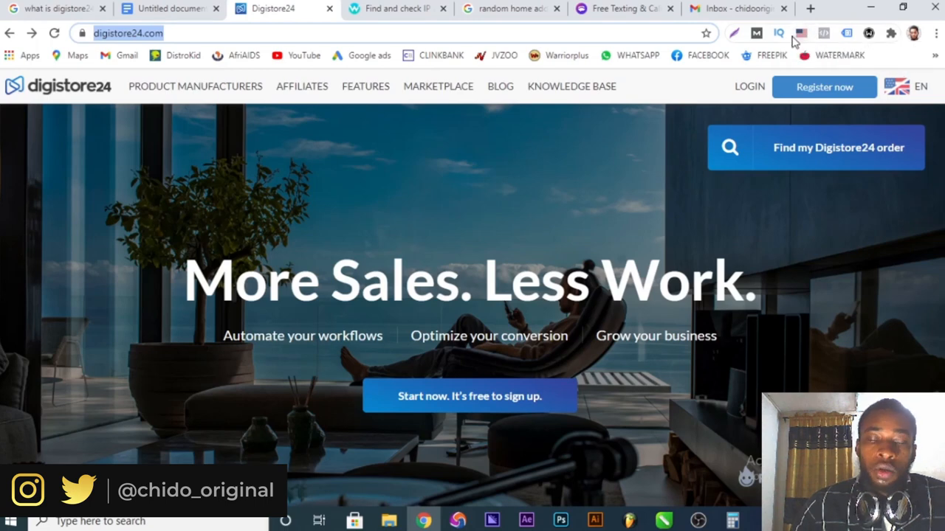
{"action": "mouse_move", "coordinate": [801, 33]}
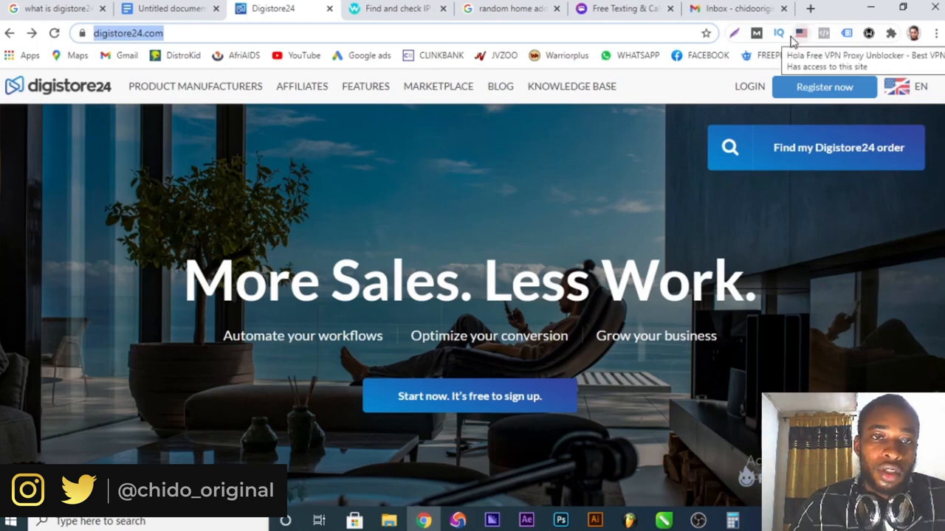
{"action": "mouse_move", "coordinate": [303, 55]}
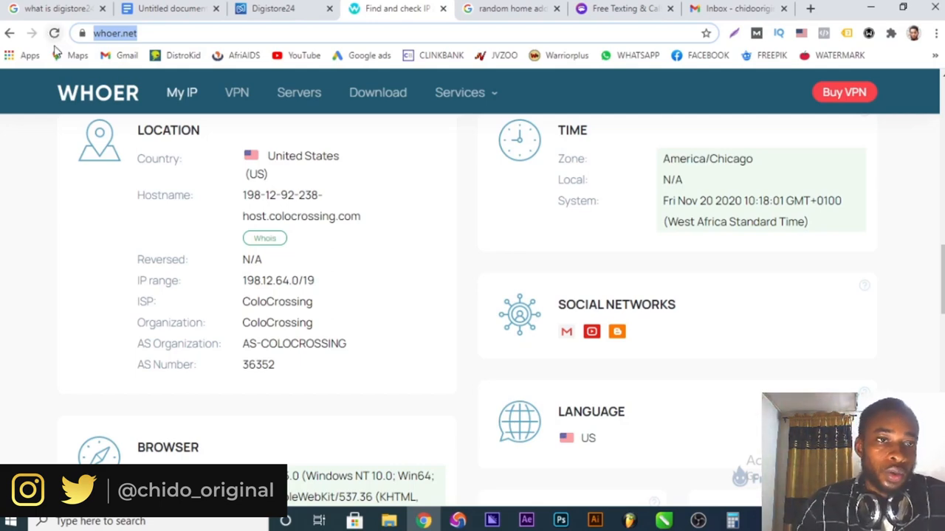
Highlight whoer.net's America/Chicago time zone for the US IP, then go back to Digistore24.
{"action": "scroll", "scroll_direction": "up", "scroll_amount": 3}
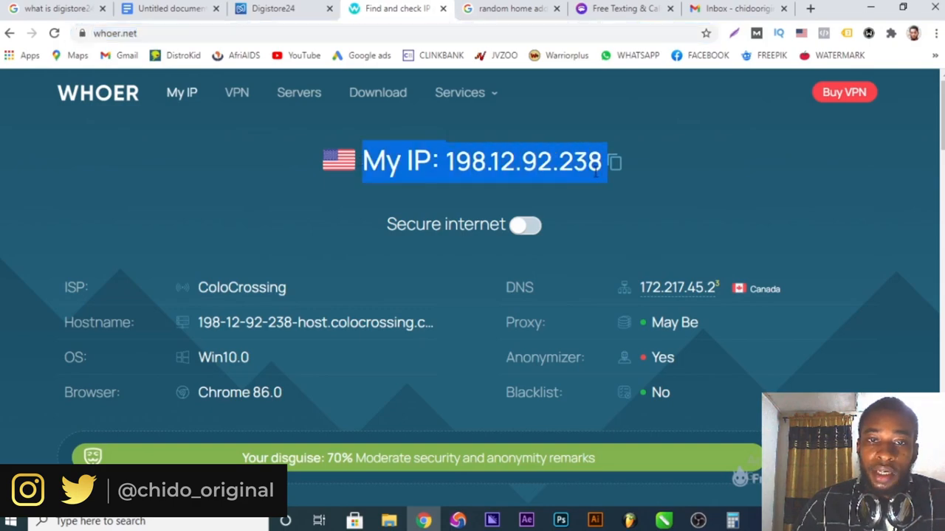
{"action": "scroll", "scroll_direction": "down", "scroll_amount": 3}
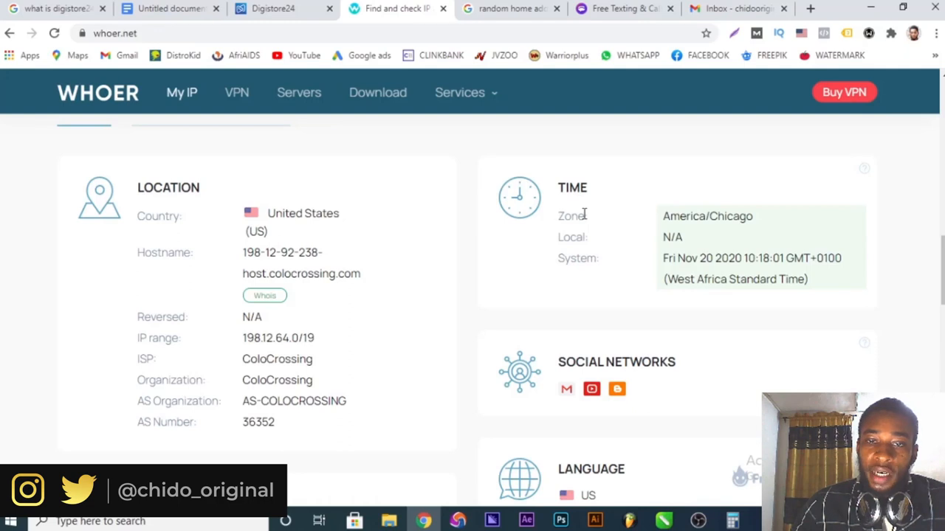
{"action": "double_click", "coordinate": [706, 216]}
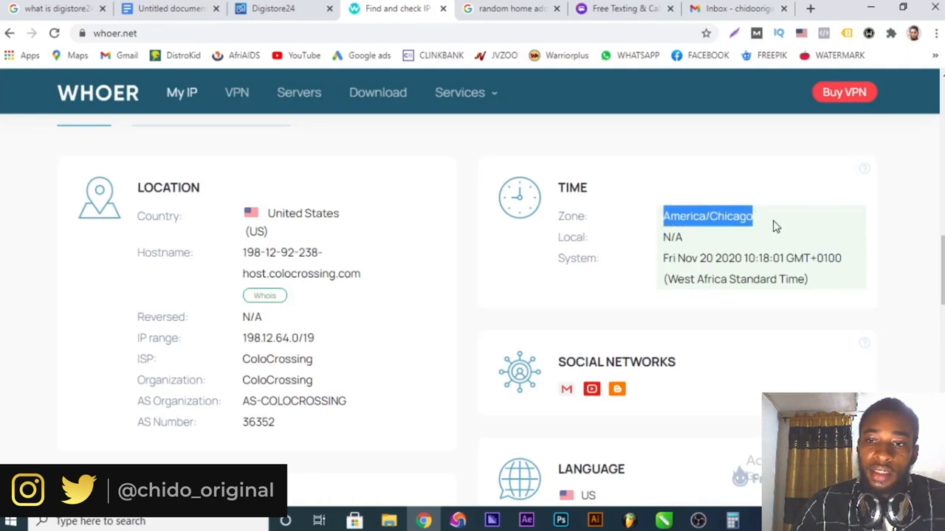
{"action": "mouse_move", "coordinate": [602, 268]}
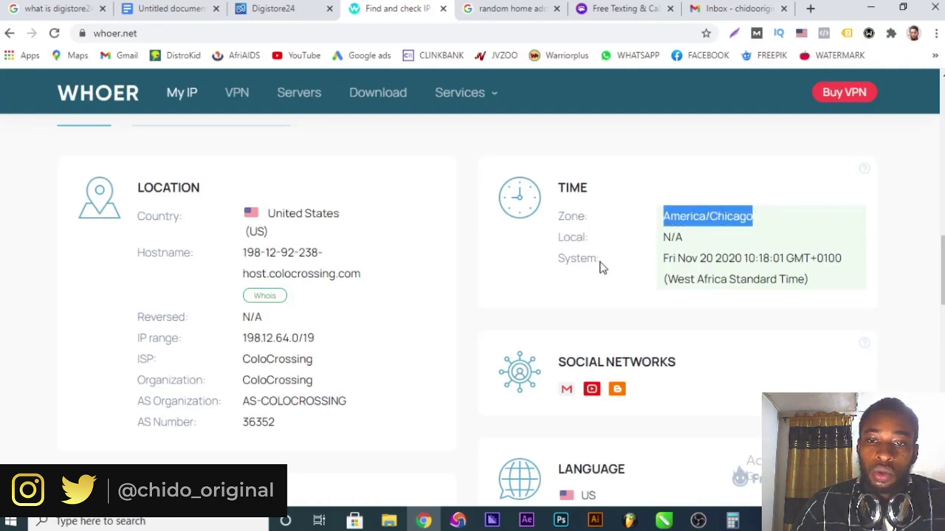
{"action": "mouse_move", "coordinate": [542, 228]}
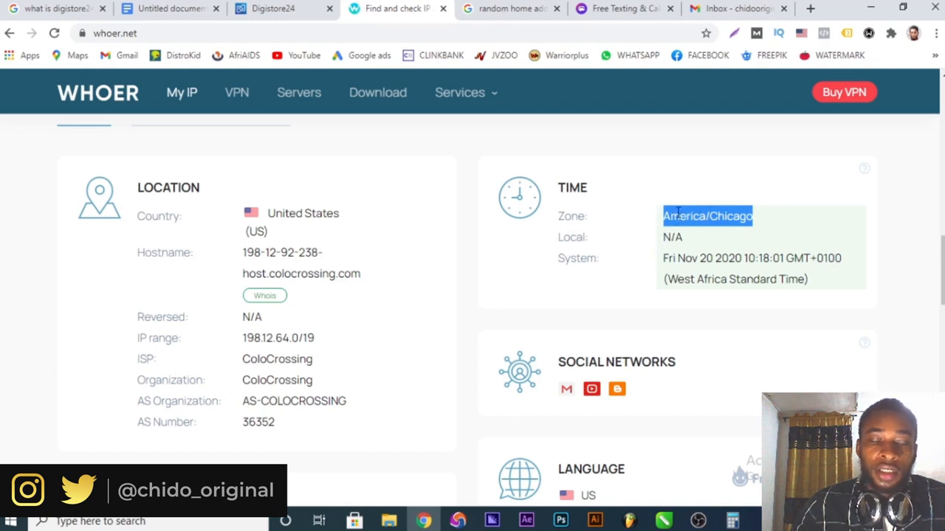
{"action": "mouse_move", "coordinate": [273, 8]}
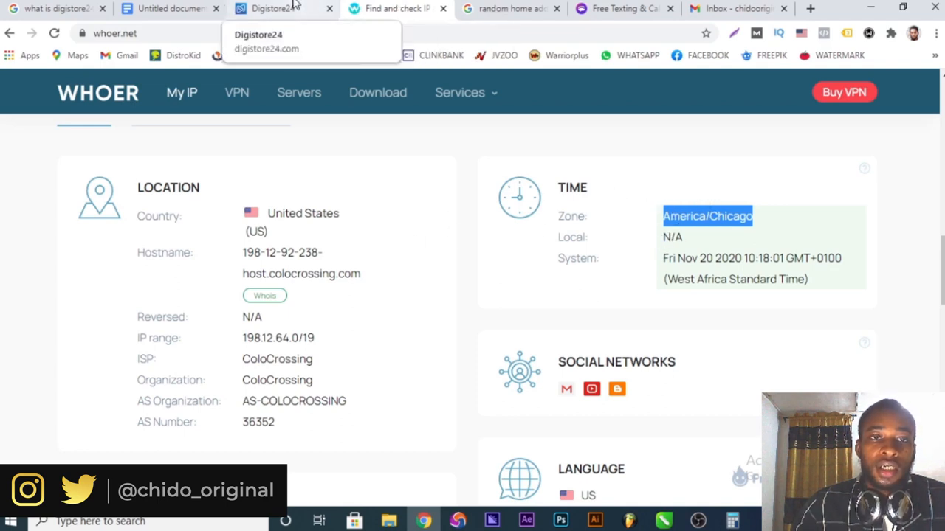
{"action": "left_click", "coordinate": [266, 8]}
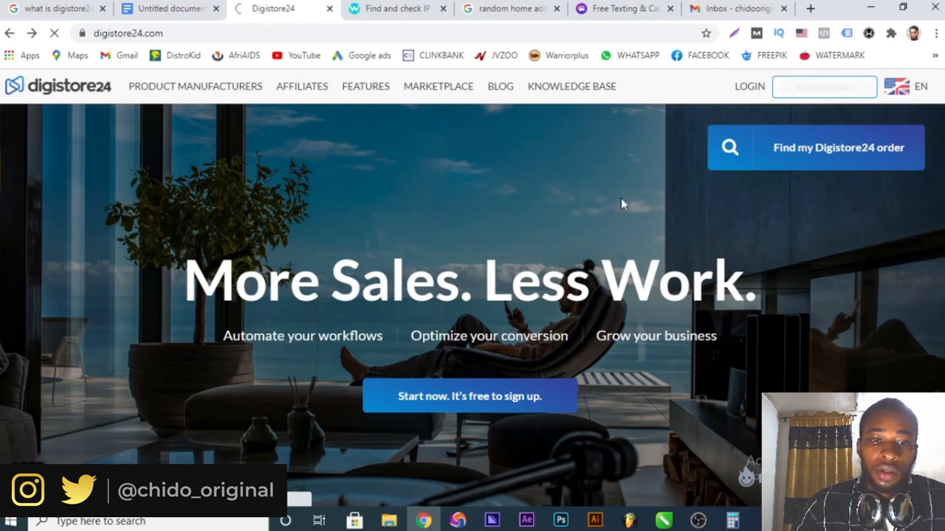
Open the free registration page, recheck whoer.net, and highlight the 'You can profit from Digistore24' headline.
{"action": "left_click", "coordinate": [470, 396]}
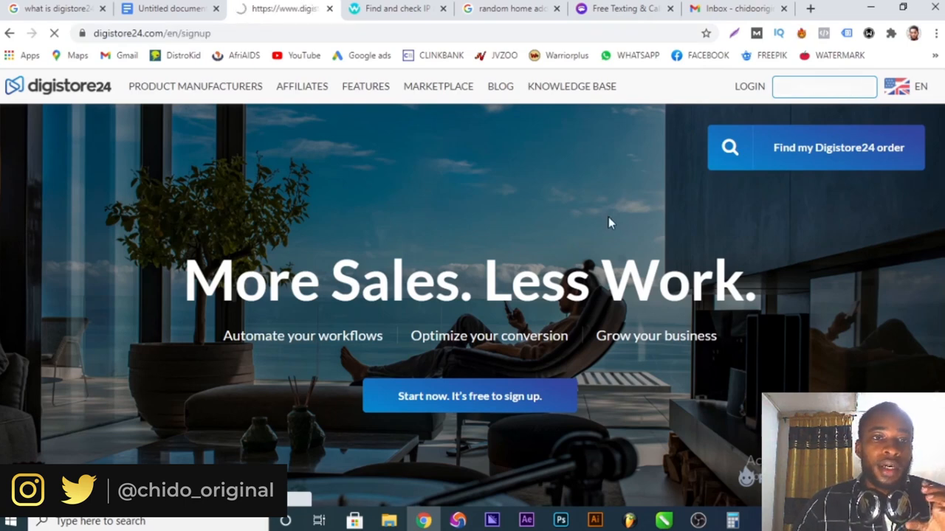
{"action": "left_click", "coordinate": [470, 396]}
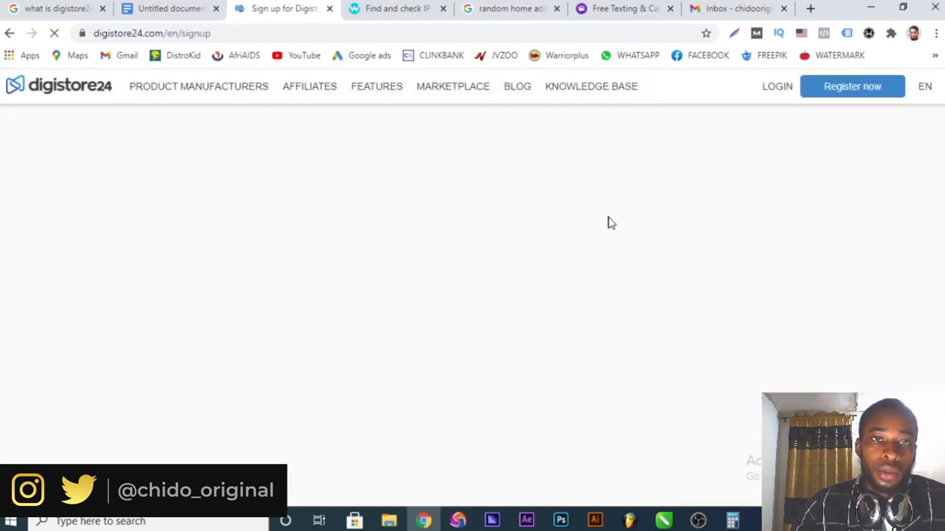
{"action": "mouse_move", "coordinate": [737, 142]}
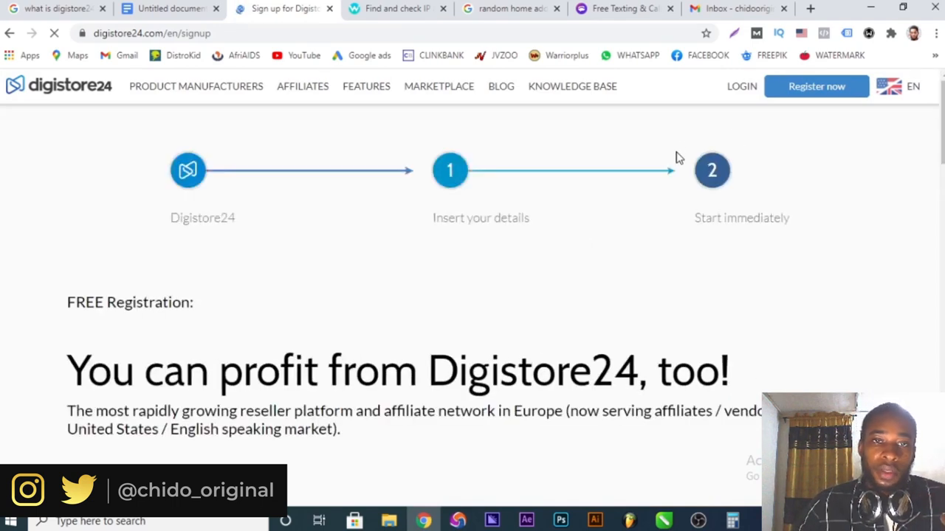
{"action": "left_click", "coordinate": [397, 8]}
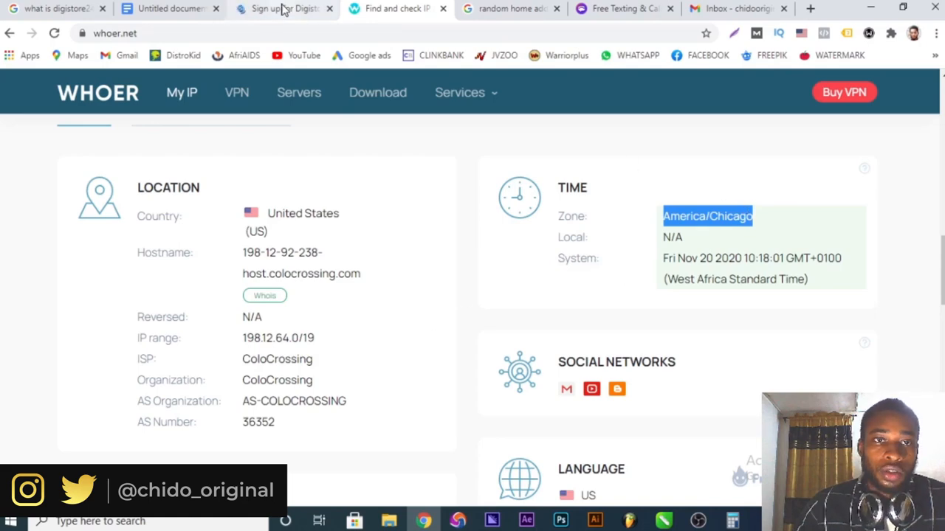
{"action": "left_click", "coordinate": [283, 8]}
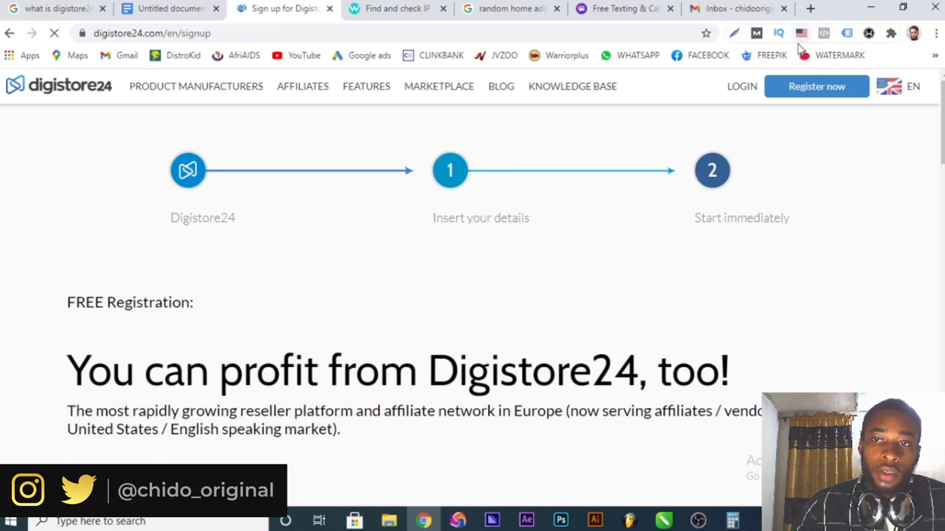
{"action": "mouse_move", "coordinate": [651, 214]}
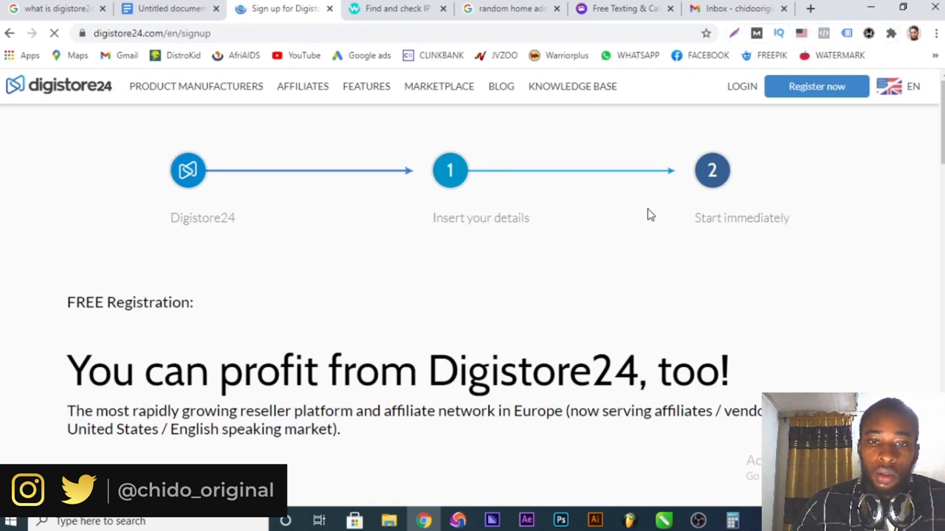
{"action": "mouse_move", "coordinate": [567, 322]}
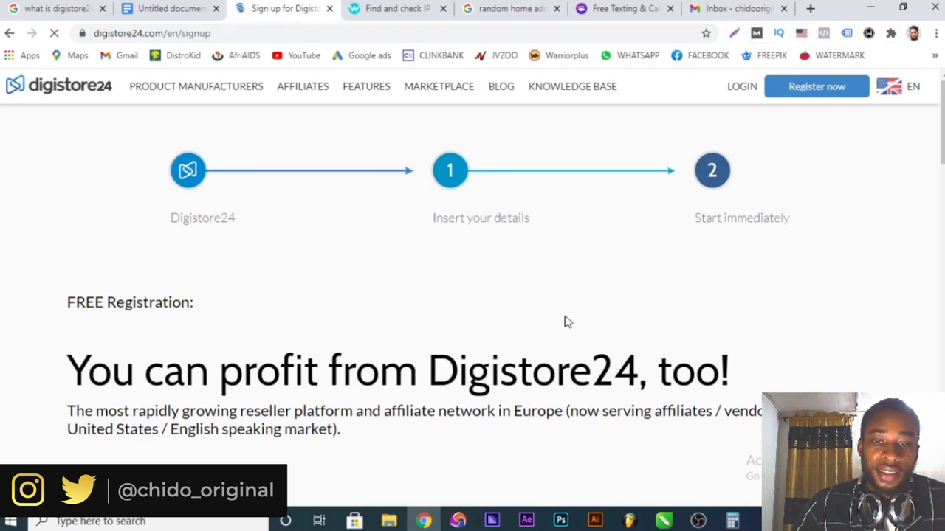
{"action": "left_click_drag", "start_coordinate": [82, 370], "coordinate": [328, 371]}
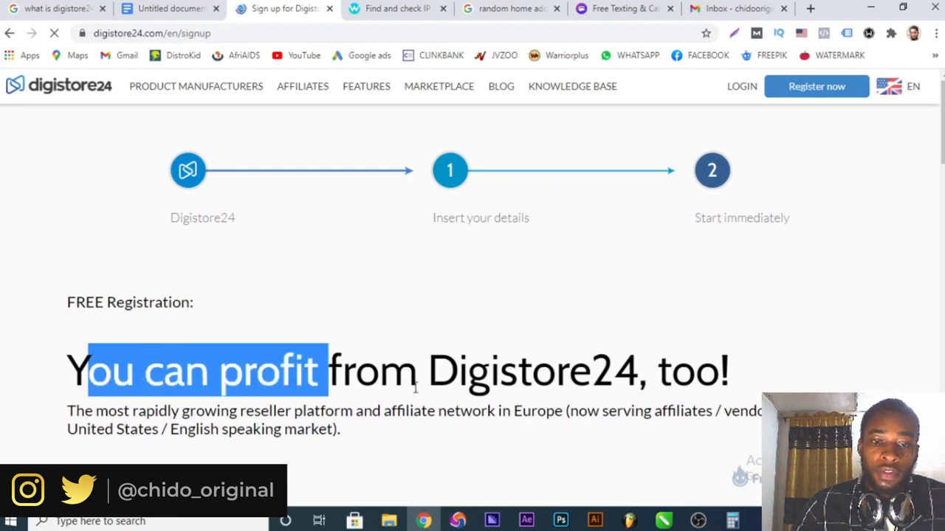
{"action": "left_click_drag", "start_coordinate": [325, 371], "coordinate": [727, 370]}
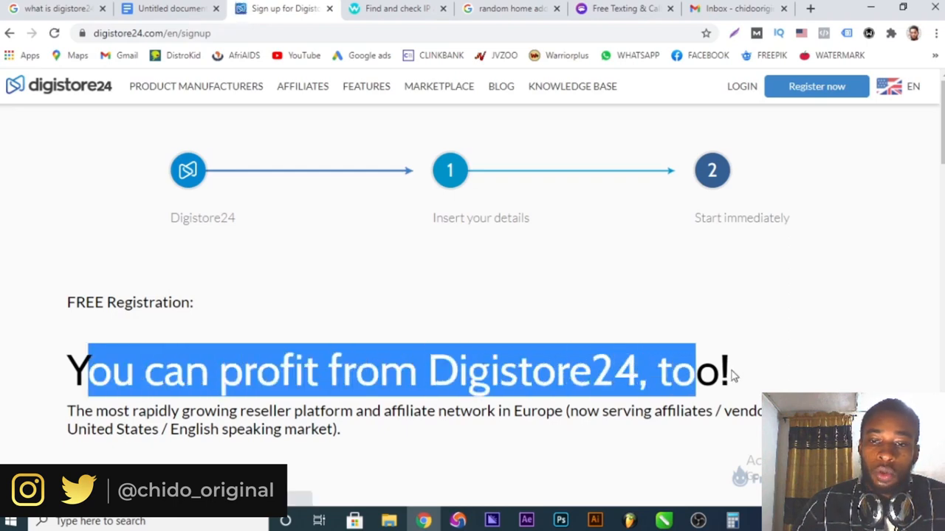
Enter the user name on the sign-up form.
{"action": "scroll", "scroll_direction": "down", "scroll_amount": 3}
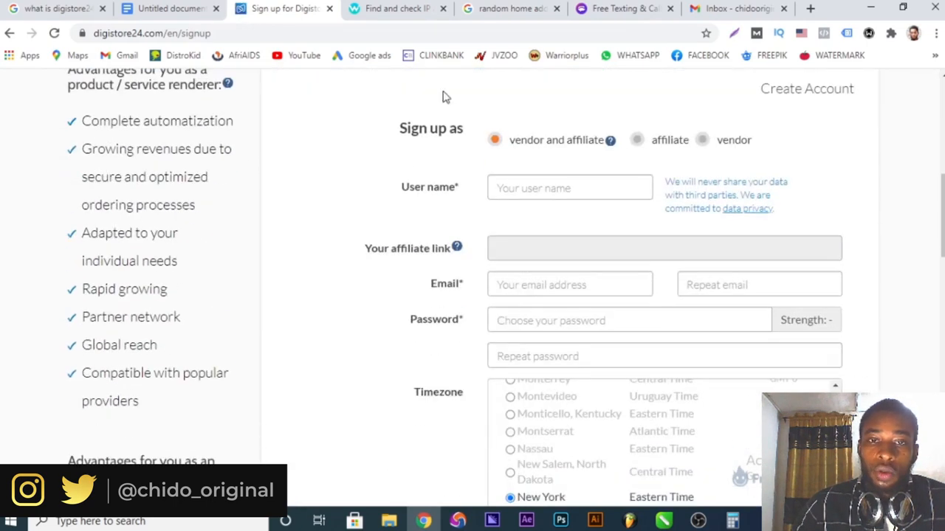
{"action": "mouse_move", "coordinate": [609, 140]}
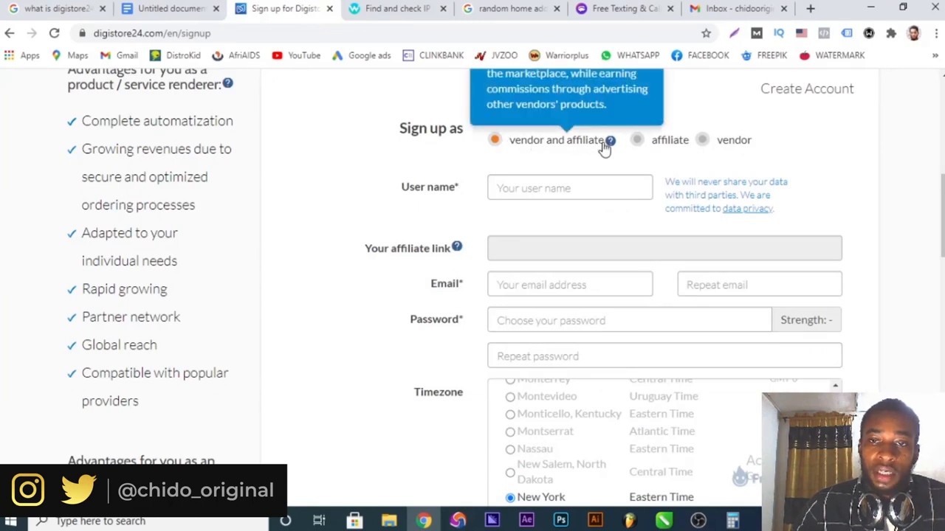
{"action": "mouse_move", "coordinate": [597, 155]}
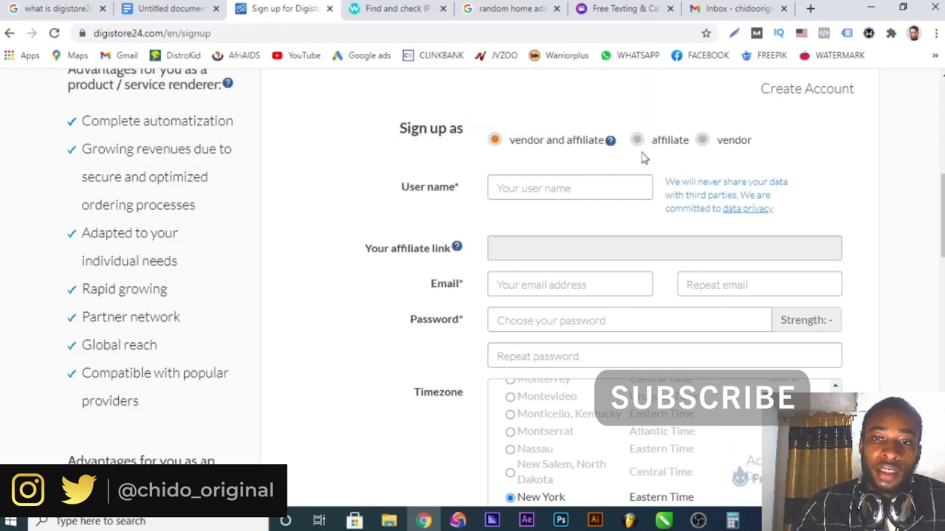
{"action": "mouse_move", "coordinate": [716, 147]}
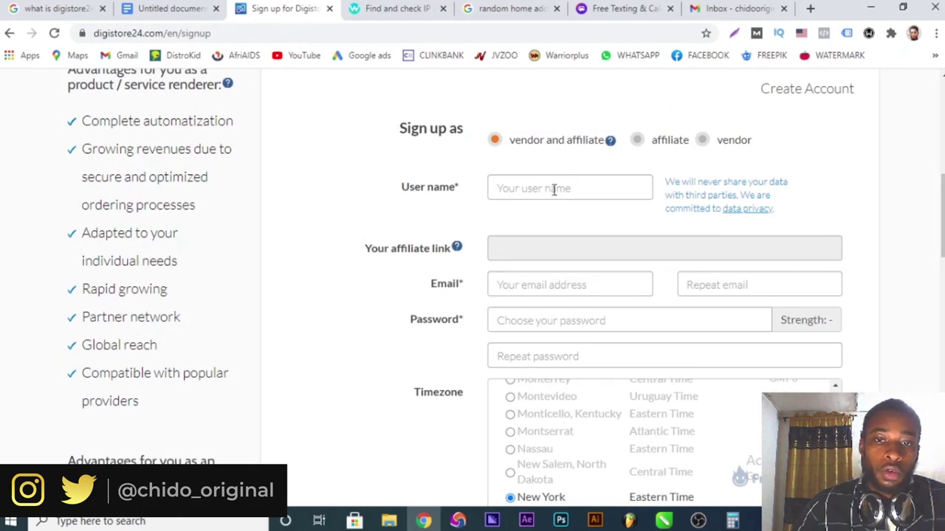
{"action": "type", "text": "d"}
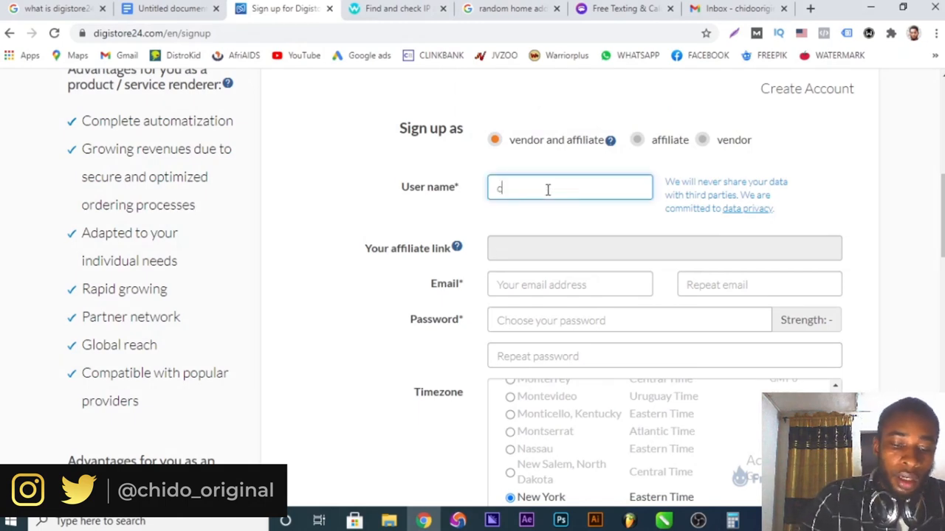
{"action": "type", "text": "hido"}
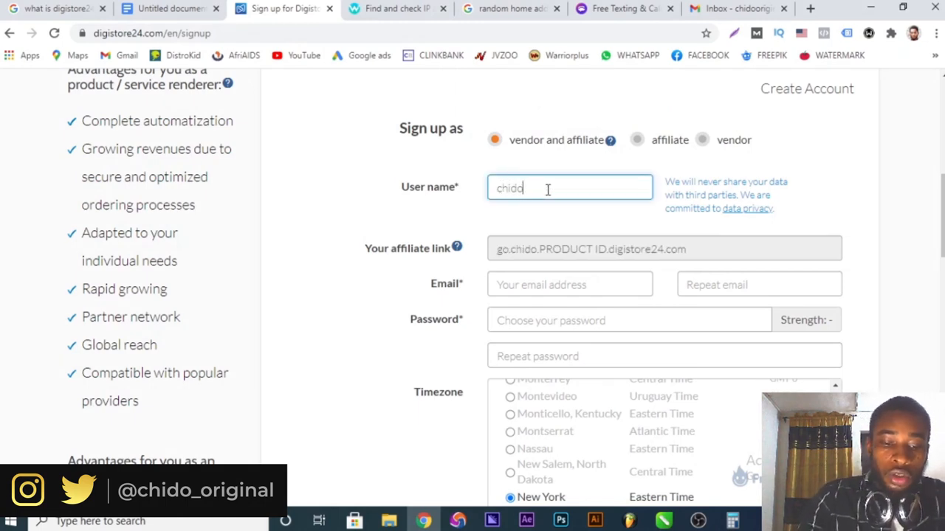
{"action": "type", "text": "444"}
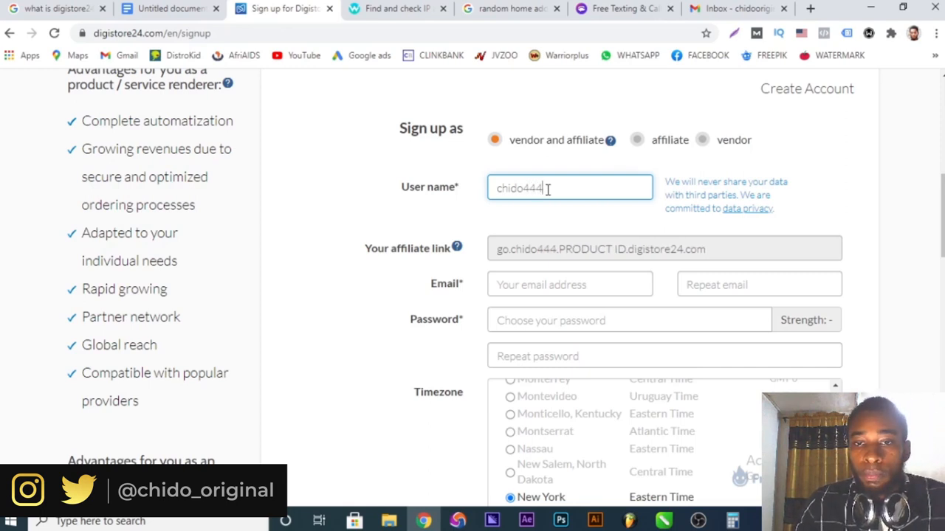
{"action": "mouse_move", "coordinate": [439, 243]}
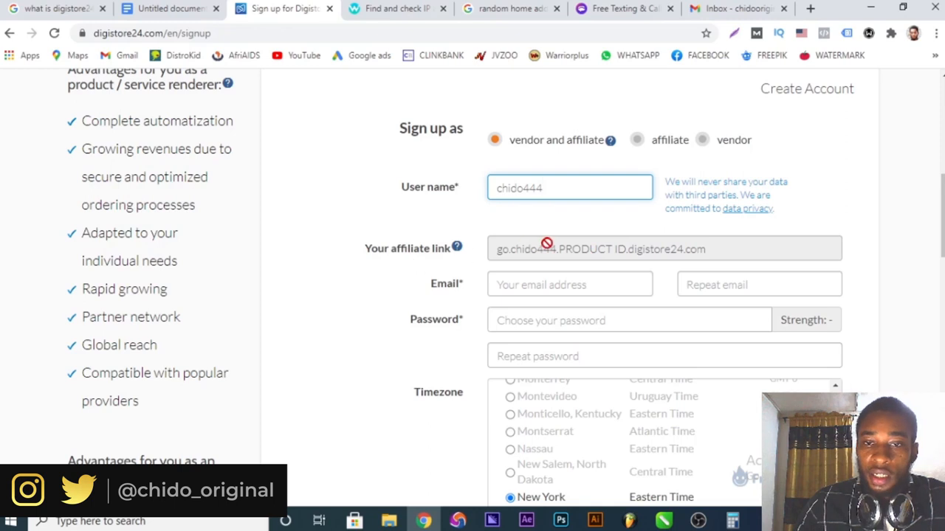
{"action": "scroll", "scroll_direction": "down", "scroll_amount": 3}
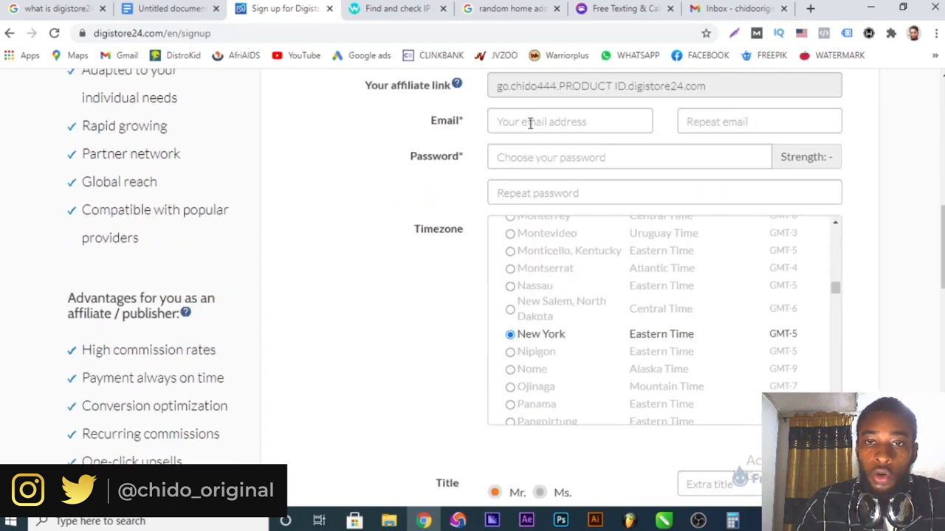
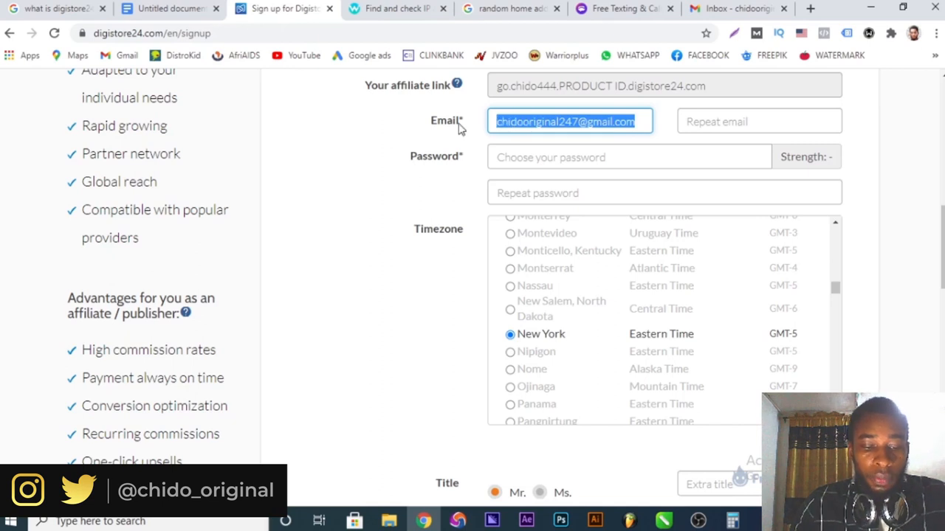
{"action": "left_click", "coordinate": [759, 121]}
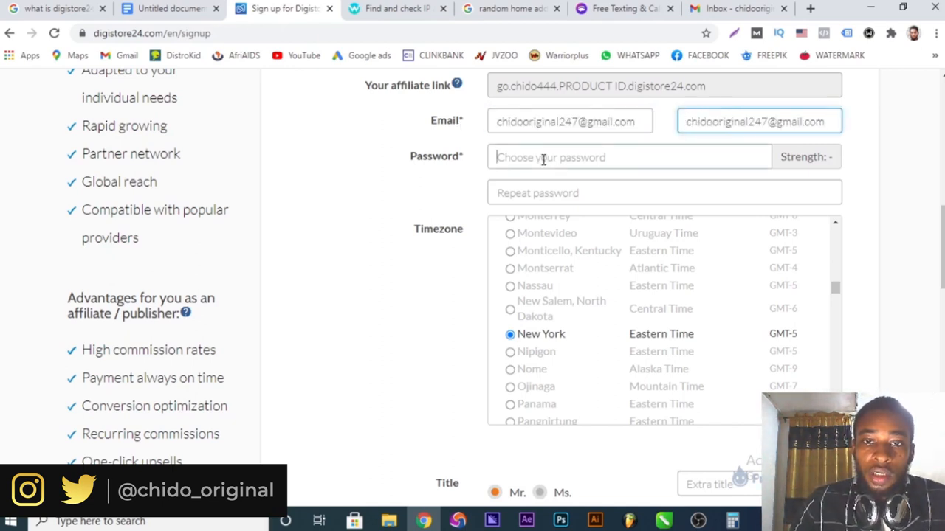
Type the password in both Password and Repeat password fields.
{"action": "left_click", "coordinate": [629, 156]}
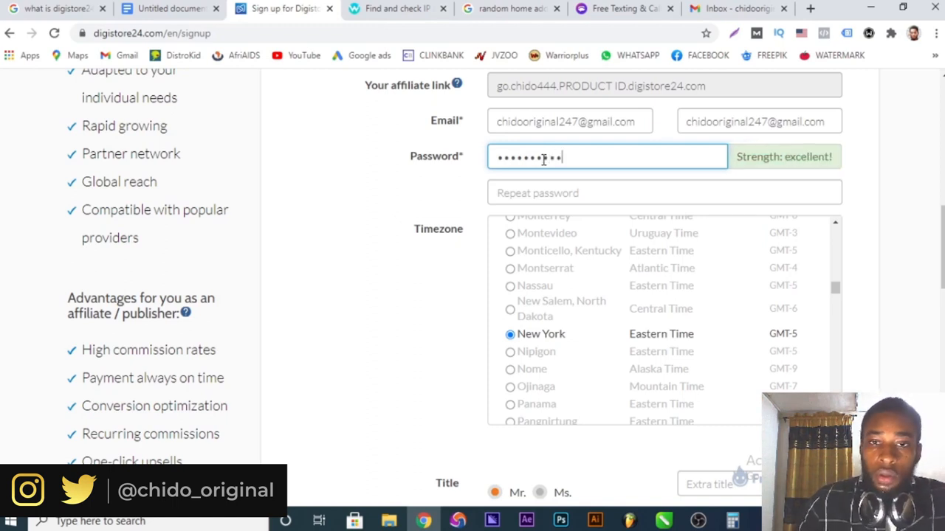
{"action": "left_click", "coordinate": [663, 193]}
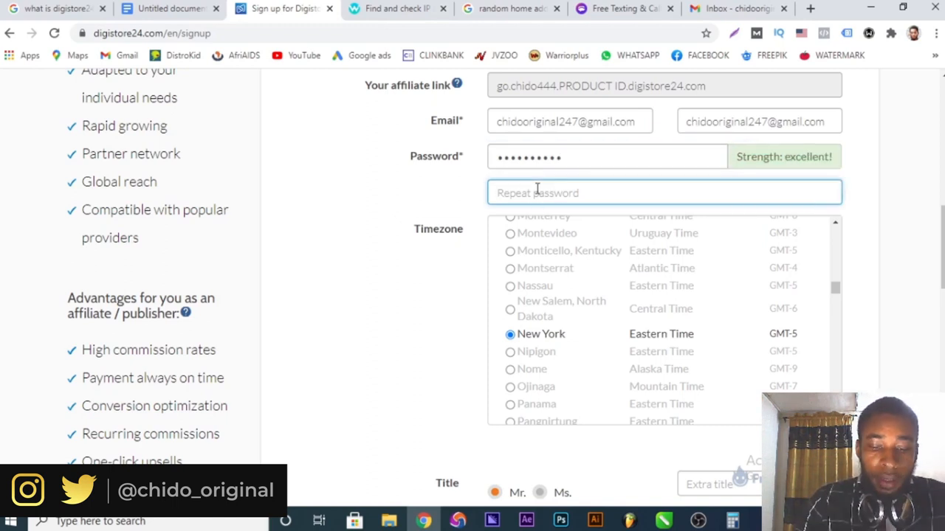
{"action": "type", "text": "••••"}
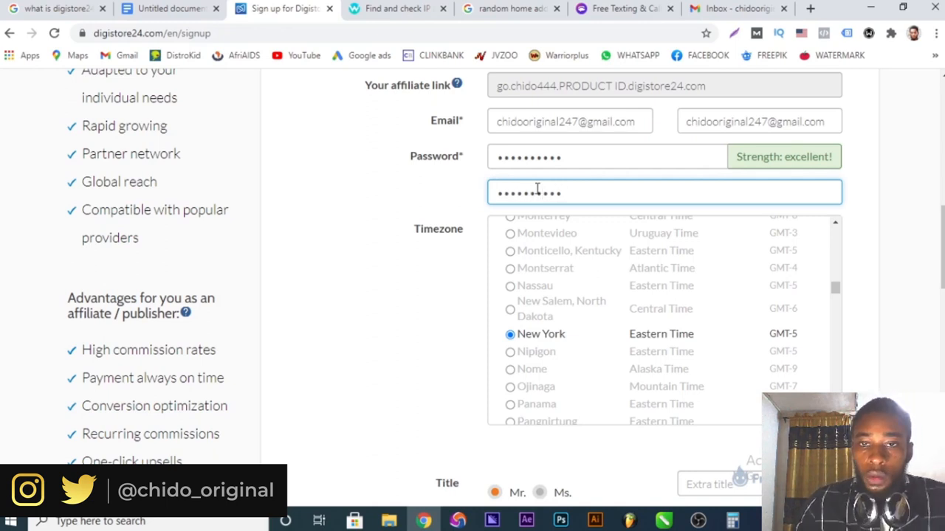
{"action": "scroll", "scroll_direction": "down", "scroll_amount": 3}
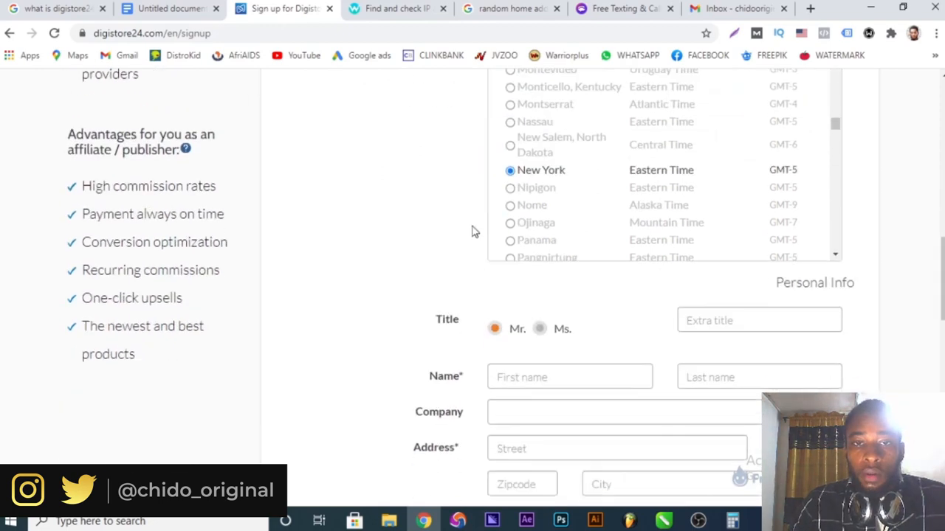
{"action": "scroll", "scroll_direction": "up", "scroll_amount": 3}
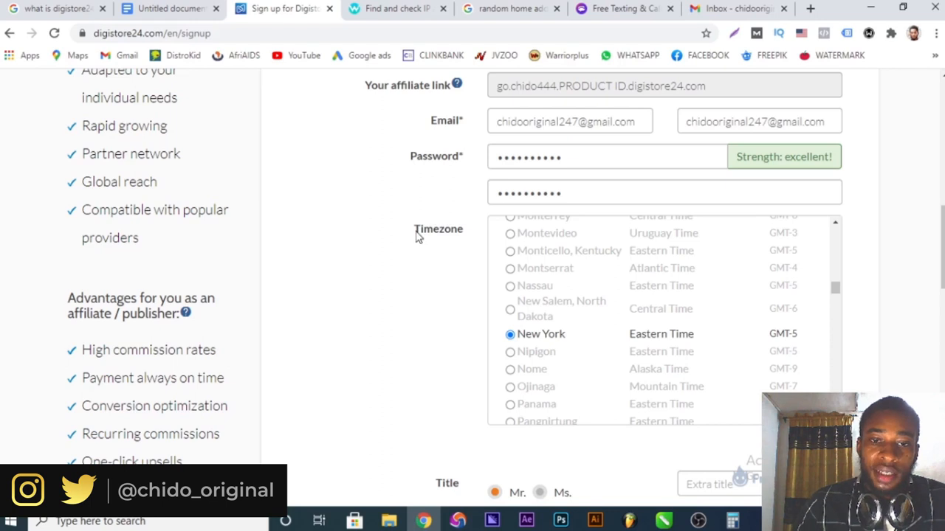
{"action": "mouse_move", "coordinate": [577, 336]}
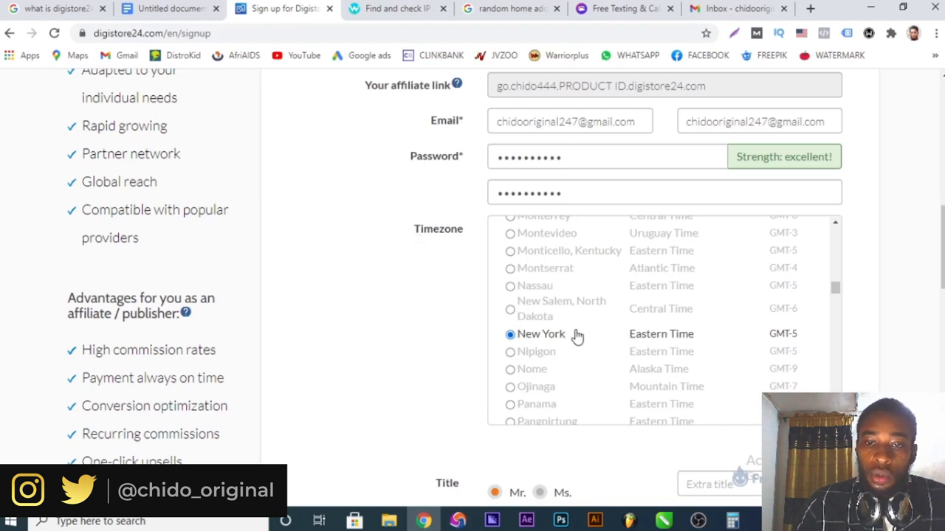
{"action": "mouse_move", "coordinate": [557, 349]}
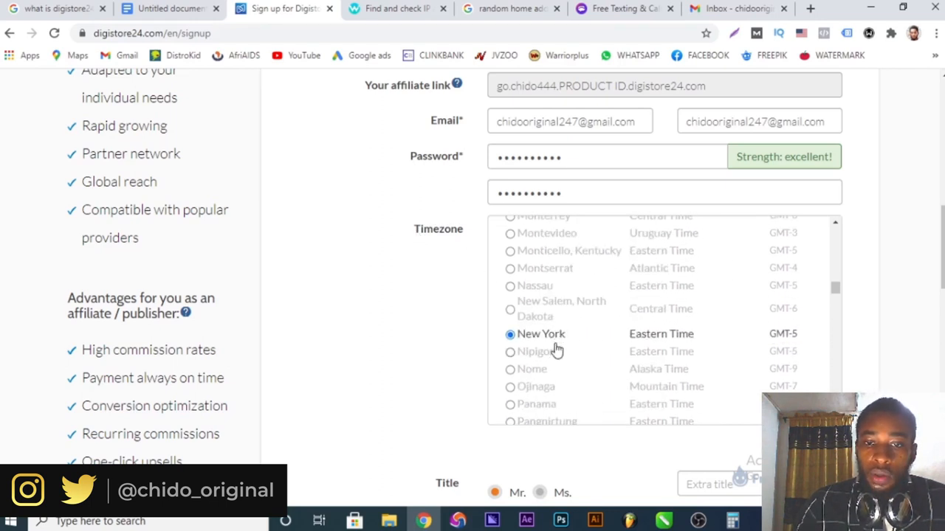
{"action": "left_click", "coordinate": [398, 8]}
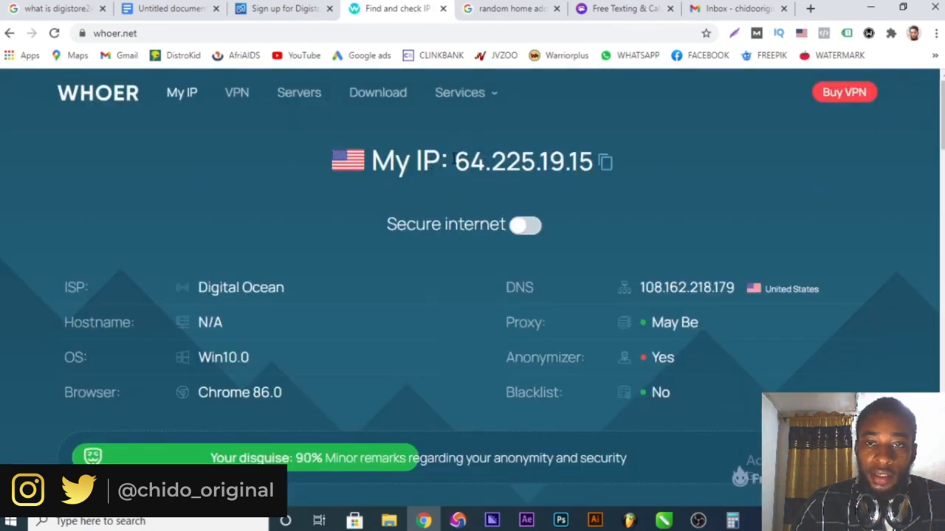
Choose New York as the timezone, matching whoer.net's America/New_York, and reach Personal Info.
{"action": "scroll", "scroll_direction": "down", "scroll_amount": 3}
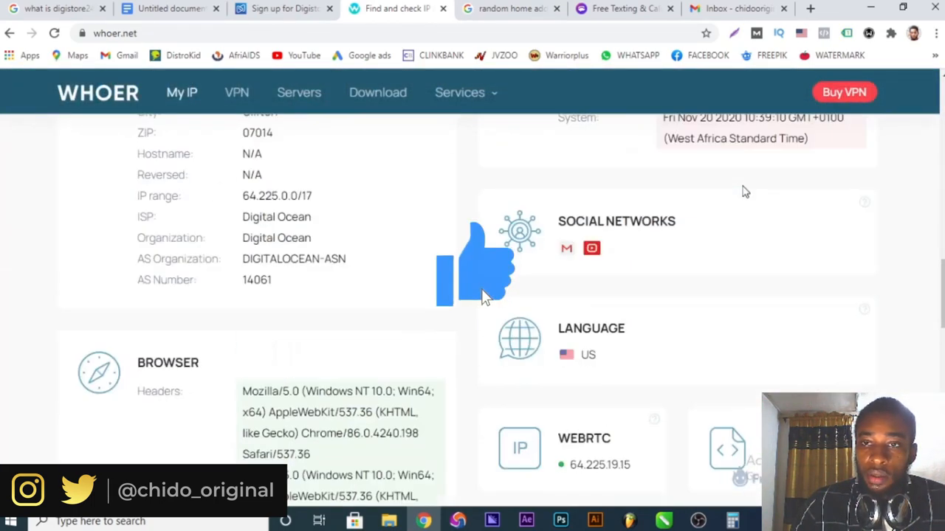
{"action": "scroll", "scroll_direction": "up", "scroll_amount": 3}
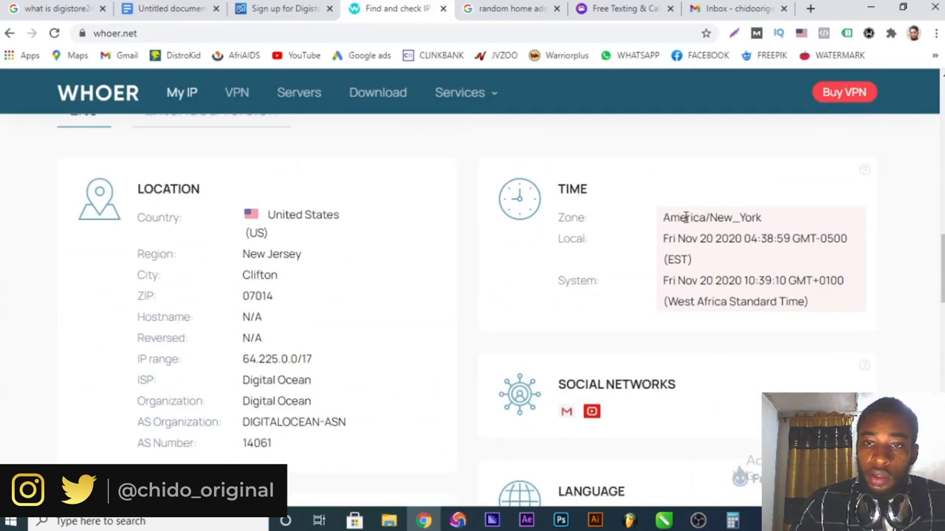
{"action": "double_click", "coordinate": [710, 217]}
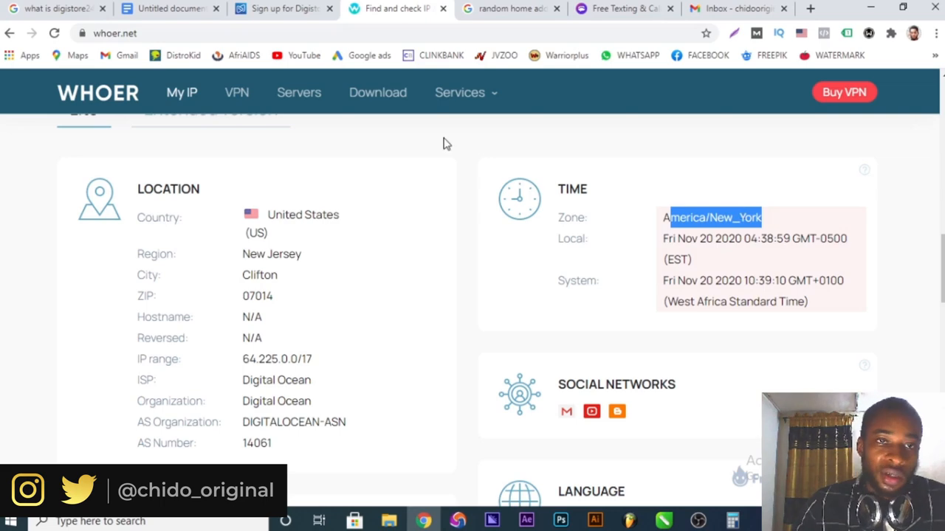
{"action": "left_click", "coordinate": [283, 8]}
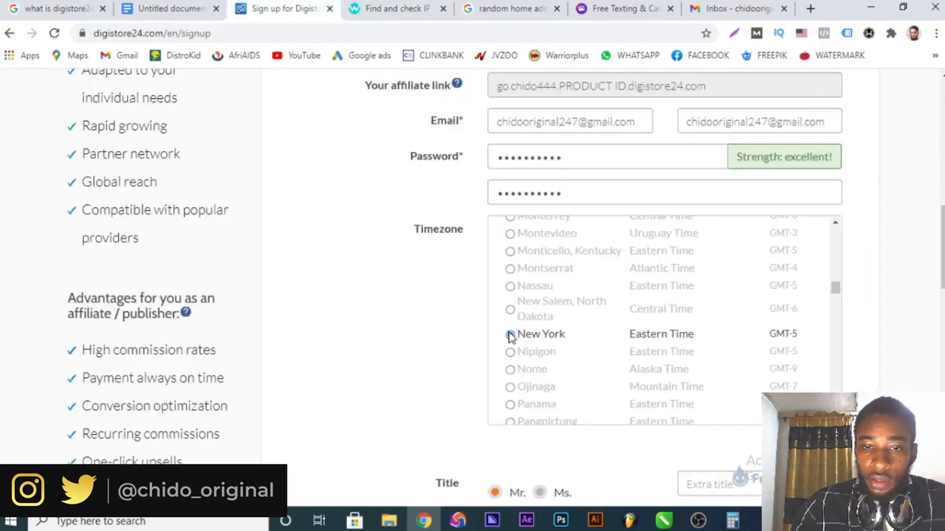
{"action": "left_click", "coordinate": [509, 334]}
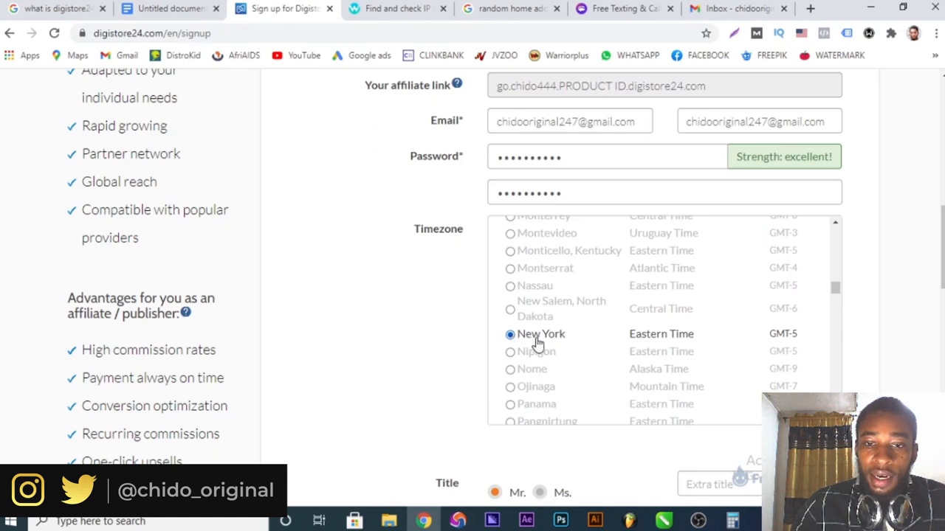
{"action": "mouse_move", "coordinate": [800, 341]}
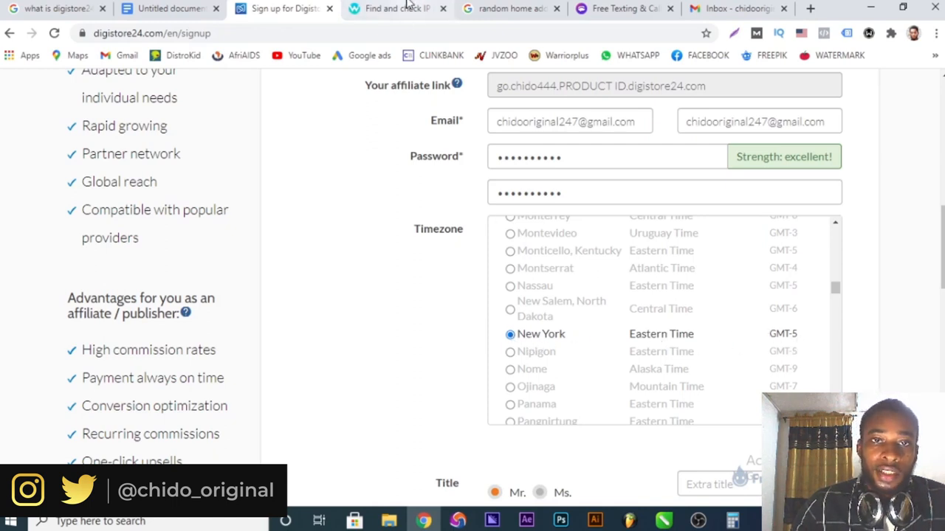
{"action": "left_click", "coordinate": [397, 8]}
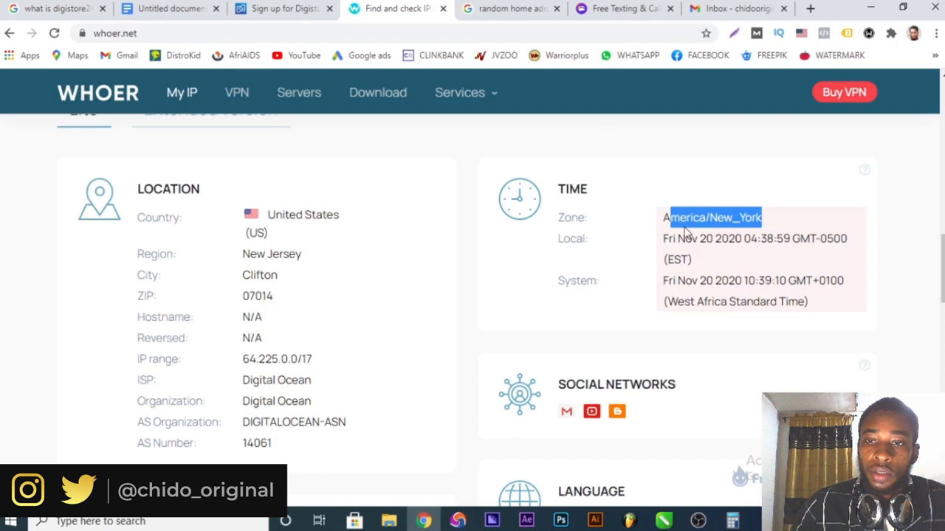
{"action": "mouse_move", "coordinate": [347, 66]}
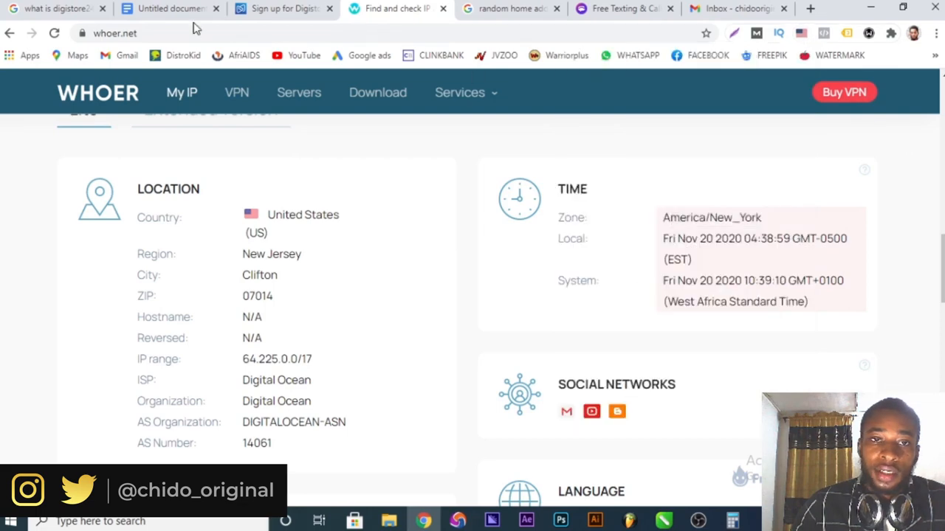
{"action": "left_click", "coordinate": [283, 8]}
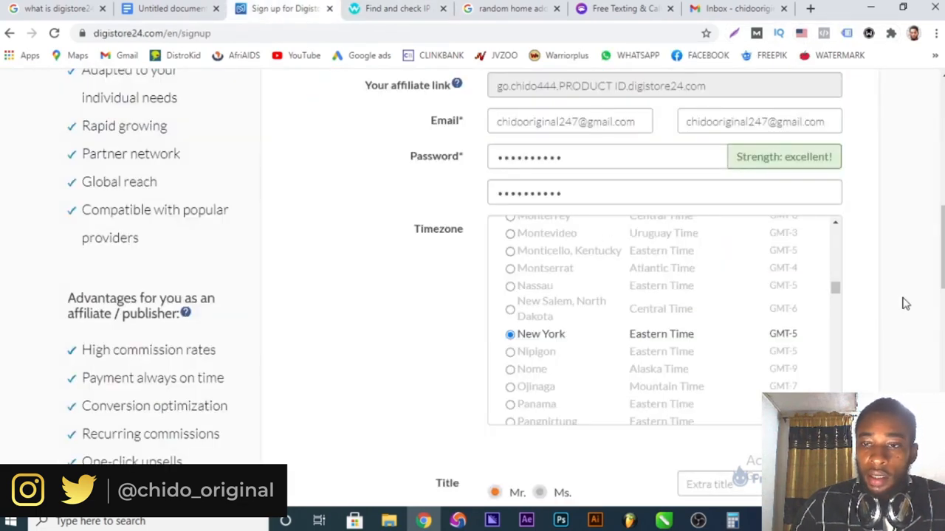
{"action": "scroll", "scroll_direction": "down", "scroll_amount": 3}
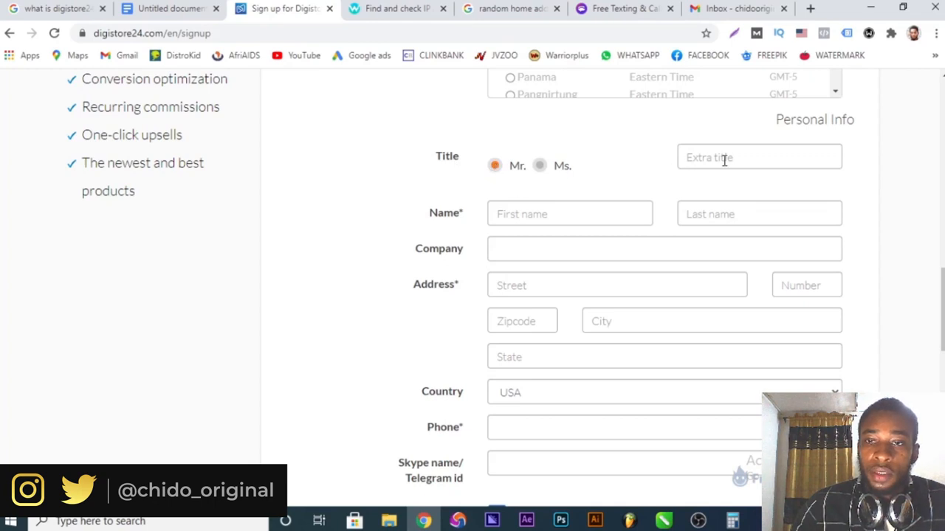
{"action": "left_click", "coordinate": [569, 213]}
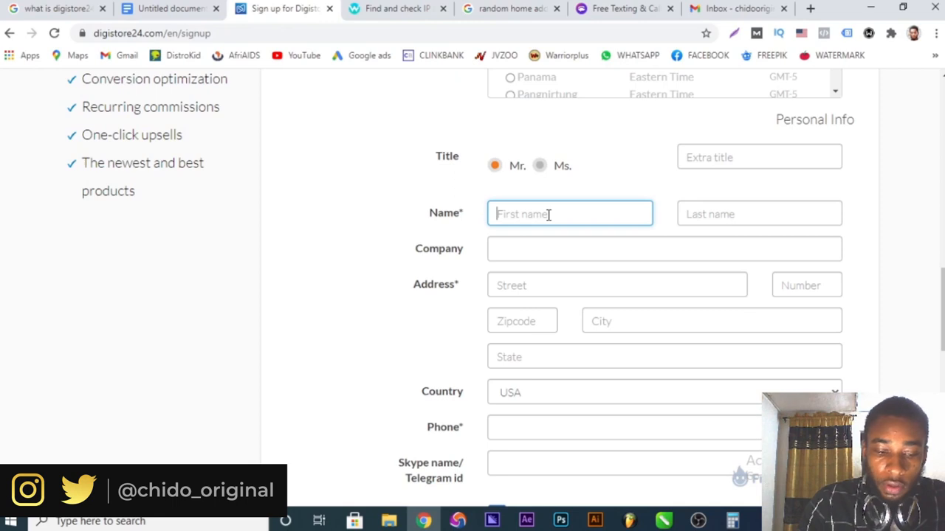
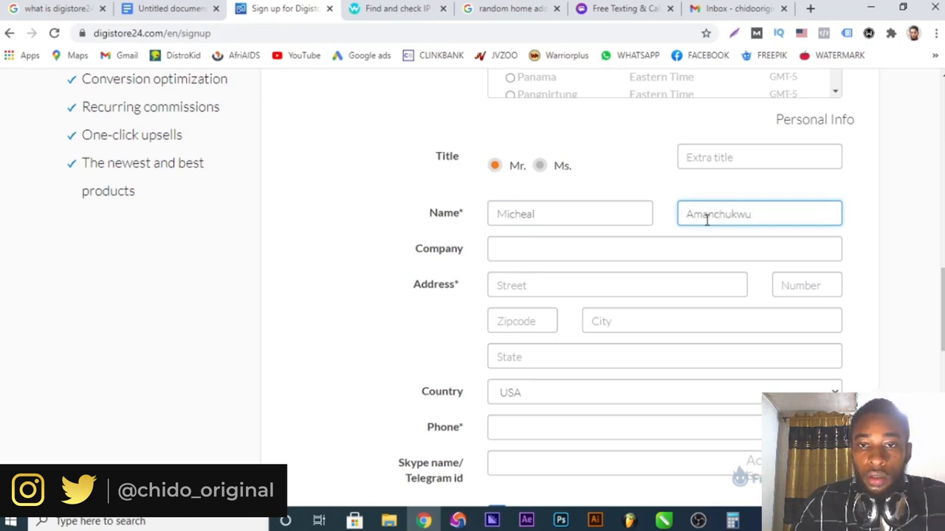
{"action": "left_click", "coordinate": [663, 249]}
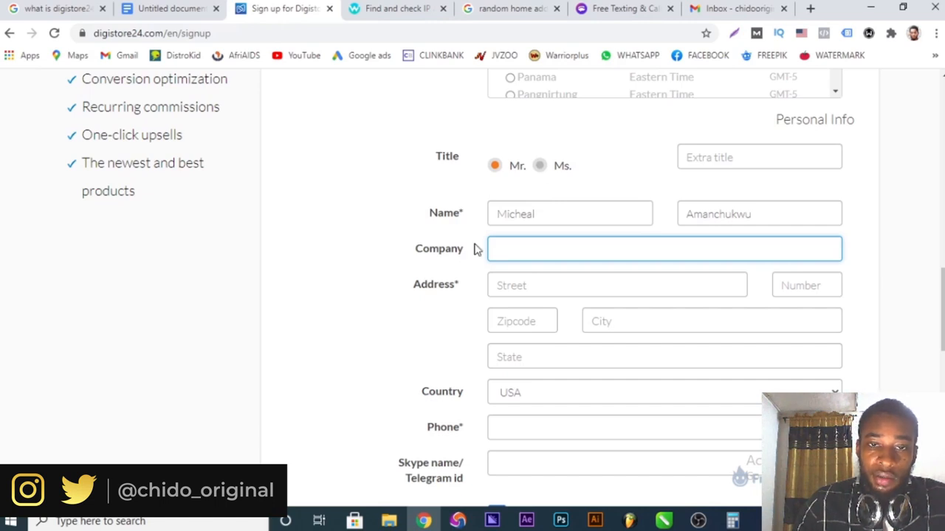
{"action": "scroll", "scroll_direction": "down", "scroll_amount": 3}
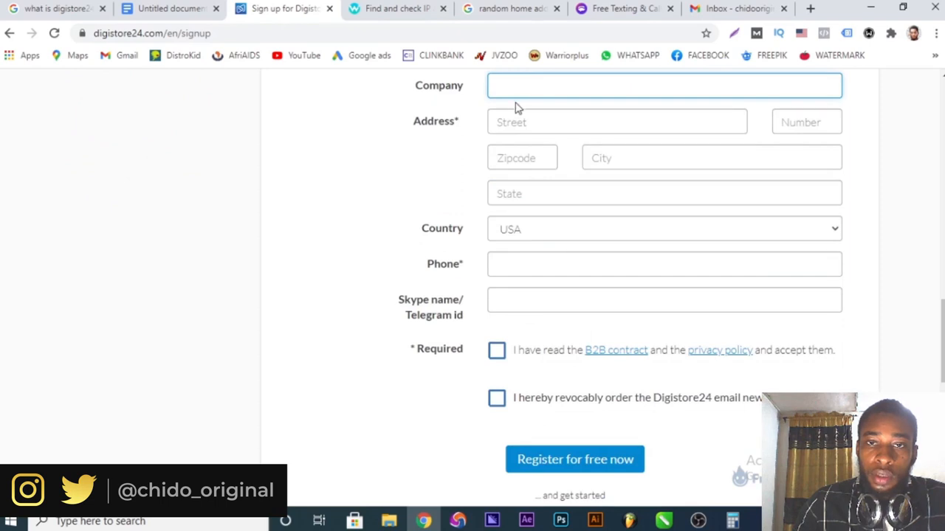
{"action": "mouse_move", "coordinate": [524, 92]}
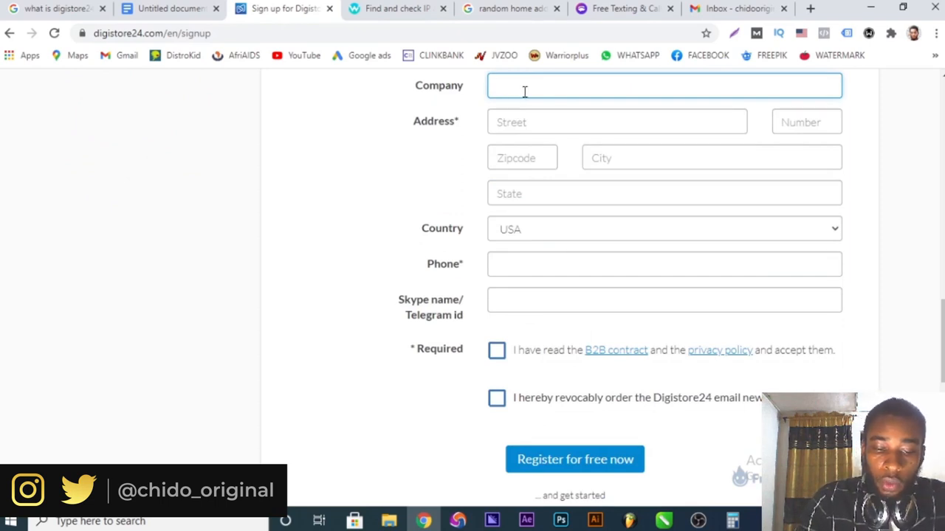
{"action": "left_click", "coordinate": [616, 122]}
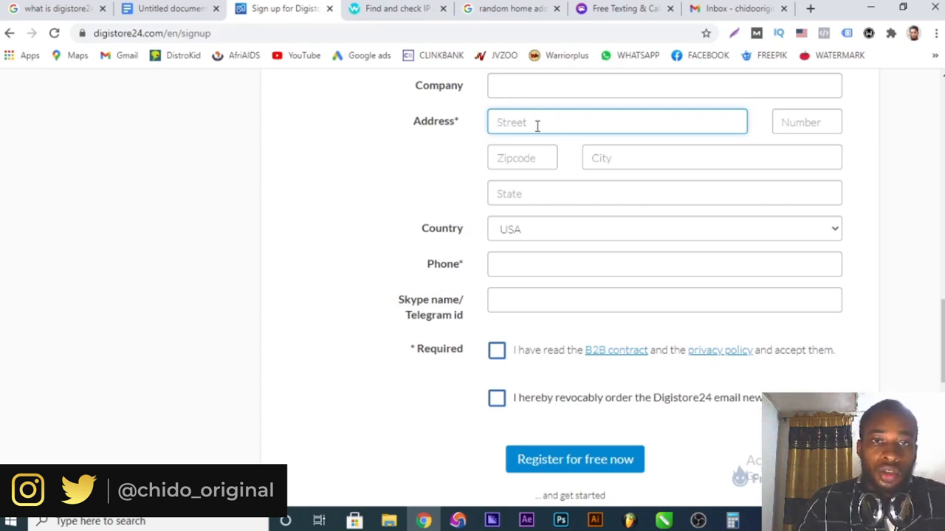
{"action": "left_click", "coordinate": [509, 8]}
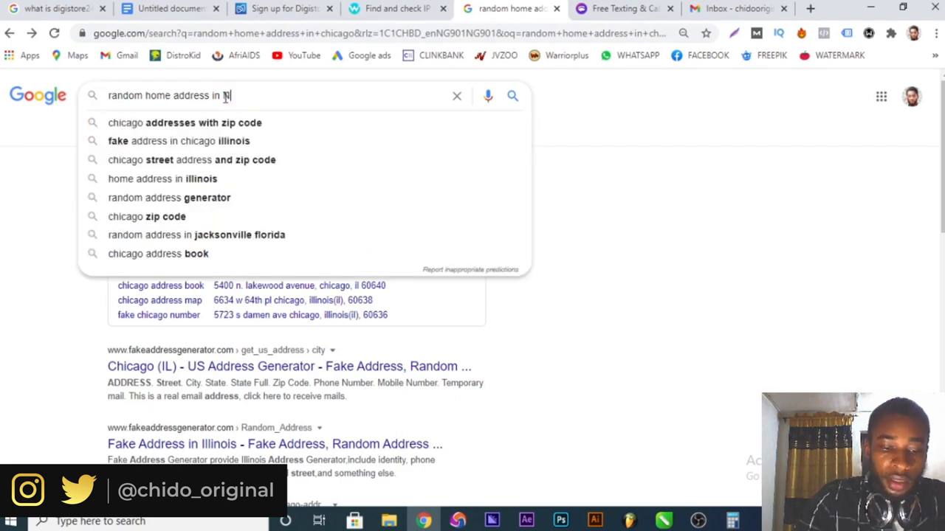
Search Google for a random New York home address and open the fakeaddressgenerator.com result.
{"action": "type", "text": "NEW YORK"}
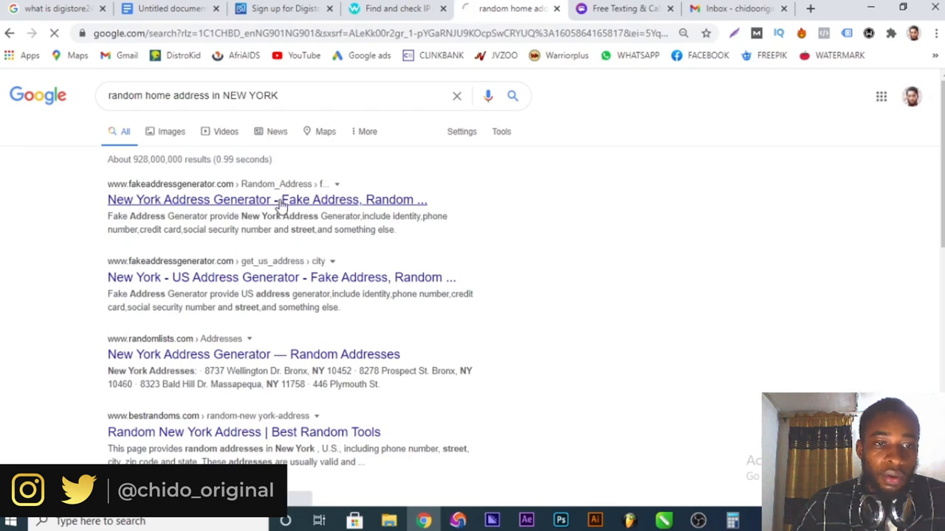
{"action": "left_click", "coordinate": [267, 199]}
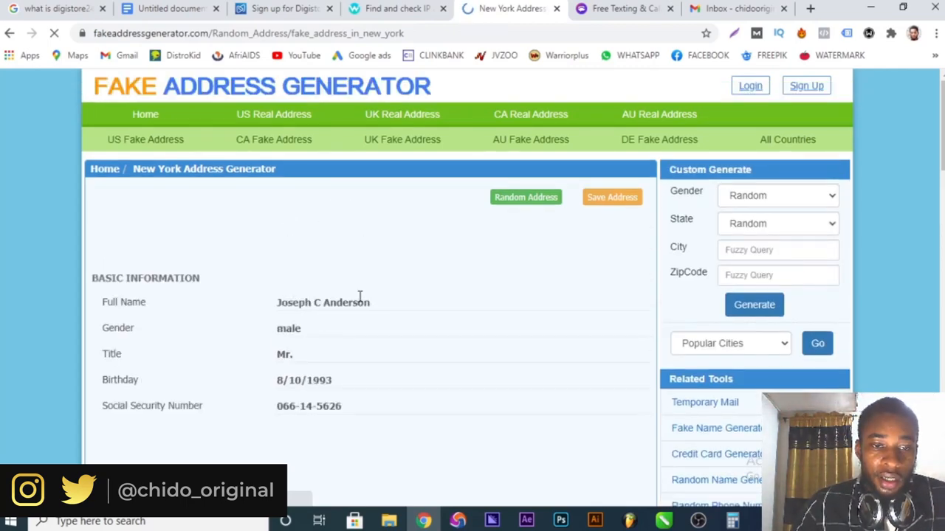
{"action": "mouse_move", "coordinate": [312, 341]}
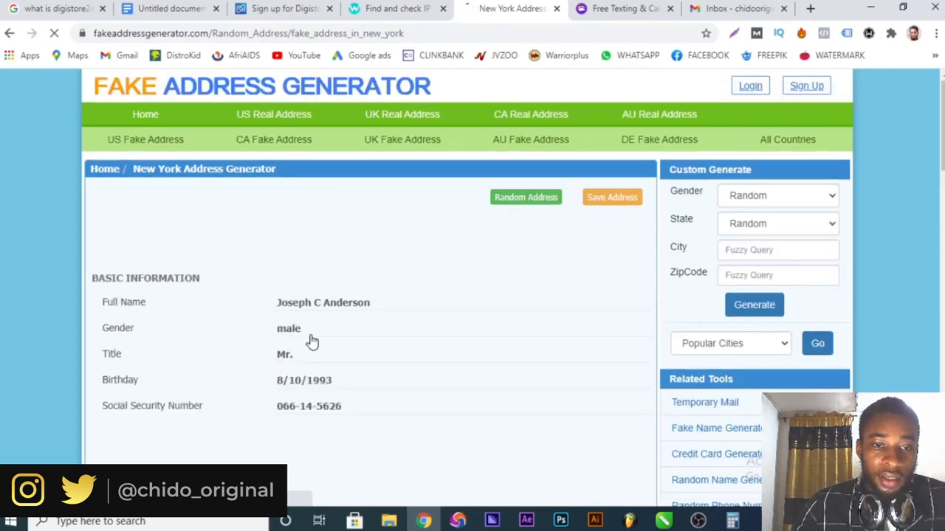
{"action": "scroll", "scroll_direction": "down", "scroll_amount": 3}
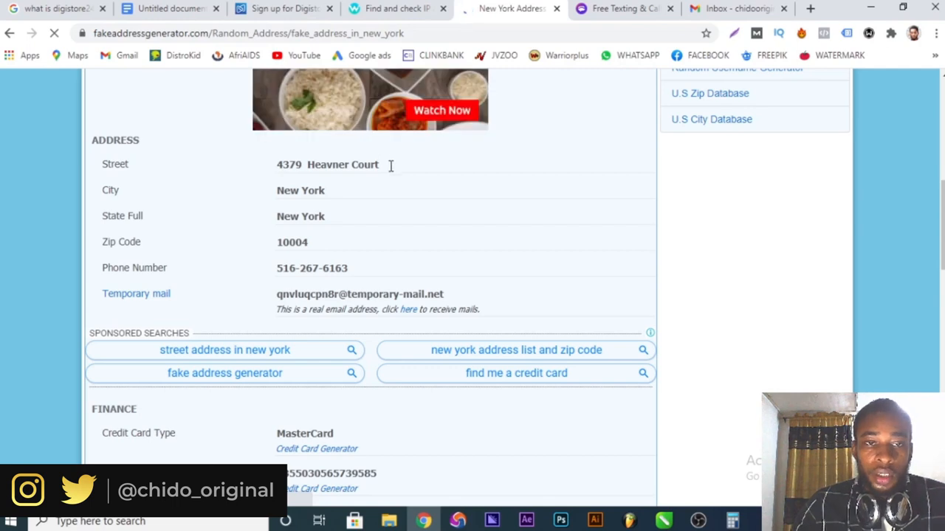
{"action": "double_click", "coordinate": [300, 190]}
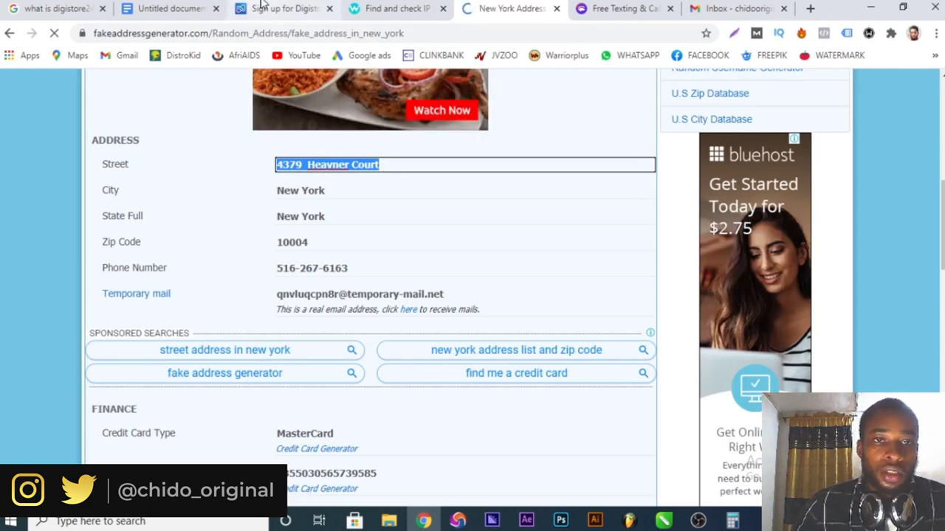
{"action": "left_click", "coordinate": [284, 8]}
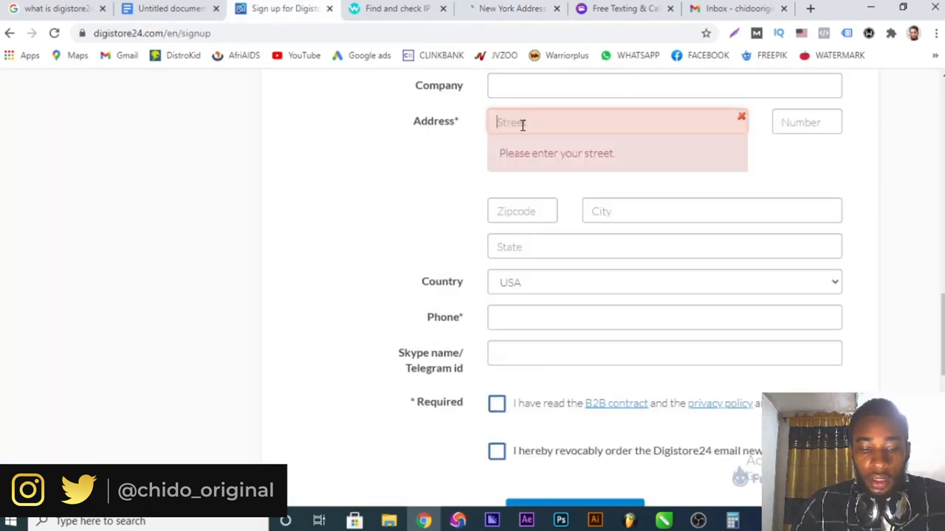
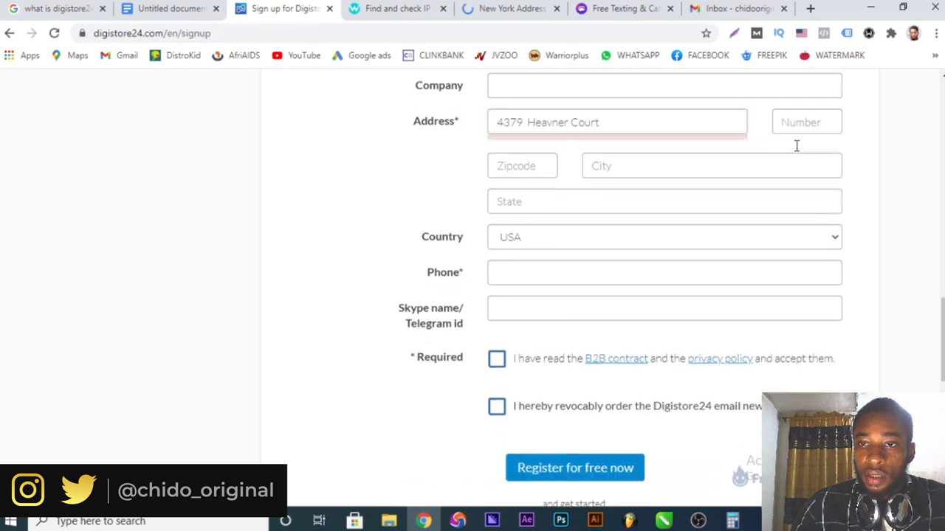
{"action": "left_click", "coordinate": [806, 121]}
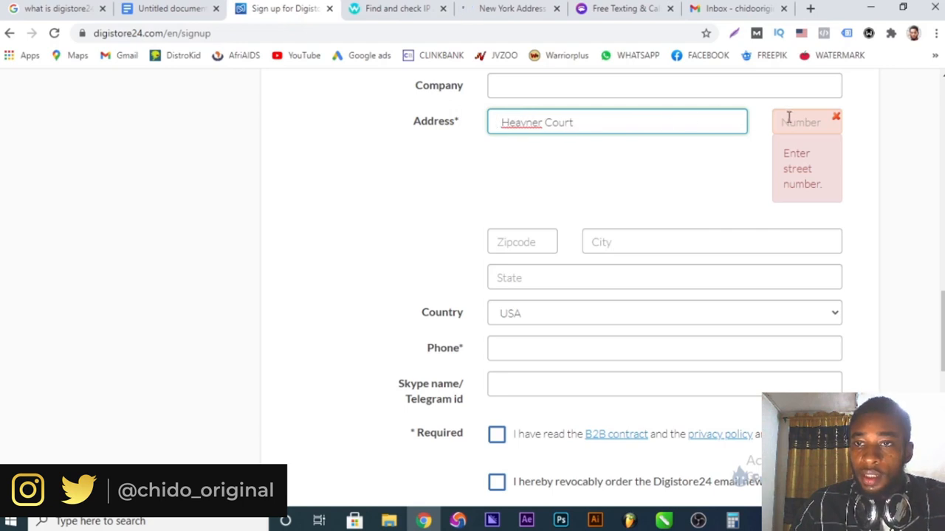
{"action": "type", "text": "4379"}
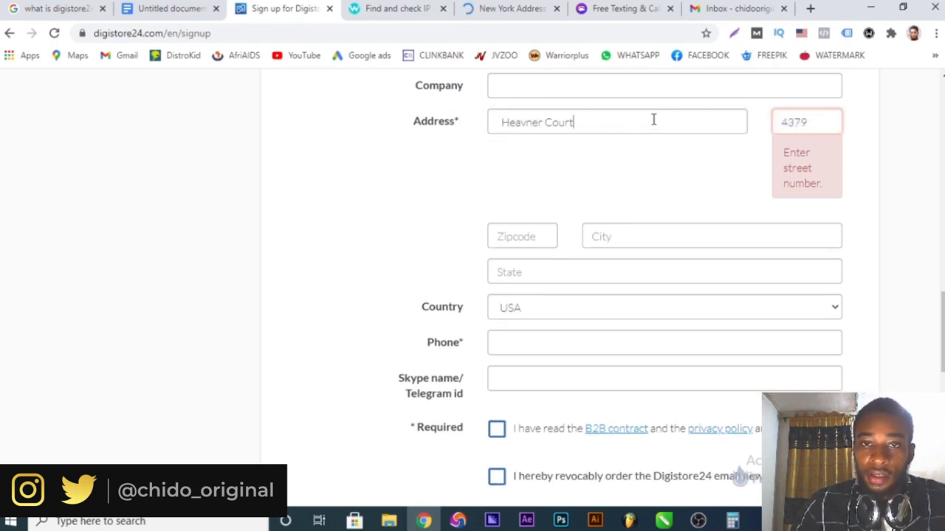
{"action": "left_click", "coordinate": [617, 122]}
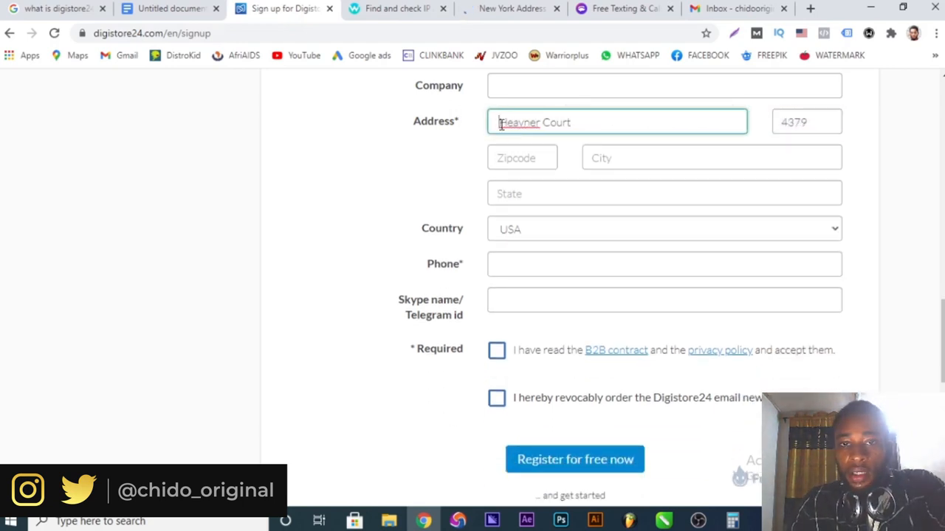
Copy zip code 10004 and city New York into the sign-up form.
{"action": "left_click", "coordinate": [510, 9]}
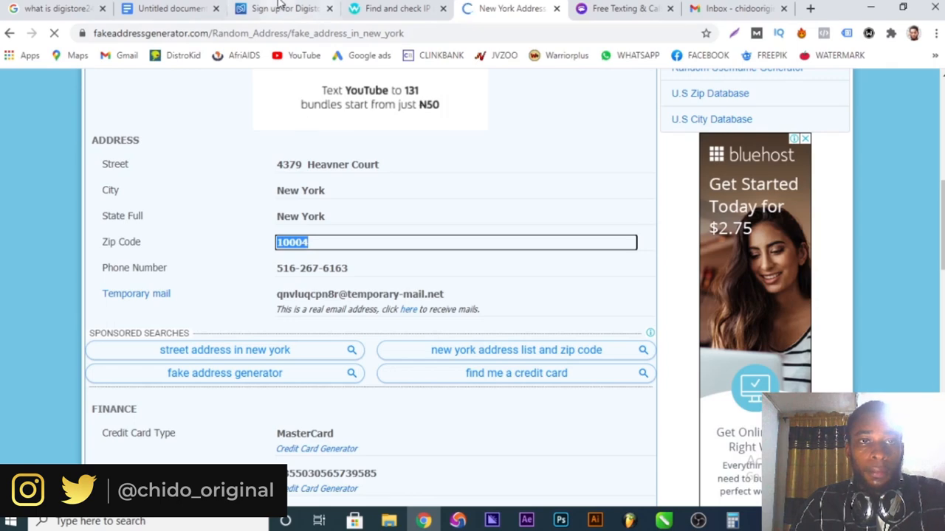
{"action": "left_click", "coordinate": [283, 8]}
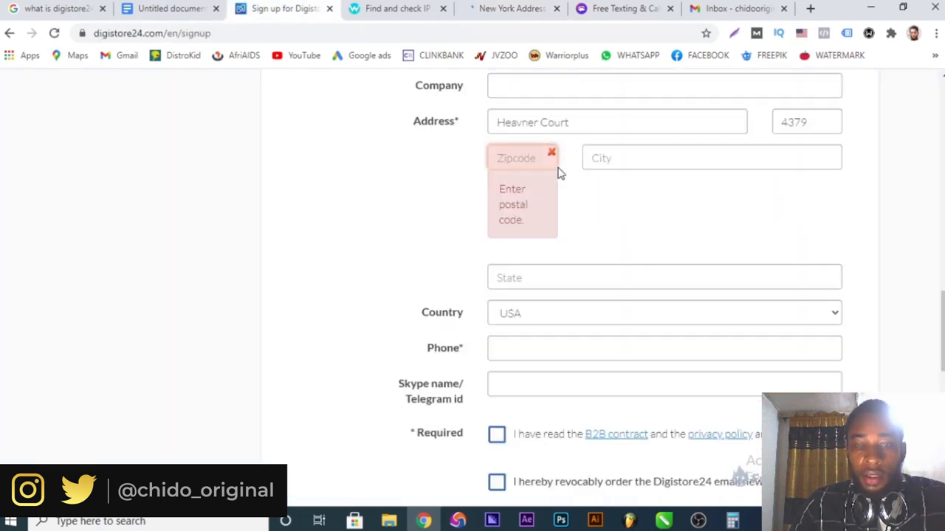
{"action": "type", "text": "10004"}
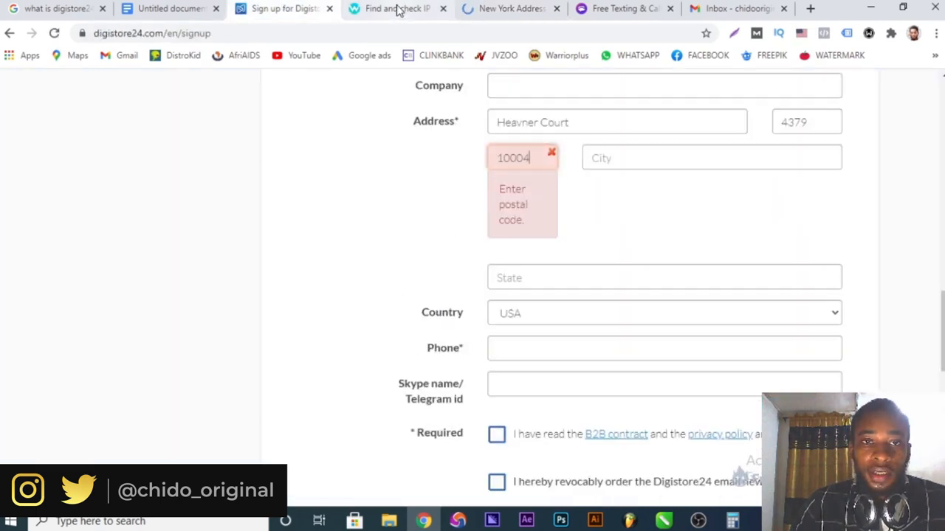
{"action": "left_click", "coordinate": [510, 8]}
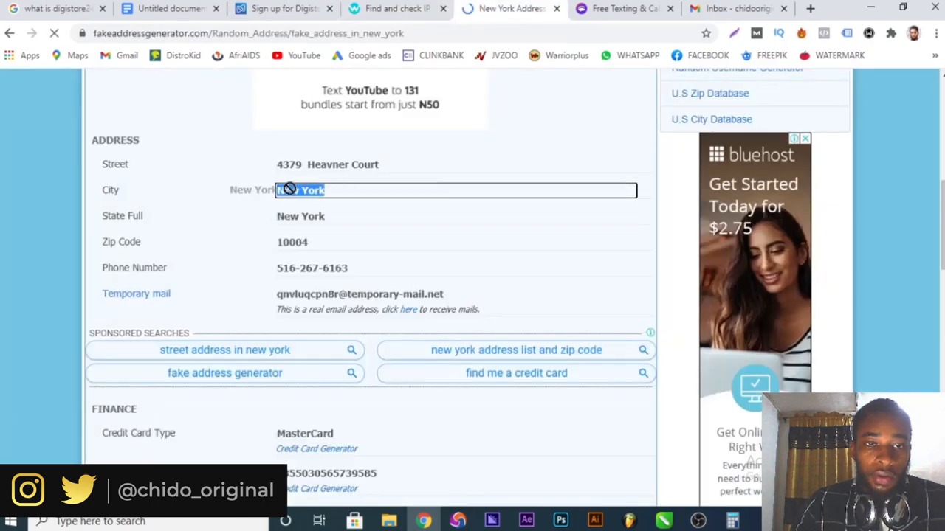
{"action": "left_click", "coordinate": [284, 8]}
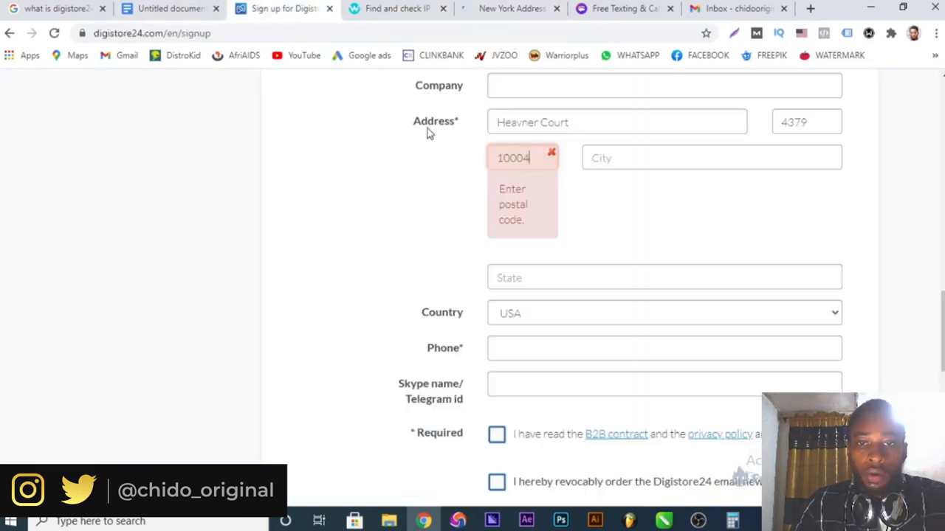
{"action": "type", "text": "New York"}
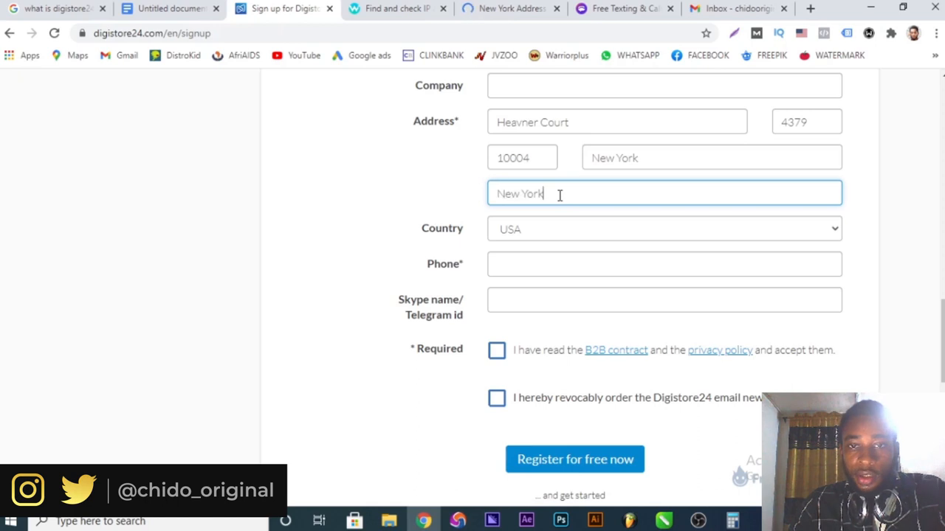
{"action": "mouse_move", "coordinate": [572, 214]}
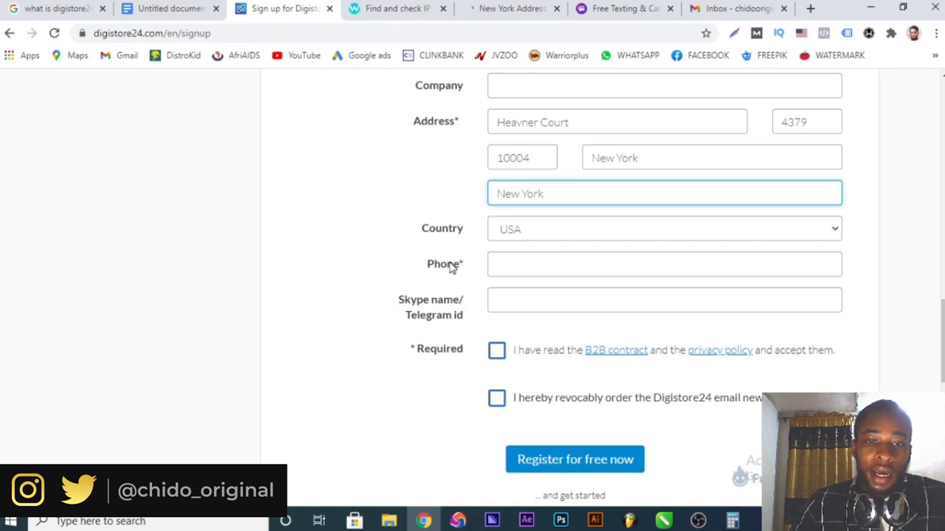
{"action": "left_click", "coordinate": [664, 264]}
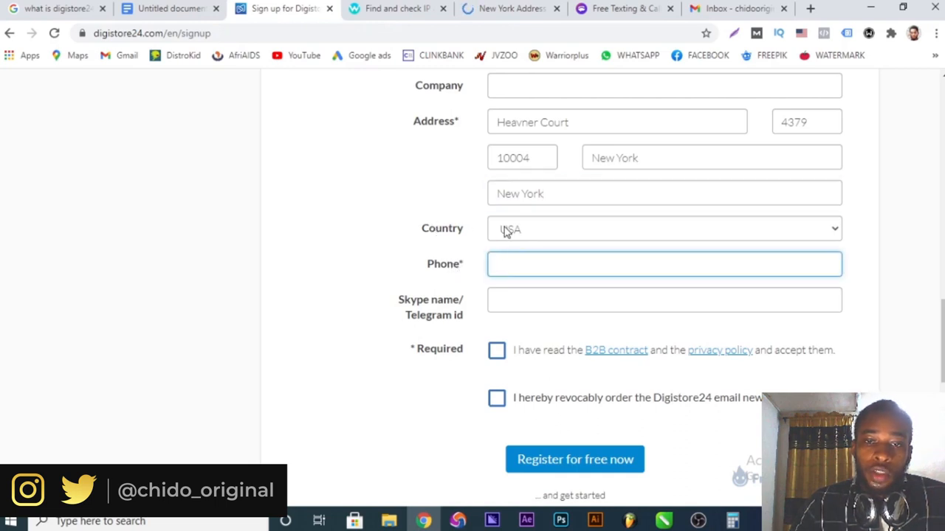
{"action": "mouse_move", "coordinate": [474, 275]}
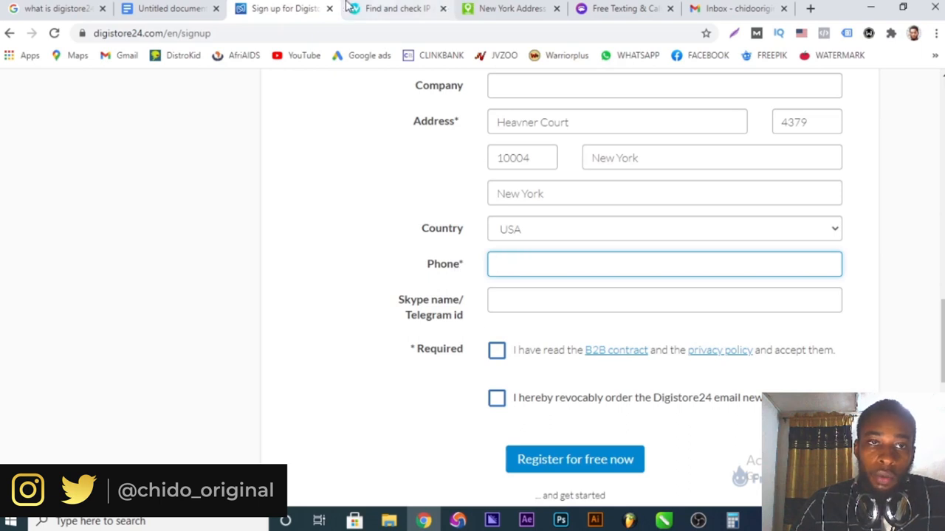
{"action": "left_click", "coordinate": [169, 8]}
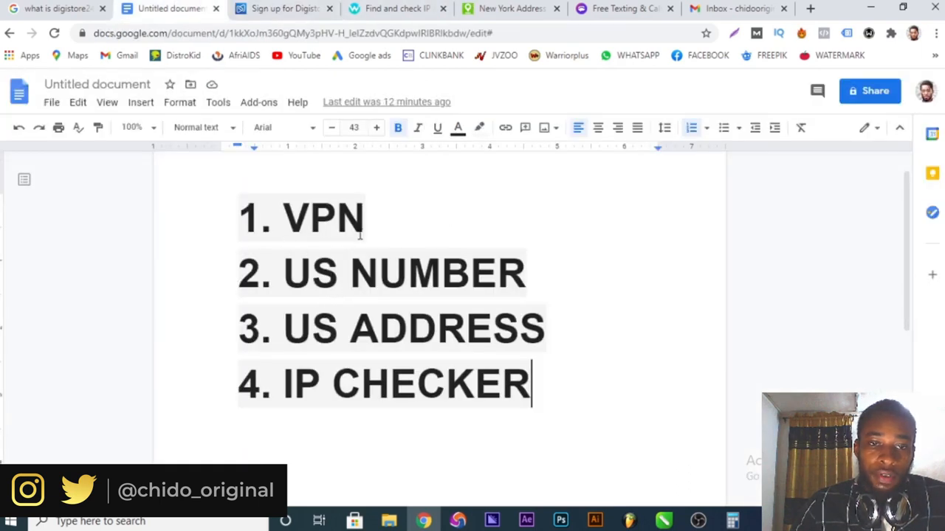
{"action": "double_click", "coordinate": [404, 274]}
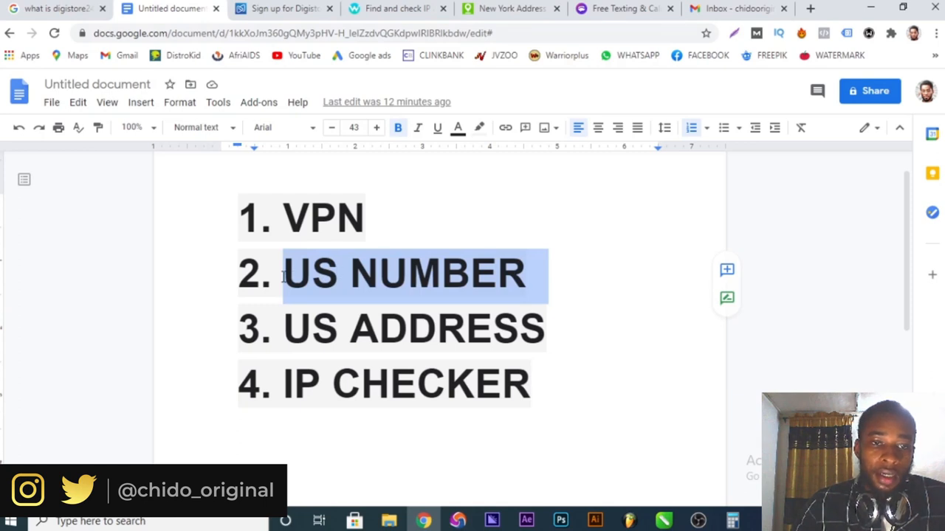
{"action": "left_click", "coordinate": [440, 274]}
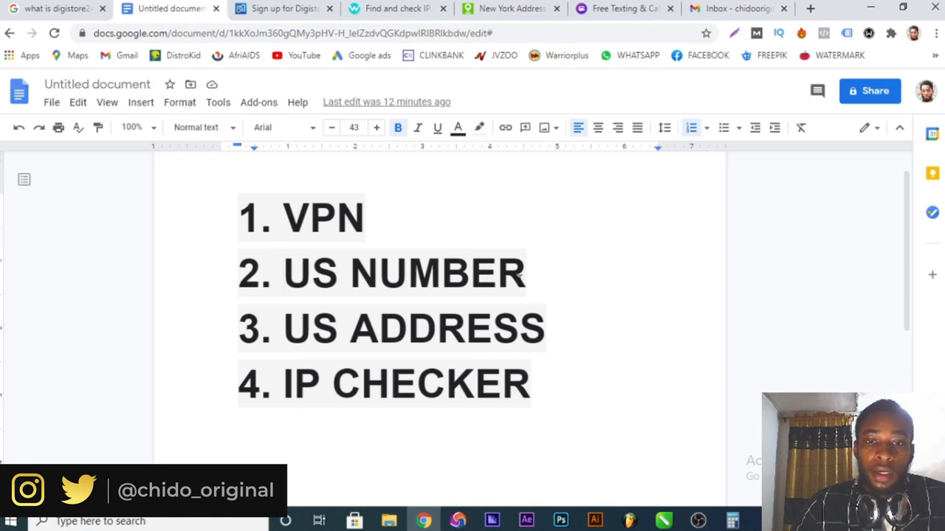
{"action": "left_click", "coordinate": [510, 8]}
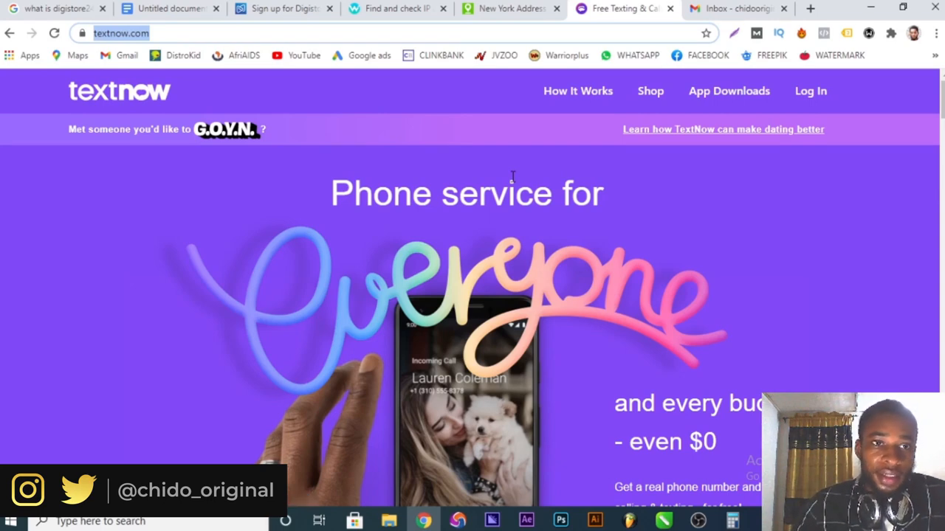
{"action": "mouse_move", "coordinate": [635, 262]}
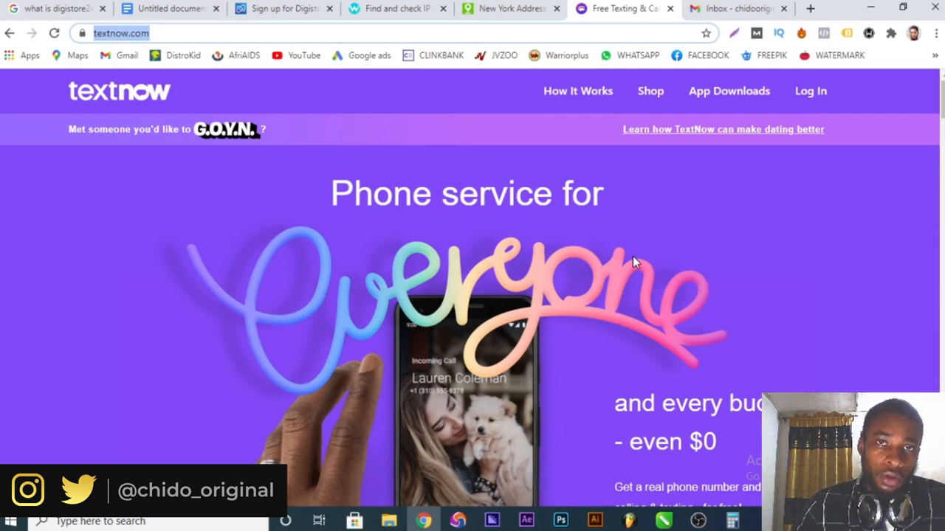
{"action": "mouse_move", "coordinate": [536, 236]}
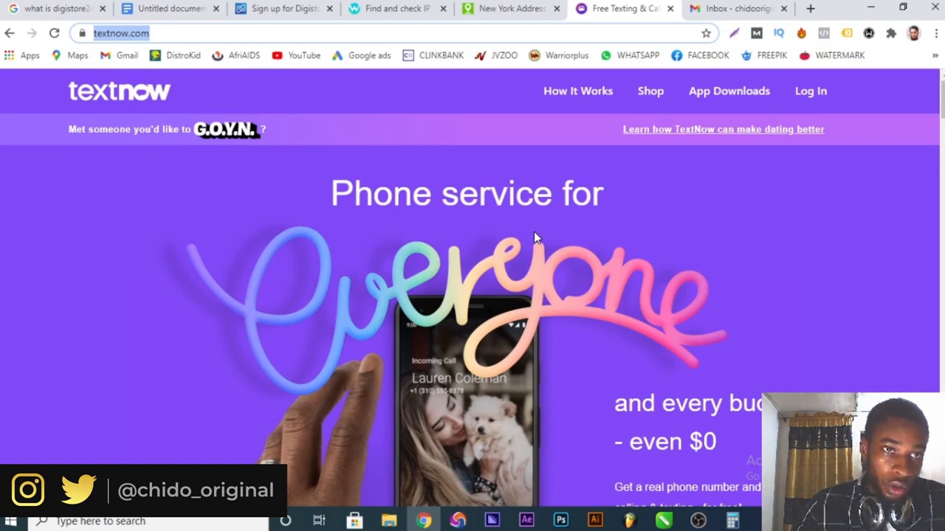
{"action": "mouse_move", "coordinate": [630, 204]}
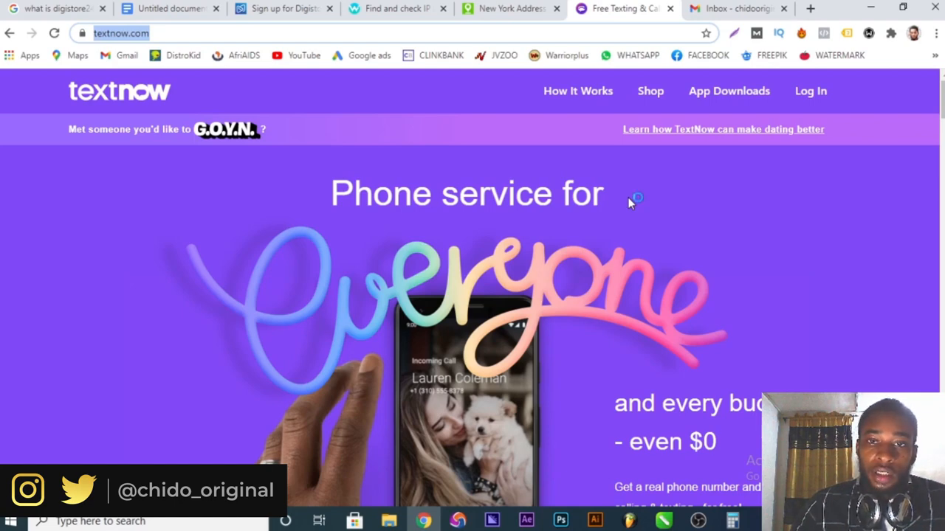
{"action": "mouse_move", "coordinate": [631, 200]}
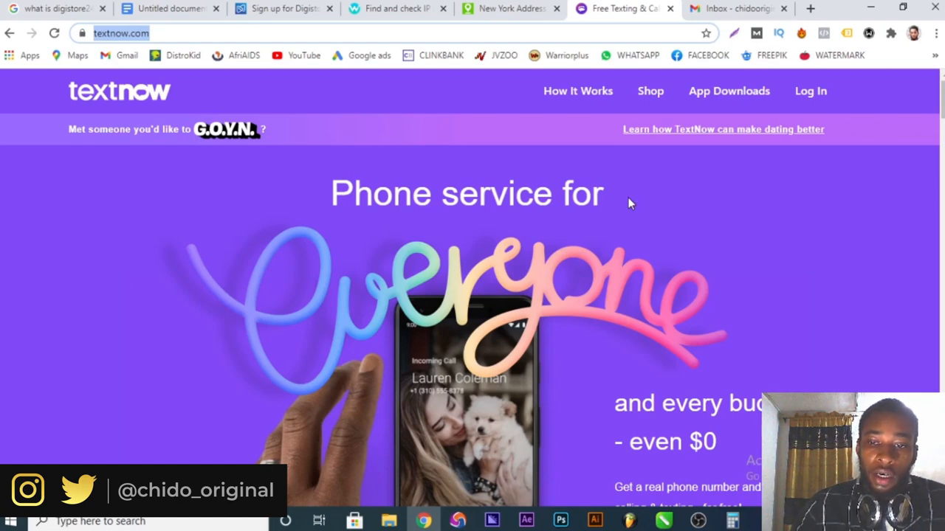
Scroll through TextNow's free US phone number offer, then return to the Digistore24 sign-up.
{"action": "scroll", "scroll_direction": "down", "scroll_amount": 3}
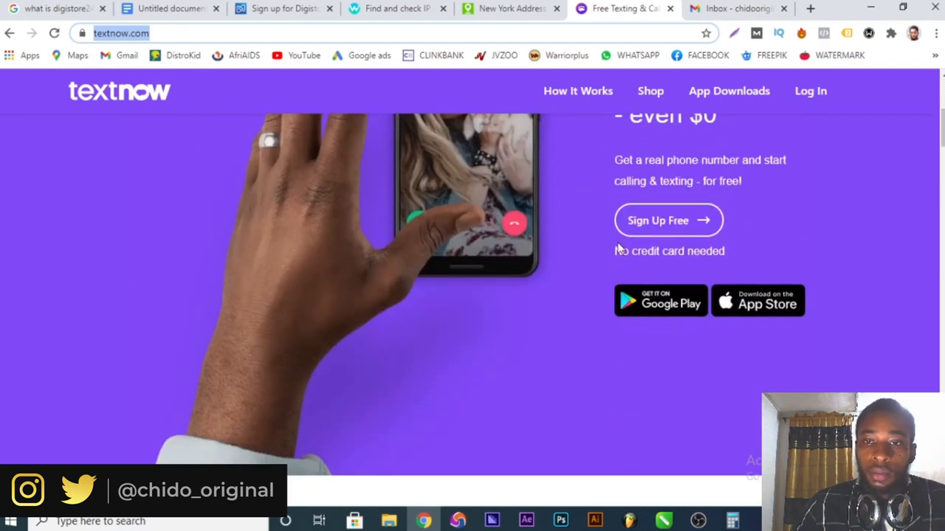
{"action": "mouse_move", "coordinate": [685, 299]}
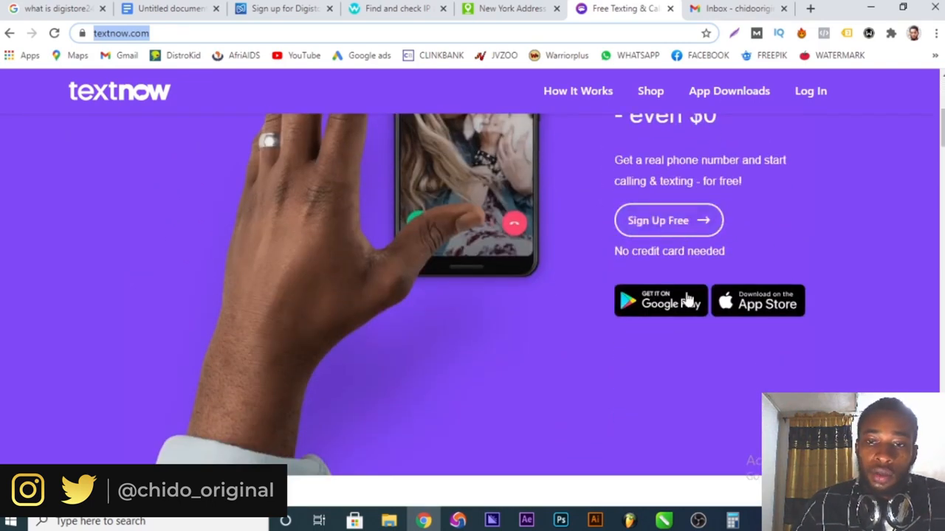
{"action": "scroll", "scroll_direction": "down", "scroll_amount": 3}
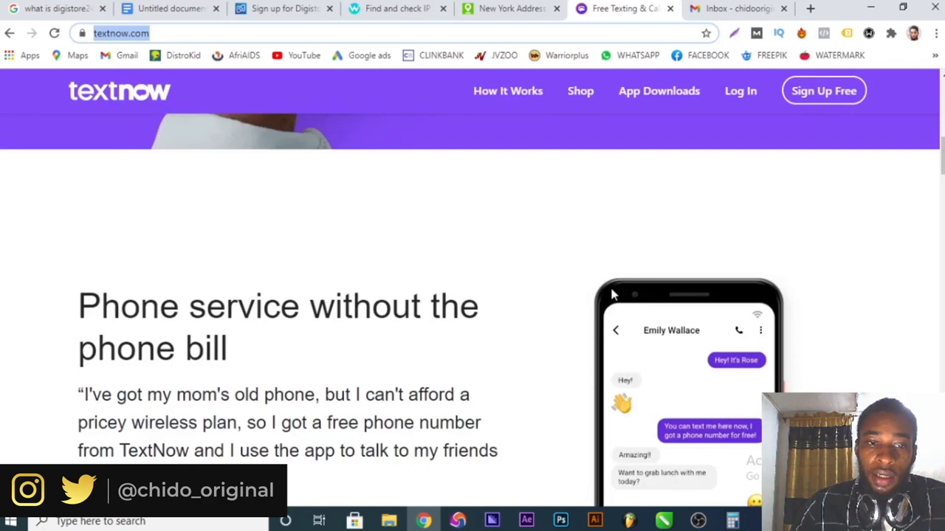
{"action": "scroll", "scroll_direction": "down", "scroll_amount": 3}
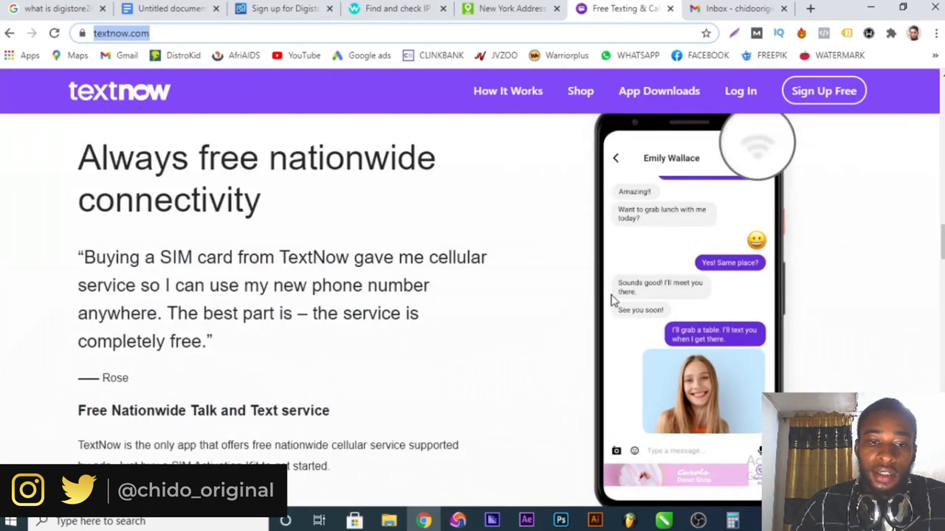
{"action": "scroll", "scroll_direction": "down", "scroll_amount": 3}
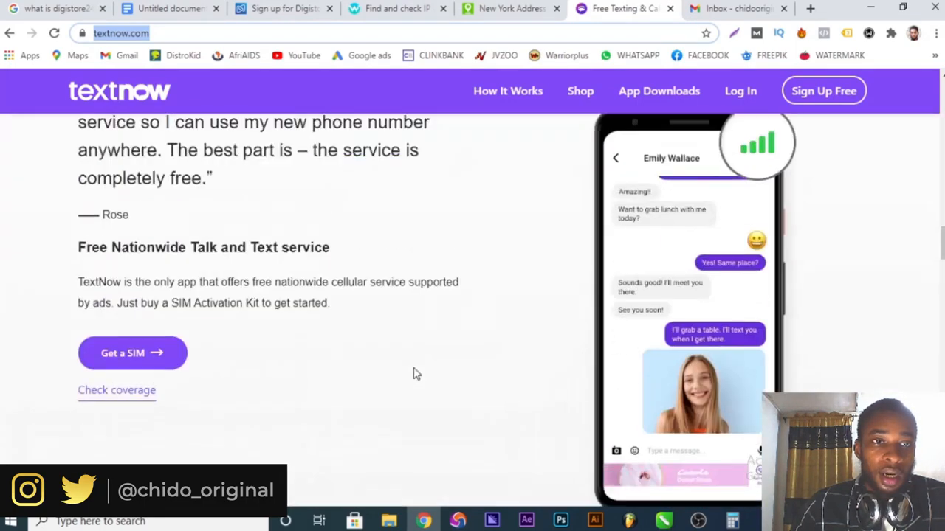
{"action": "scroll", "scroll_direction": "up", "scroll_amount": 3}
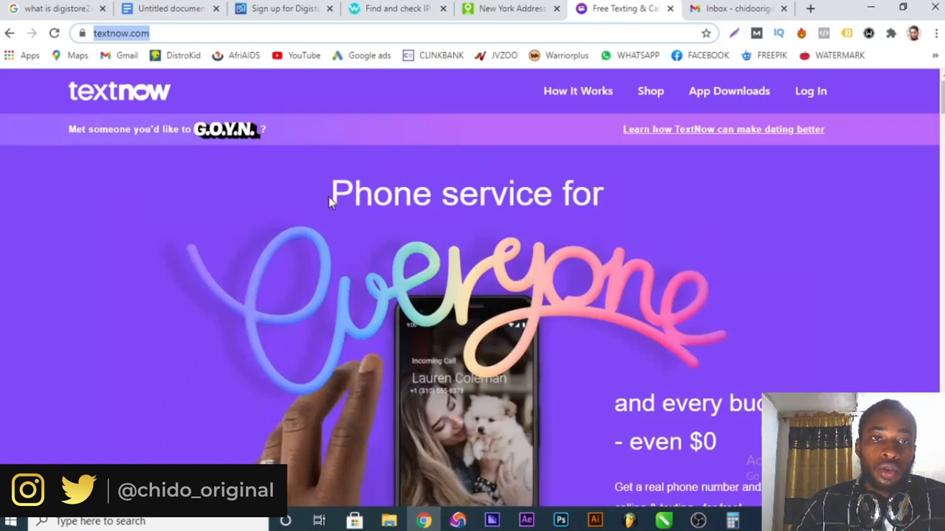
{"action": "mouse_move", "coordinate": [522, 231]}
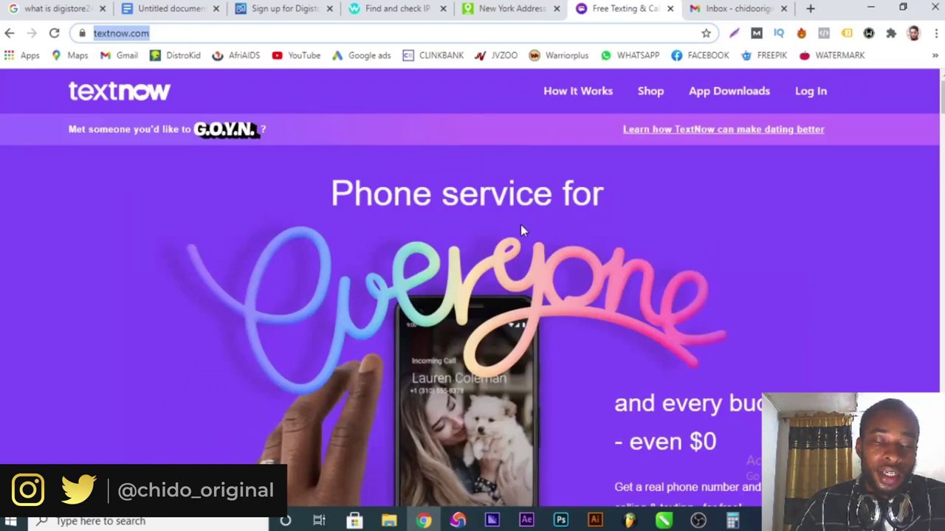
{"action": "mouse_move", "coordinate": [532, 214]}
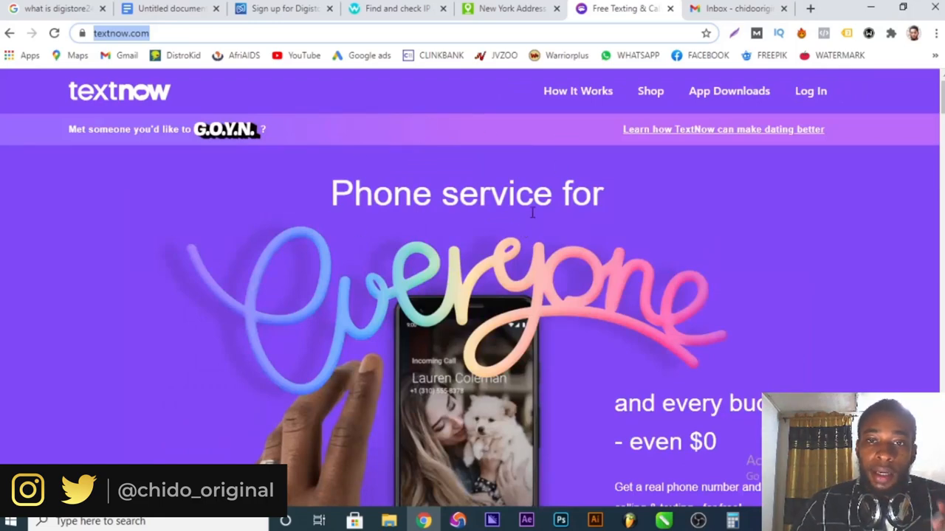
{"action": "left_click", "coordinate": [284, 8]}
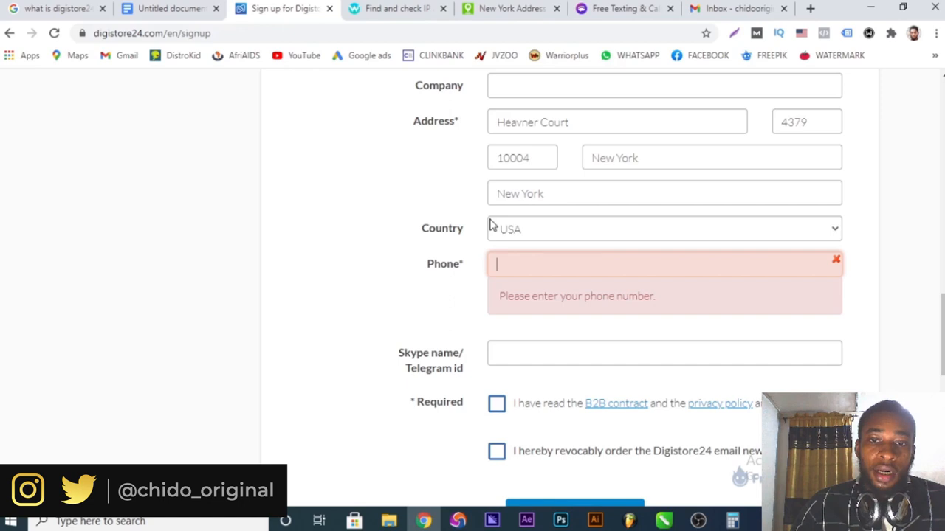
{"action": "mouse_move", "coordinate": [516, 265]}
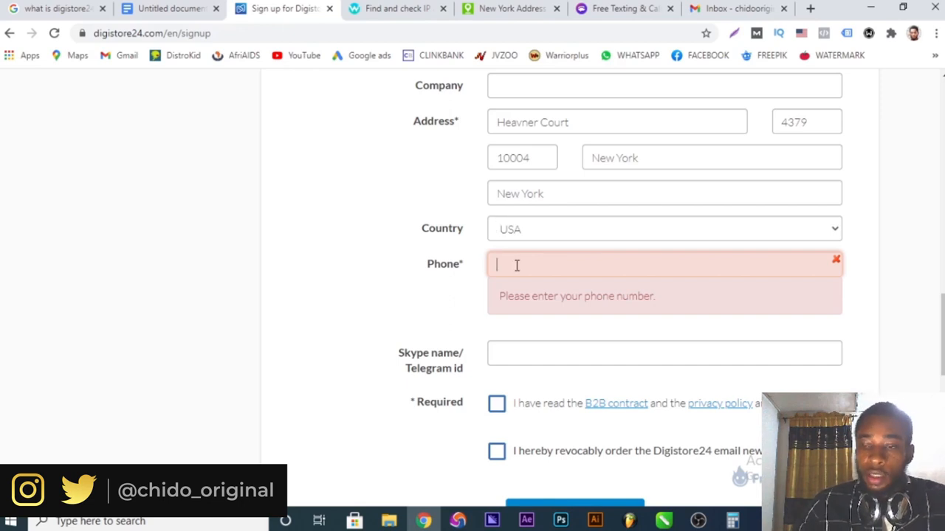
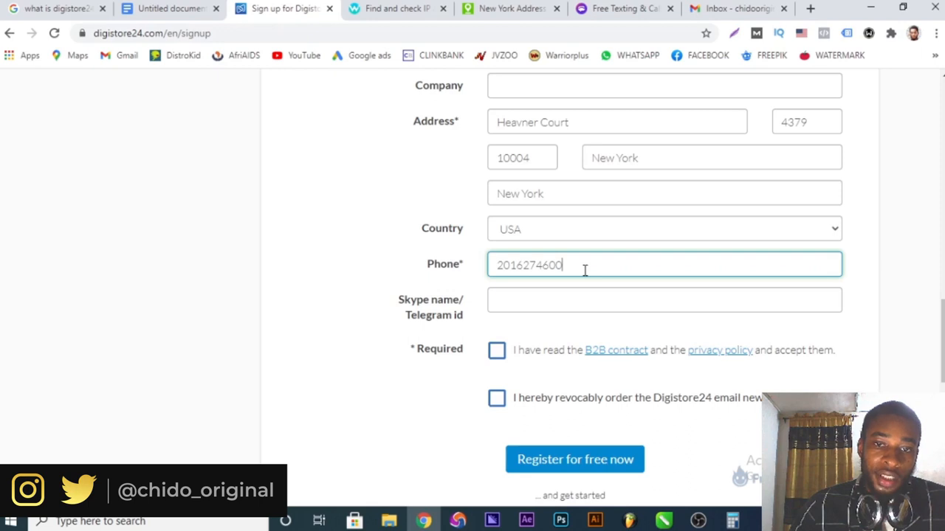
{"action": "scroll", "scroll_direction": "down", "scroll_amount": 3}
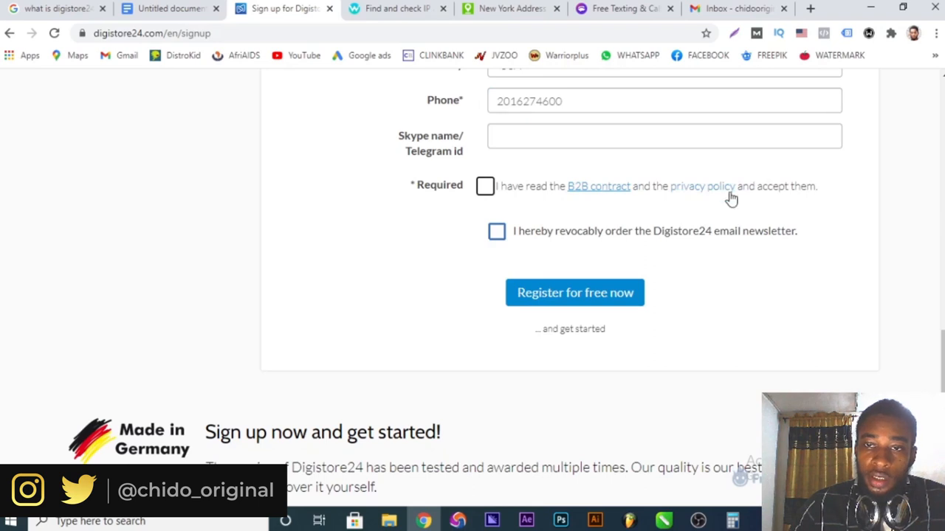
Accept the B2B contract and newsletter, then submit the registration.
{"action": "left_click", "coordinate": [485, 186]}
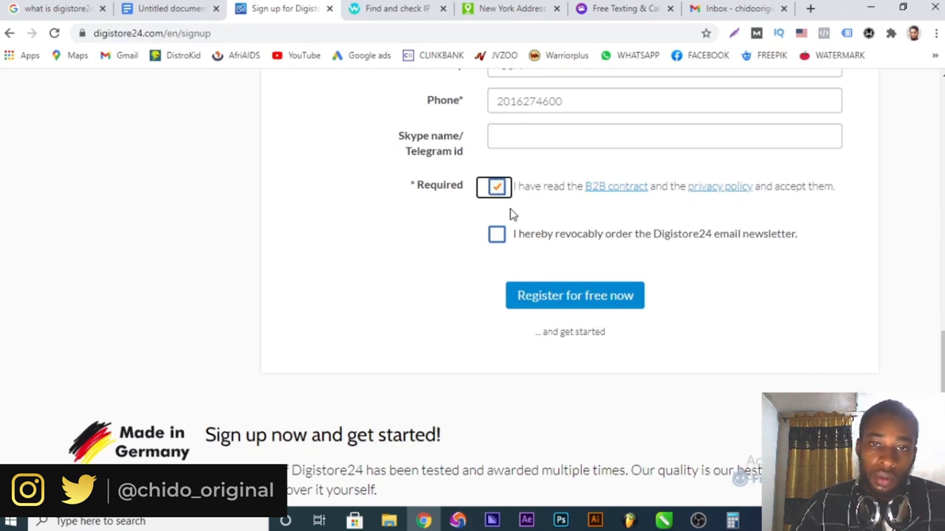
{"action": "mouse_move", "coordinate": [683, 252]}
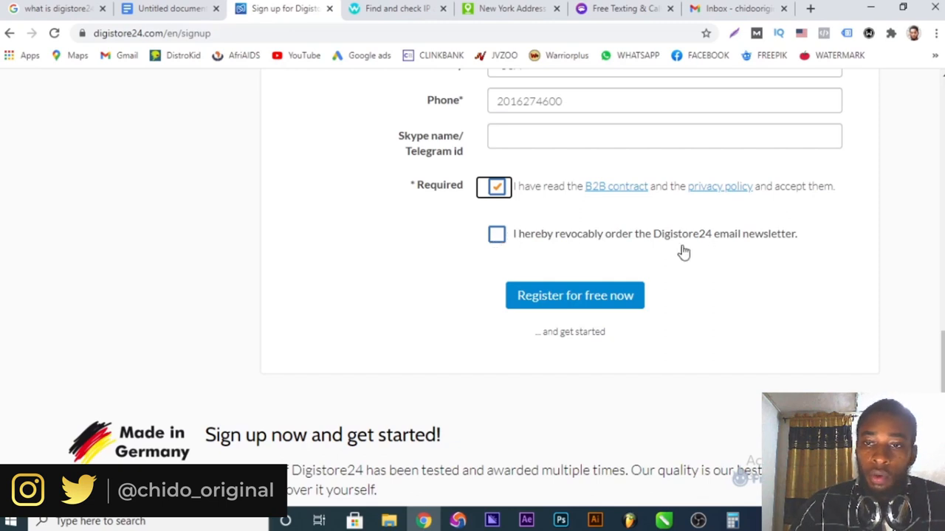
{"action": "left_click", "coordinate": [497, 234]}
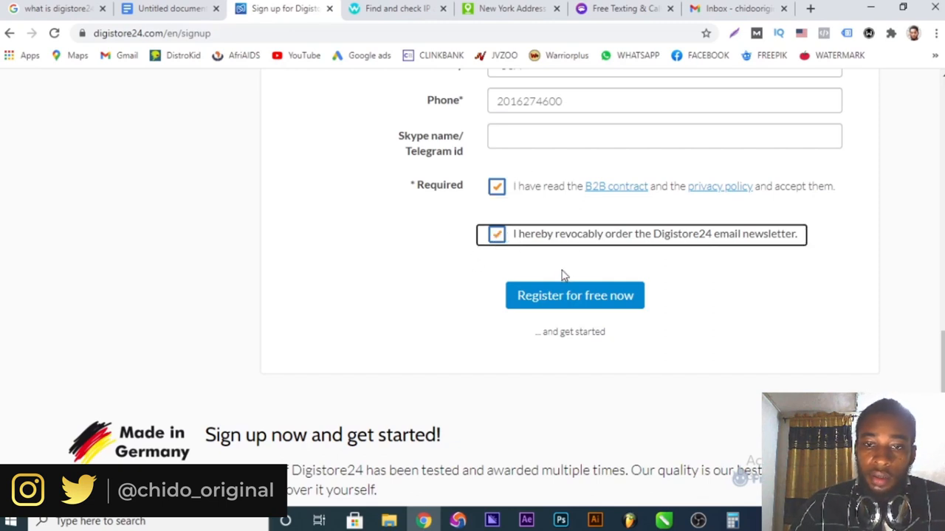
{"action": "mouse_move", "coordinate": [575, 295]}
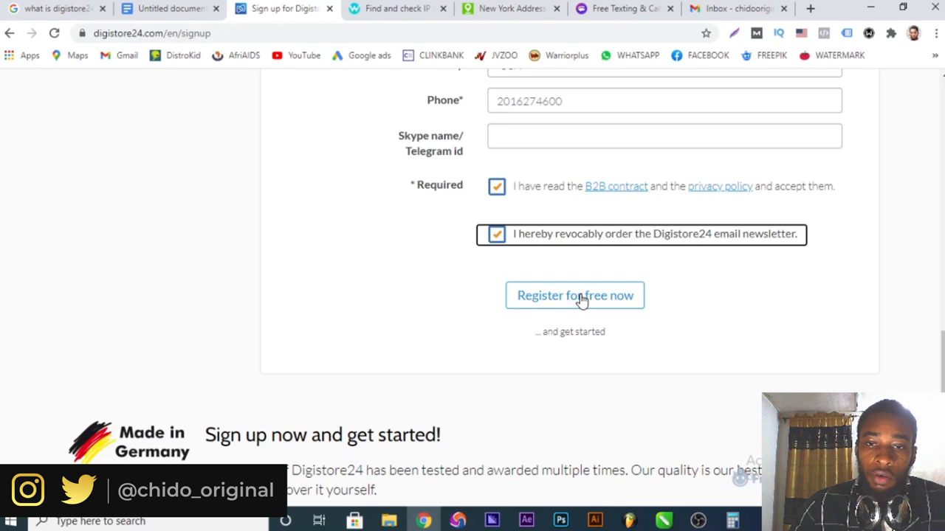
{"action": "left_click", "coordinate": [574, 295]}
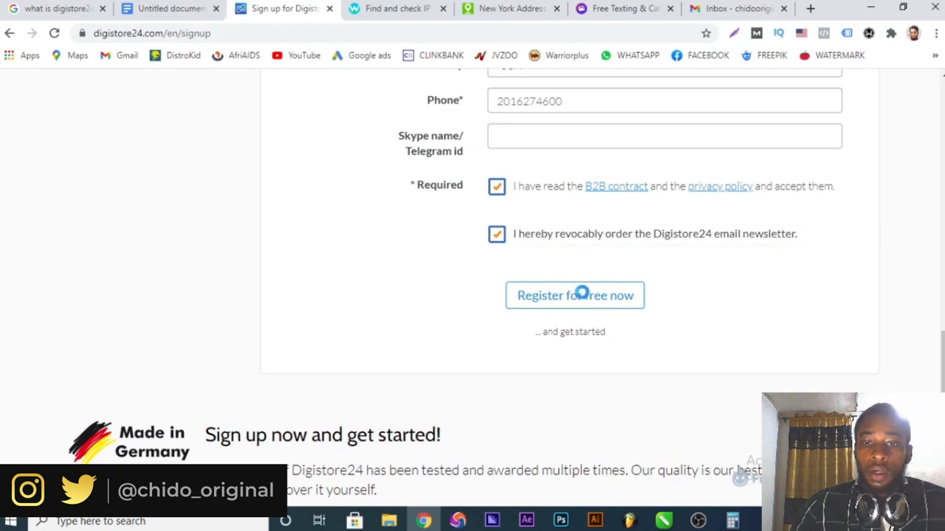
{"action": "left_click", "coordinate": [574, 295]}
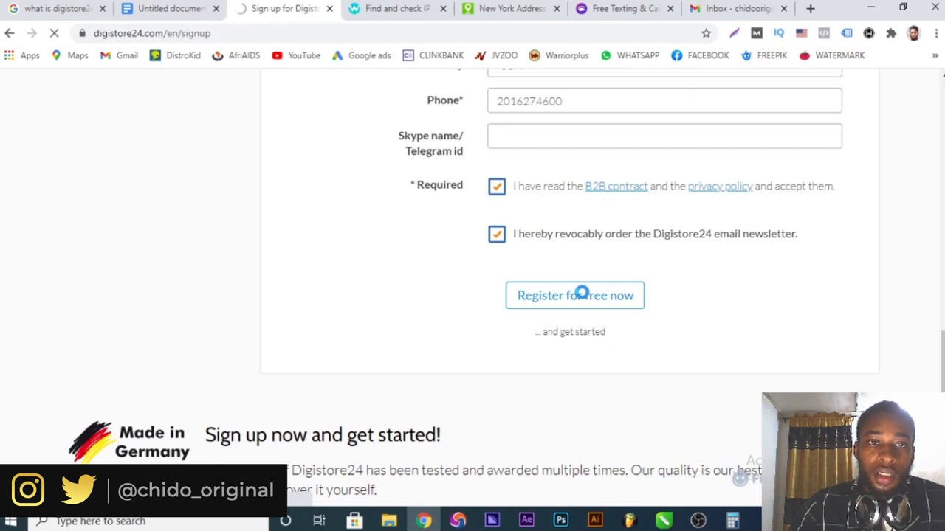
{"action": "left_click", "coordinate": [574, 295]}
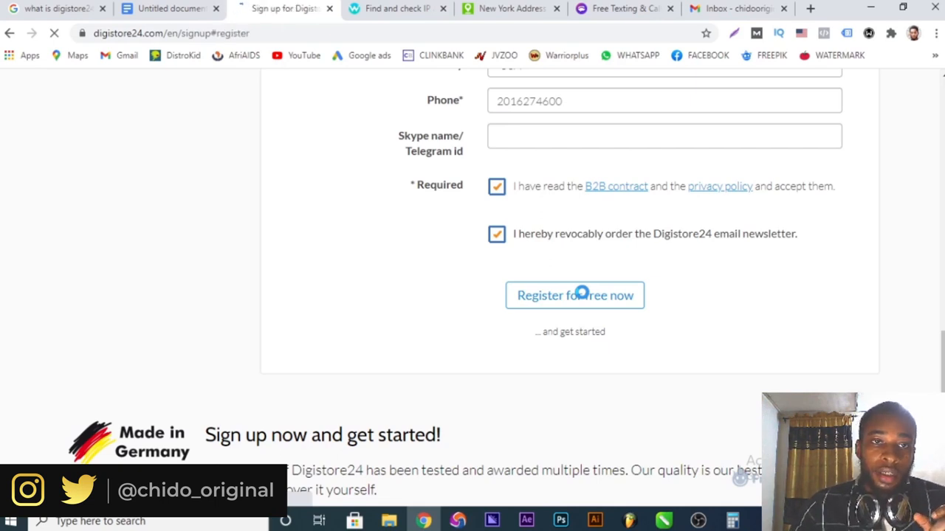
{"action": "left_click", "coordinate": [575, 295]}
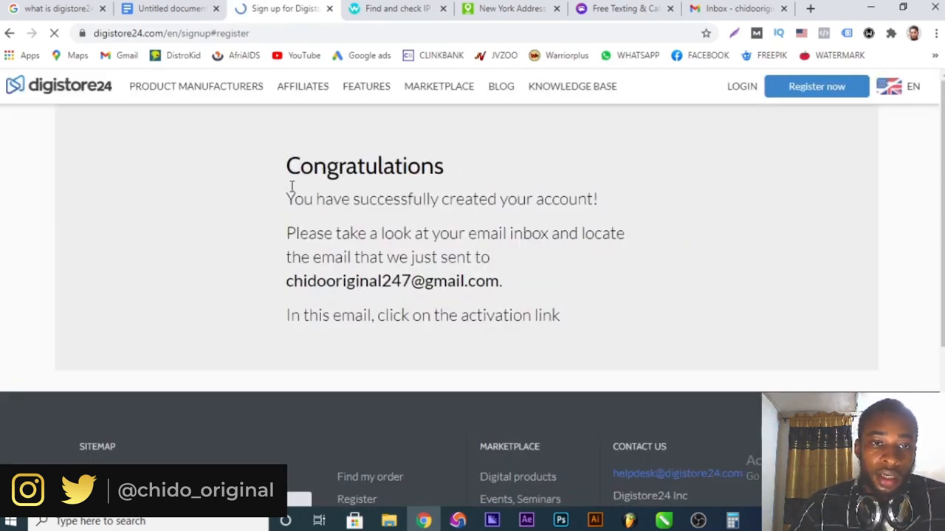
Read the account-created confirmation about the activation link, then switch to the Gmail tab.
{"action": "double_click", "coordinate": [365, 165]}
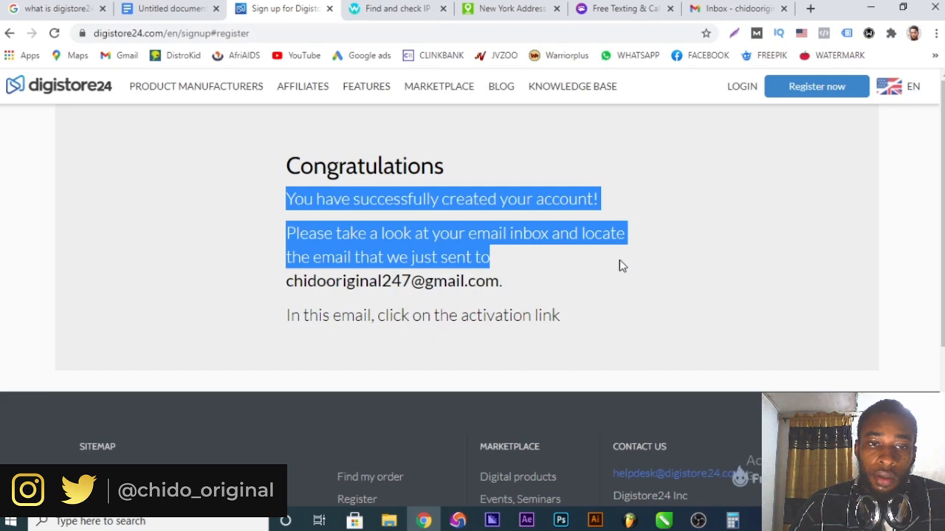
{"action": "left_click_drag", "start_coordinate": [491, 257], "coordinate": [502, 280]}
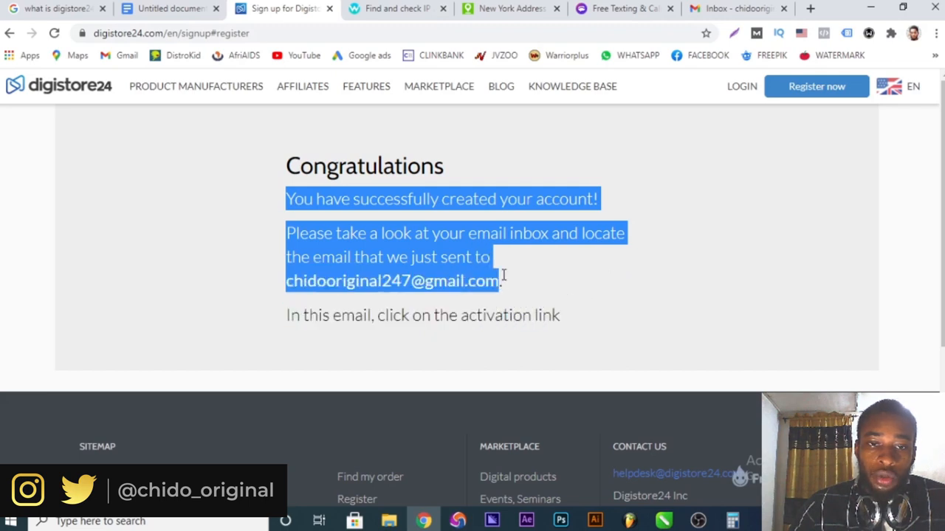
{"action": "left_click_drag", "start_coordinate": [502, 281], "coordinate": [469, 315]}
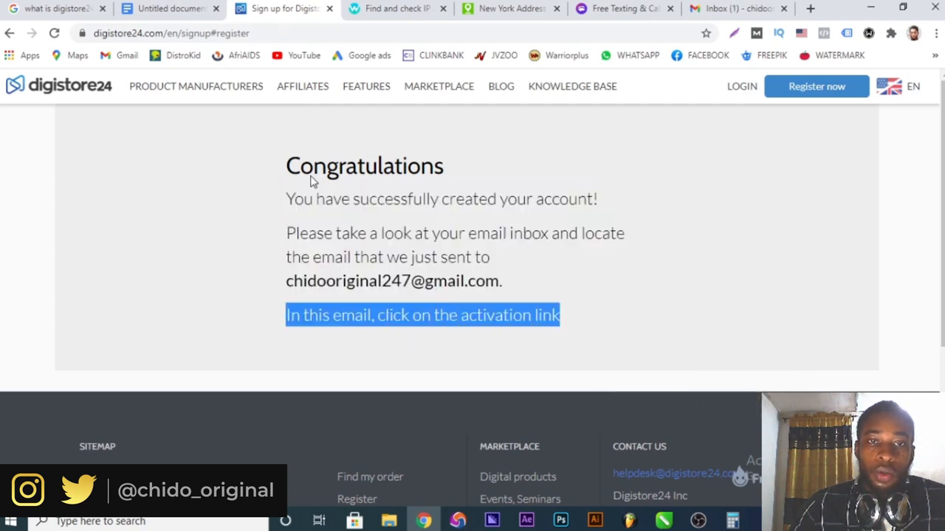
{"action": "mouse_move", "coordinate": [451, 224]}
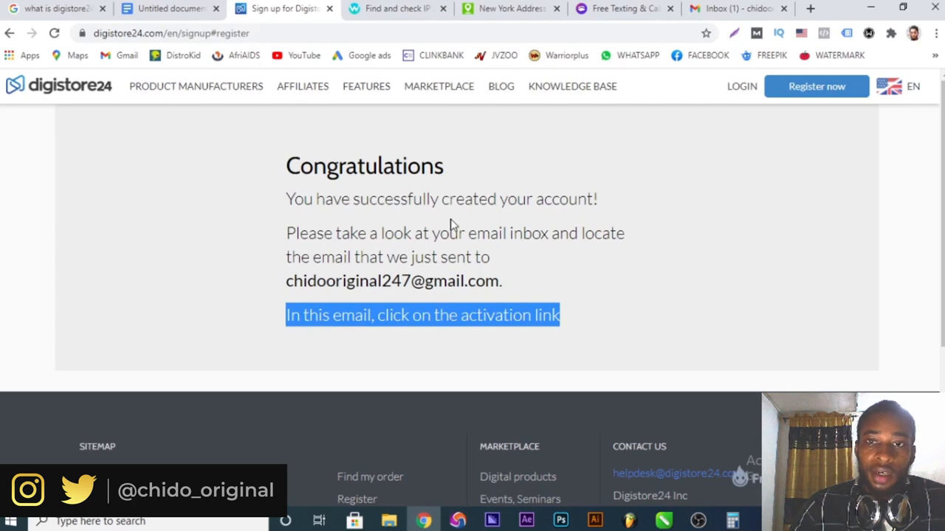
{"action": "left_click", "coordinate": [737, 8]}
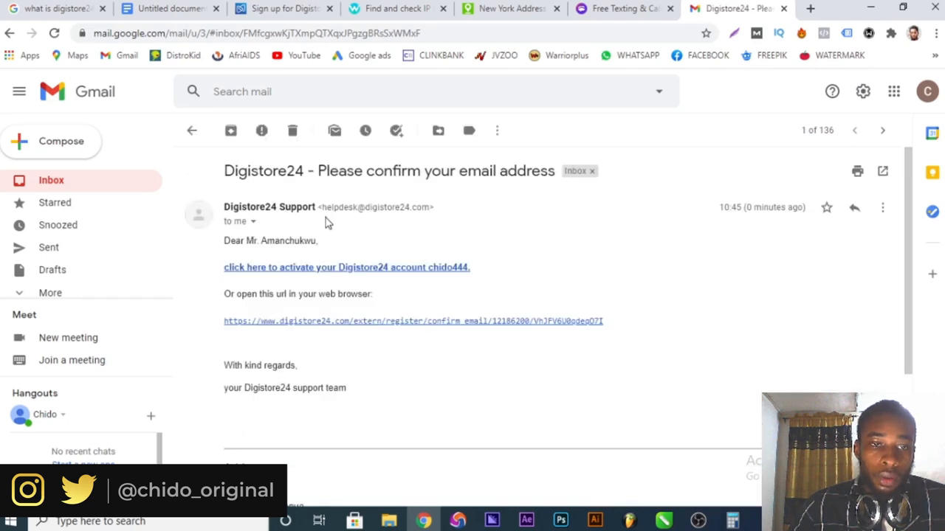
{"action": "mouse_move", "coordinate": [307, 266]}
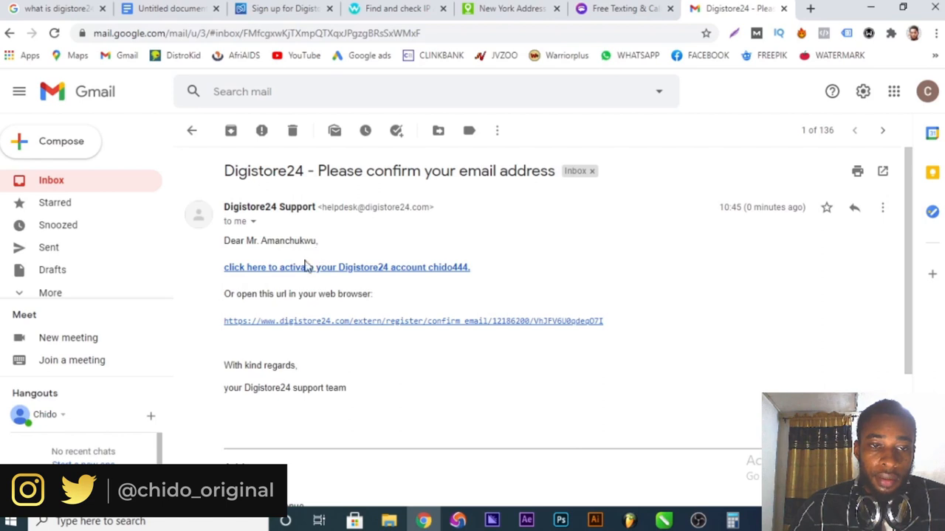
{"action": "mouse_move", "coordinate": [411, 273]}
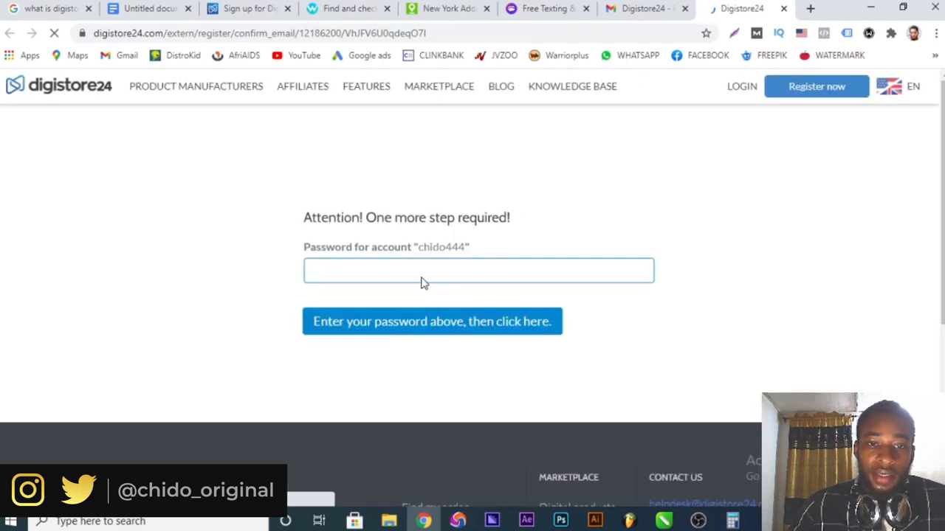
Enter the account password and submit it to finish activation.
{"action": "left_click", "coordinate": [478, 270]}
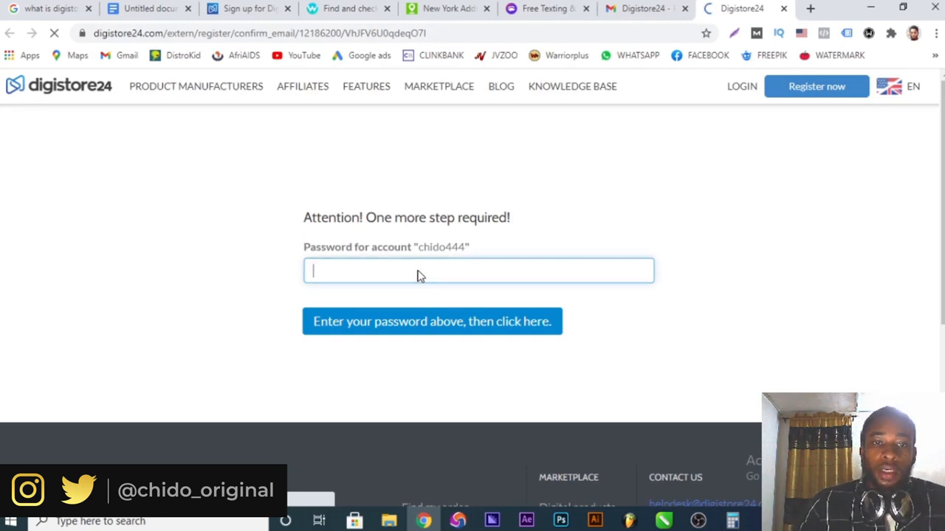
{"action": "type", "text": "•"}
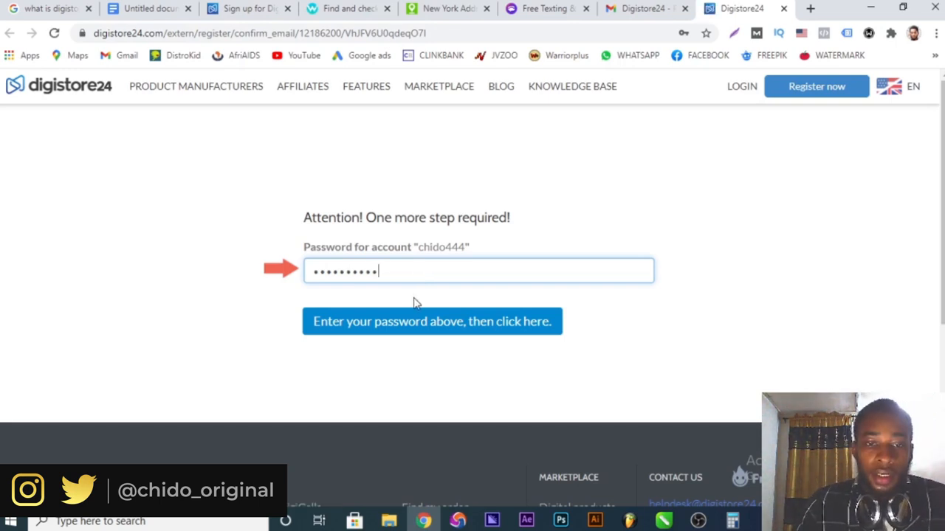
{"action": "left_click", "coordinate": [431, 321]}
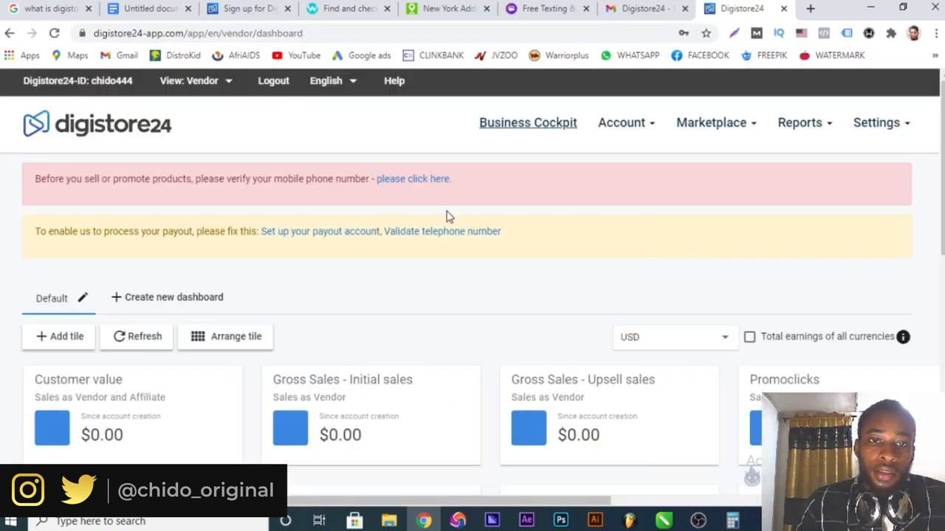
{"action": "mouse_move", "coordinate": [371, 213]}
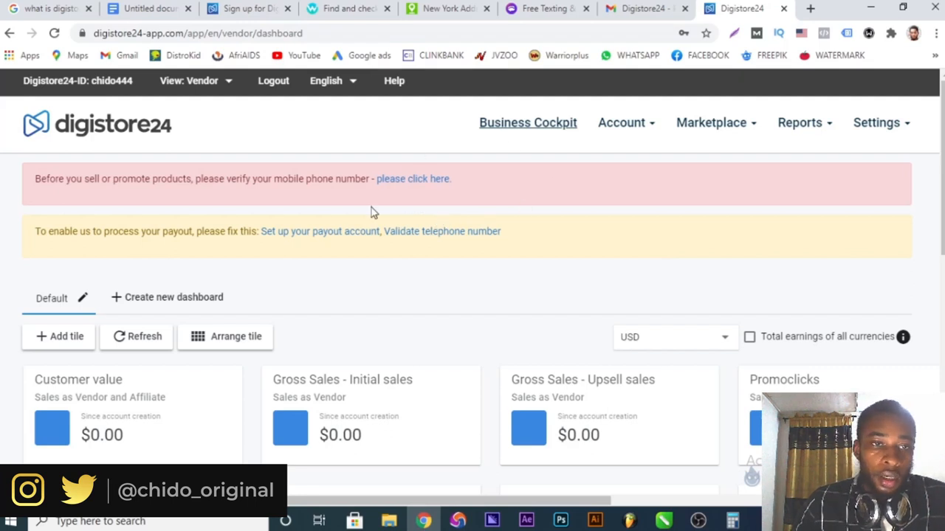
{"action": "mouse_move", "coordinate": [89, 178]}
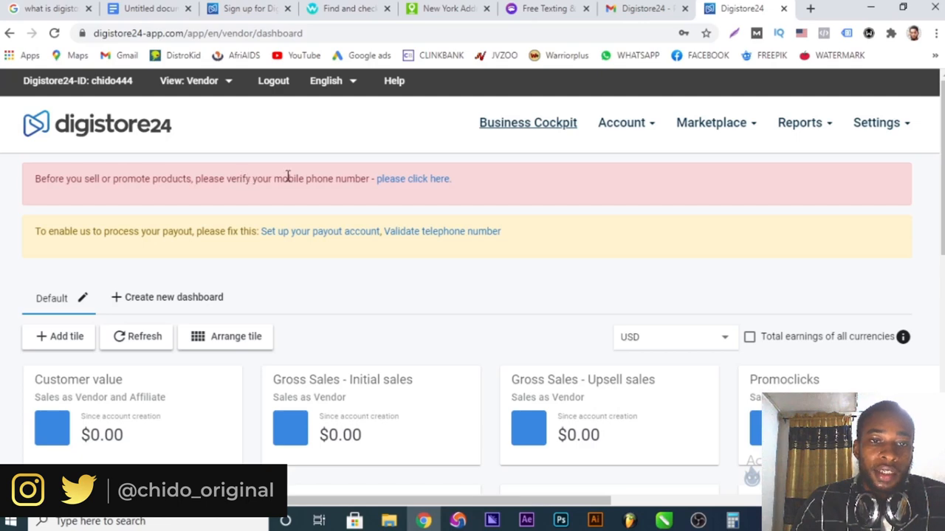
{"action": "mouse_move", "coordinate": [413, 179]}
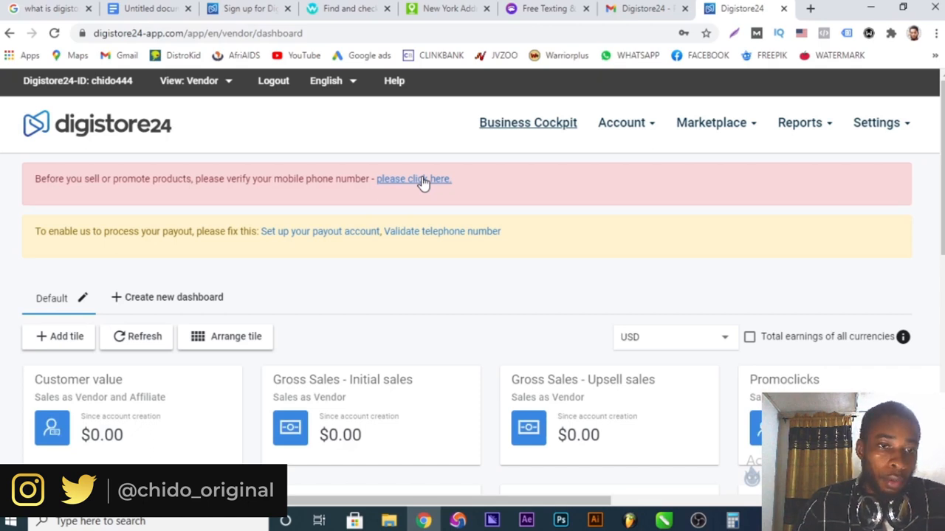
{"action": "mouse_move", "coordinate": [19, 249]}
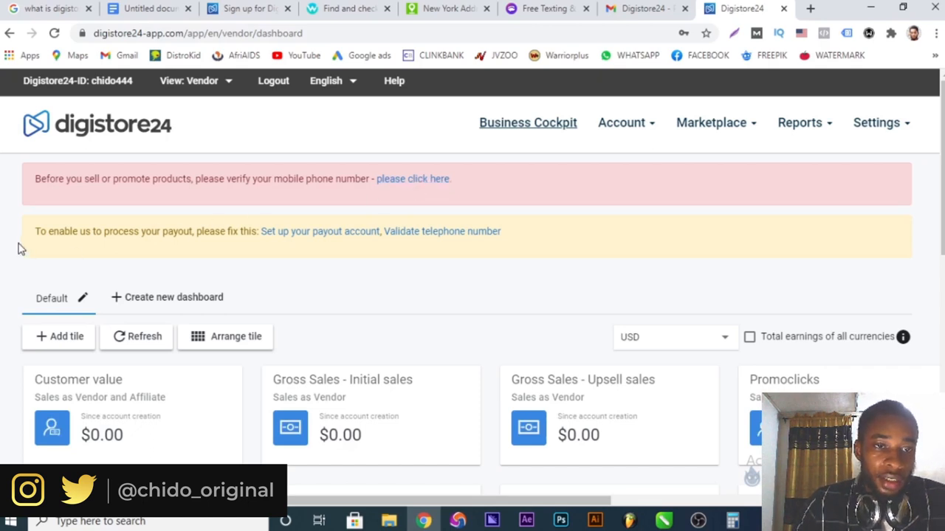
{"action": "mouse_move", "coordinate": [228, 232]}
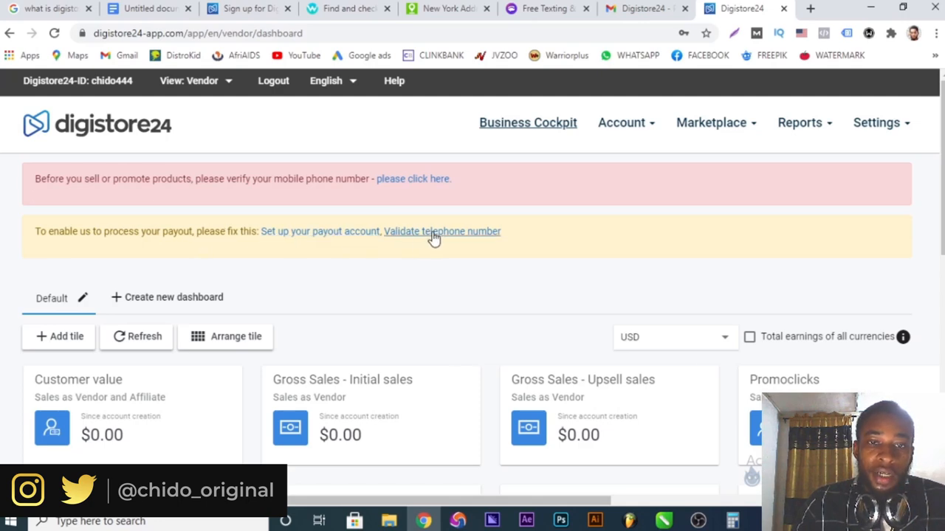
{"action": "mouse_move", "coordinate": [358, 236]}
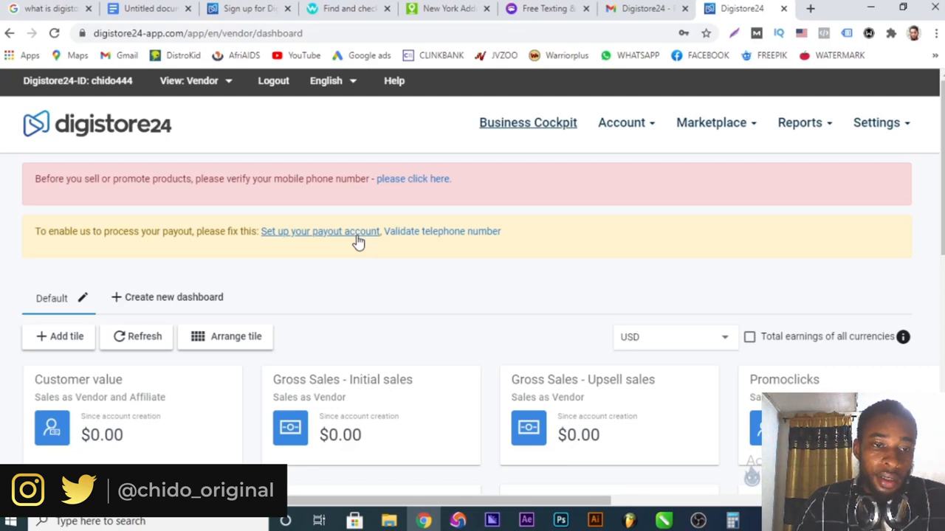
{"action": "scroll", "scroll_direction": "down", "scroll_amount": 3}
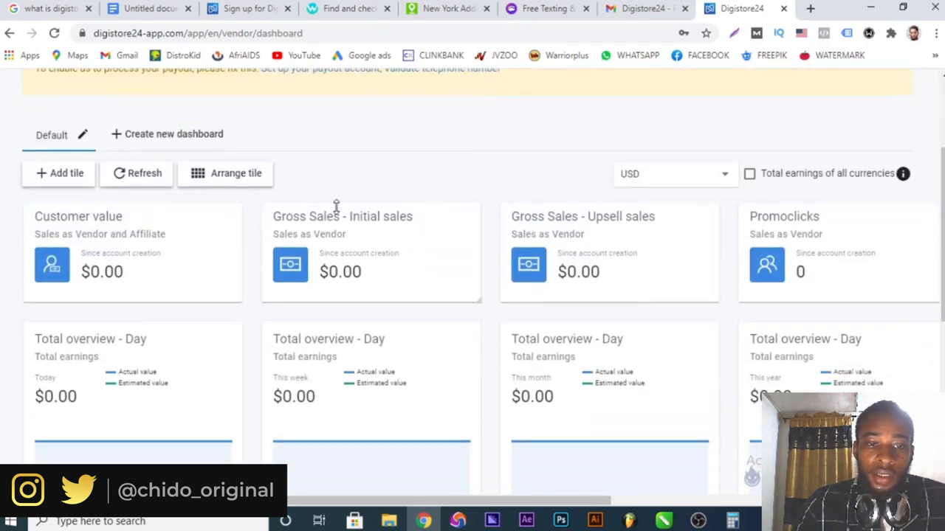
{"action": "scroll", "scroll_direction": "down", "scroll_amount": 3}
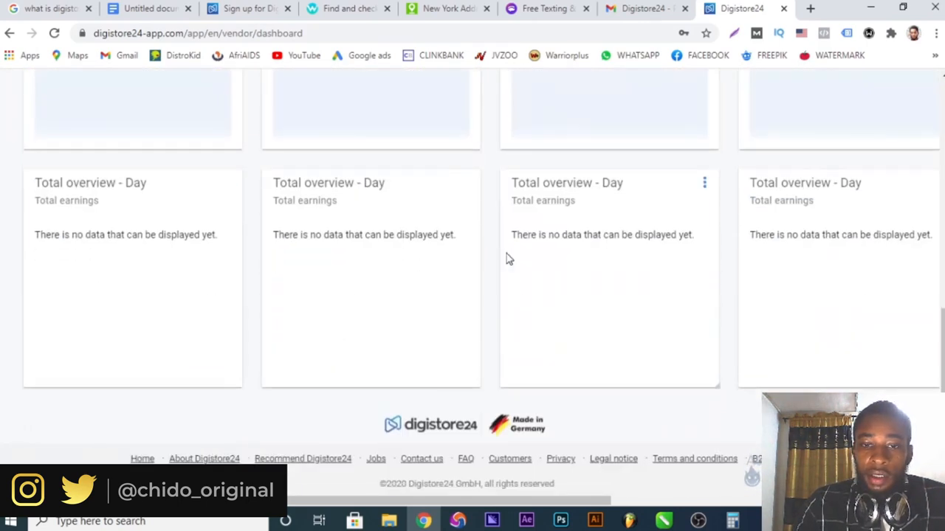
{"action": "scroll", "scroll_direction": "up", "scroll_amount": 3}
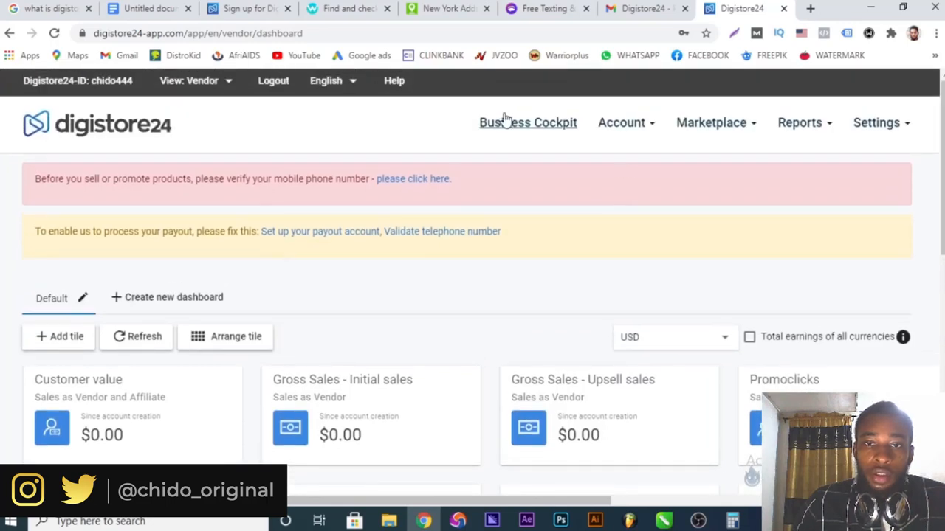
{"action": "mouse_move", "coordinate": [550, 183]}
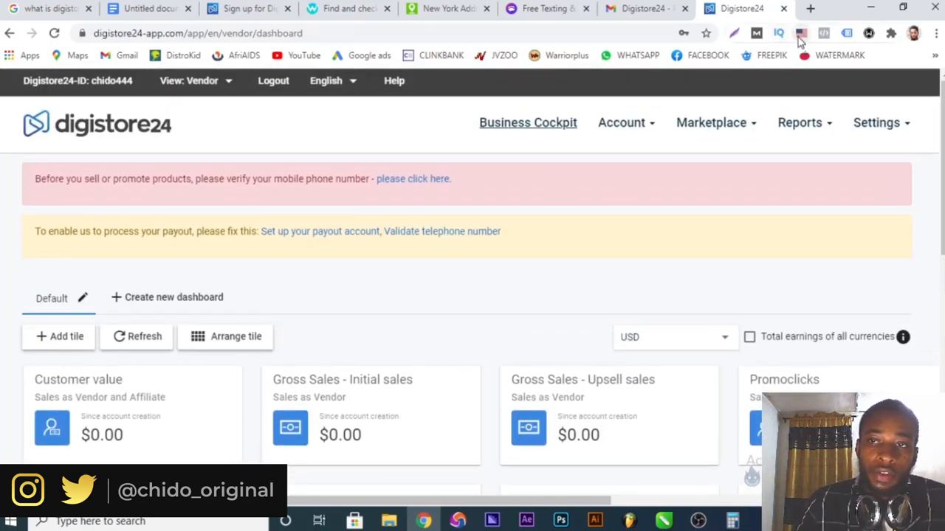
{"action": "left_click", "coordinate": [801, 33]}
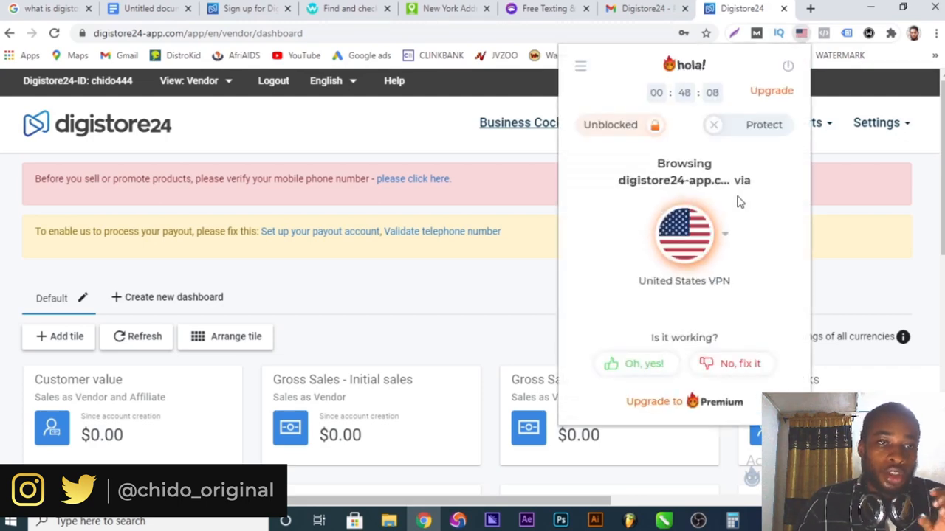
{"action": "mouse_move", "coordinate": [712, 257]}
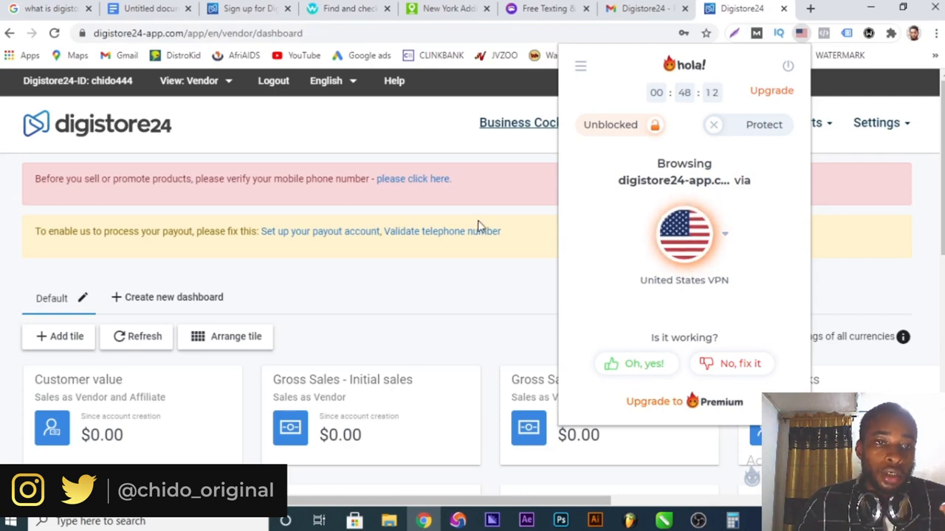
{"action": "mouse_move", "coordinate": [307, 155]}
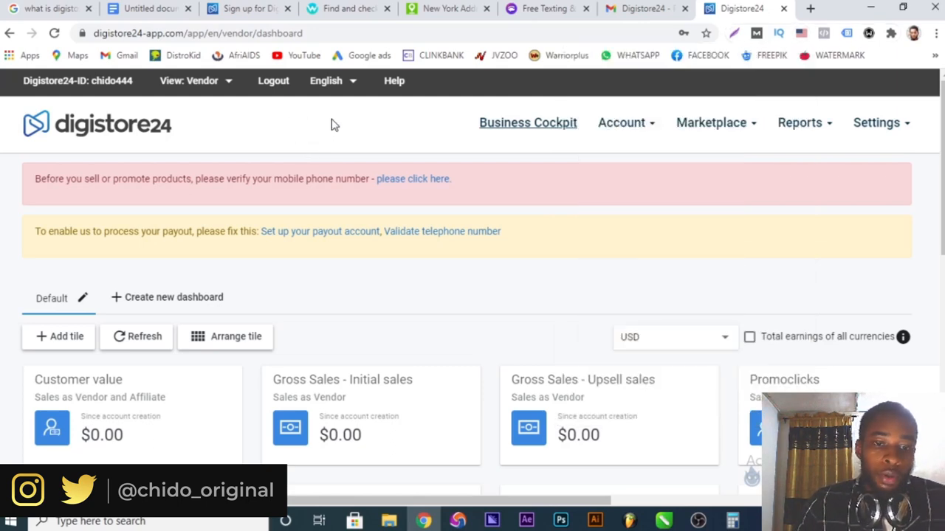
{"action": "mouse_move", "coordinate": [334, 130]}
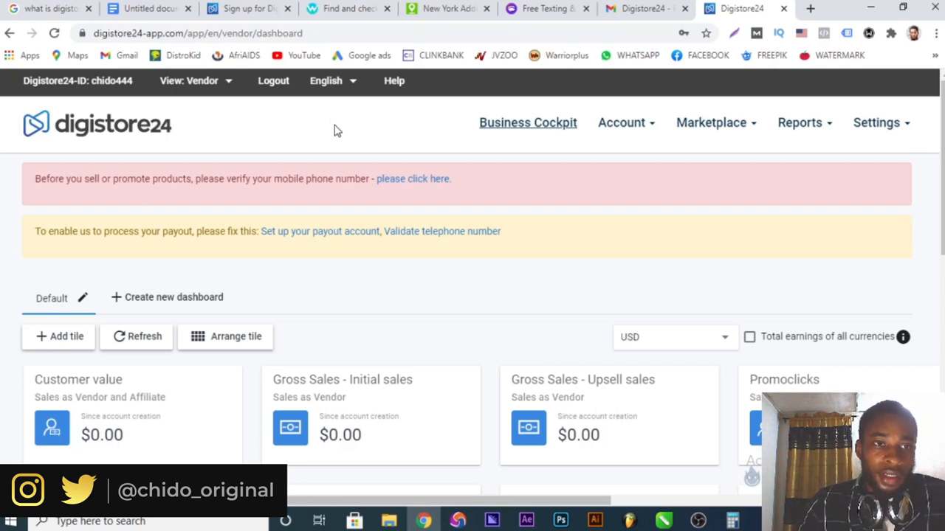
{"action": "mouse_move", "coordinate": [538, 111]}
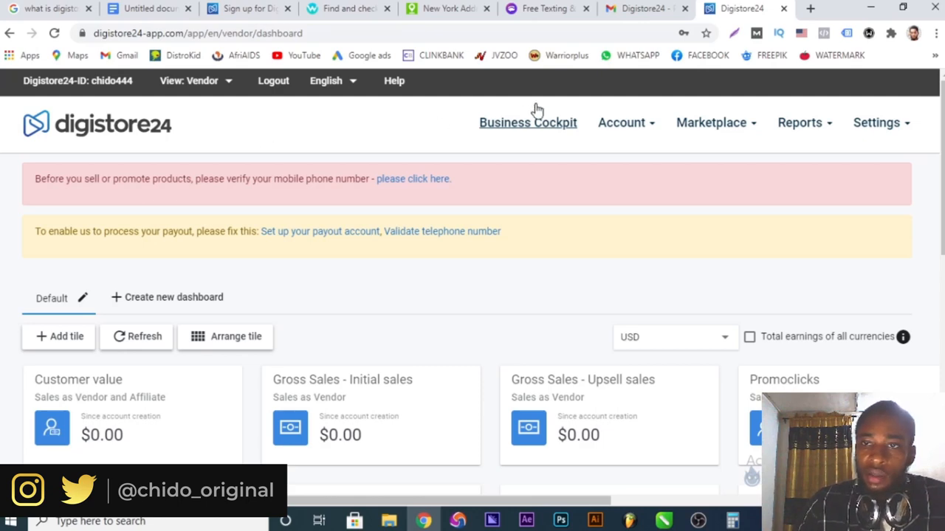
{"action": "mouse_move", "coordinate": [685, 133]}
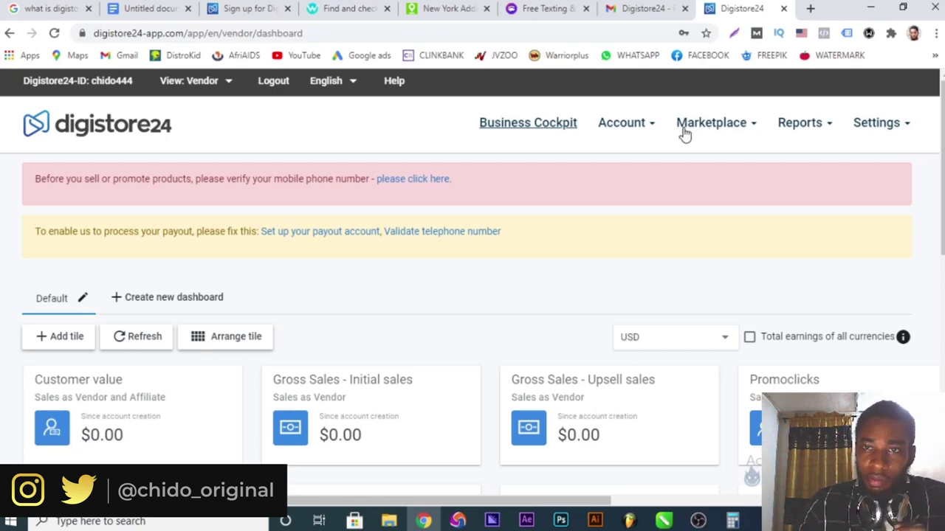
{"action": "mouse_move", "coordinate": [805, 35]}
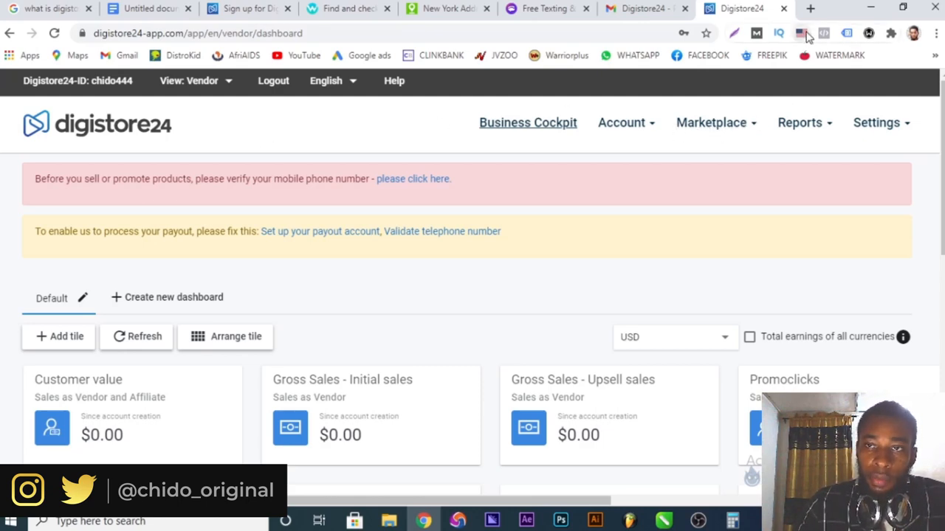
{"action": "mouse_move", "coordinate": [598, 231]}
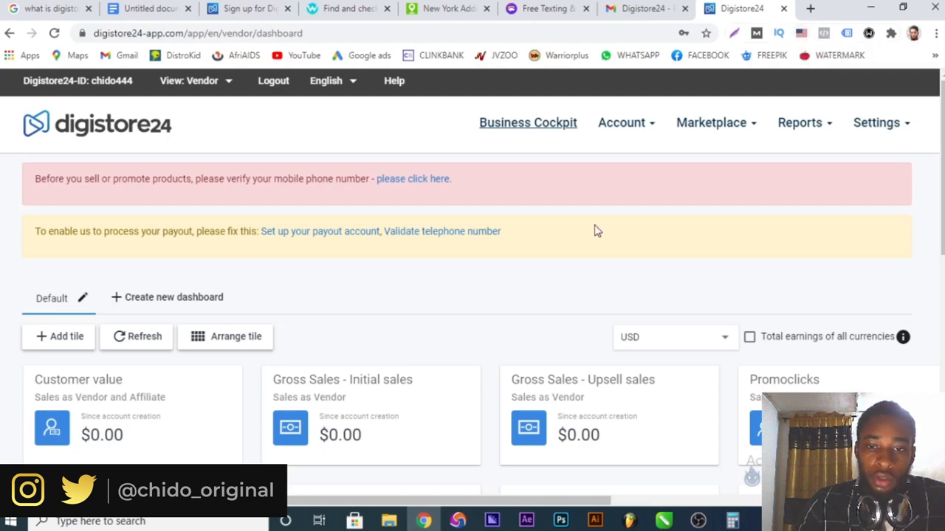
{"action": "mouse_move", "coordinate": [568, 181]}
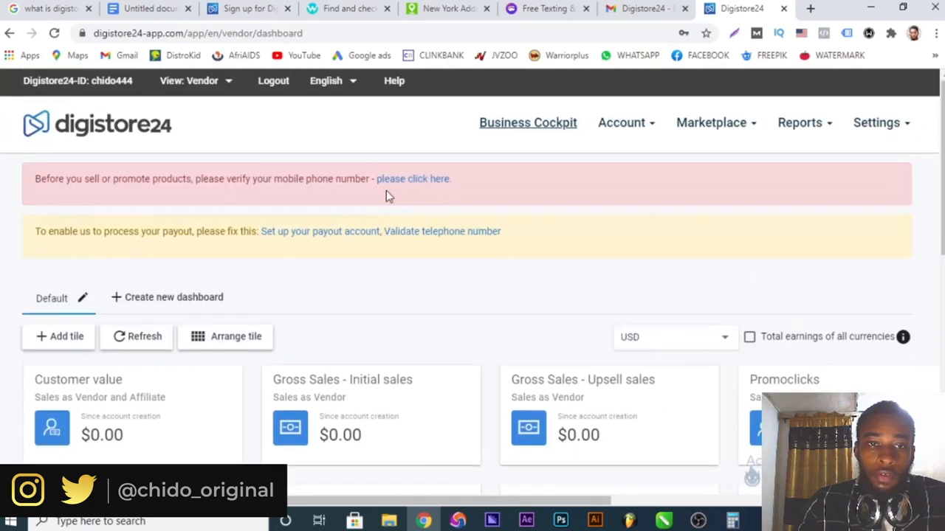
{"action": "mouse_move", "coordinate": [550, 220]}
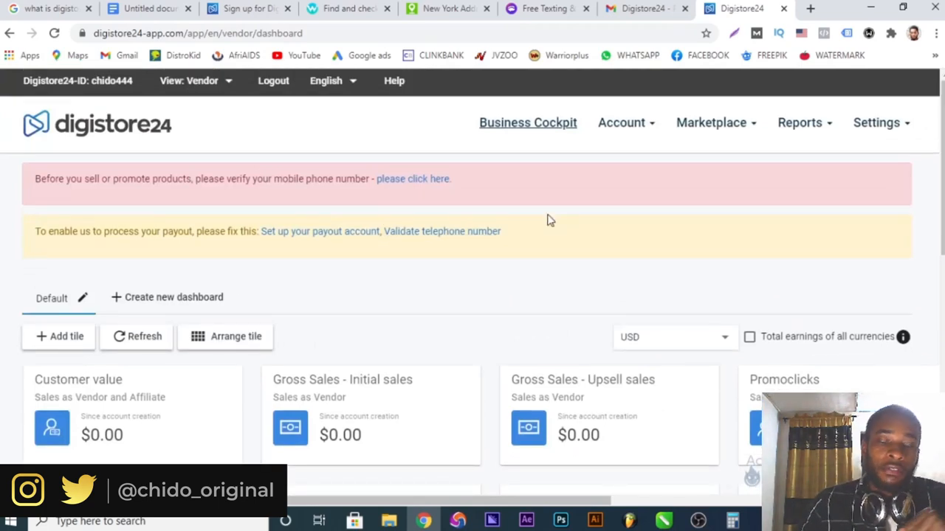